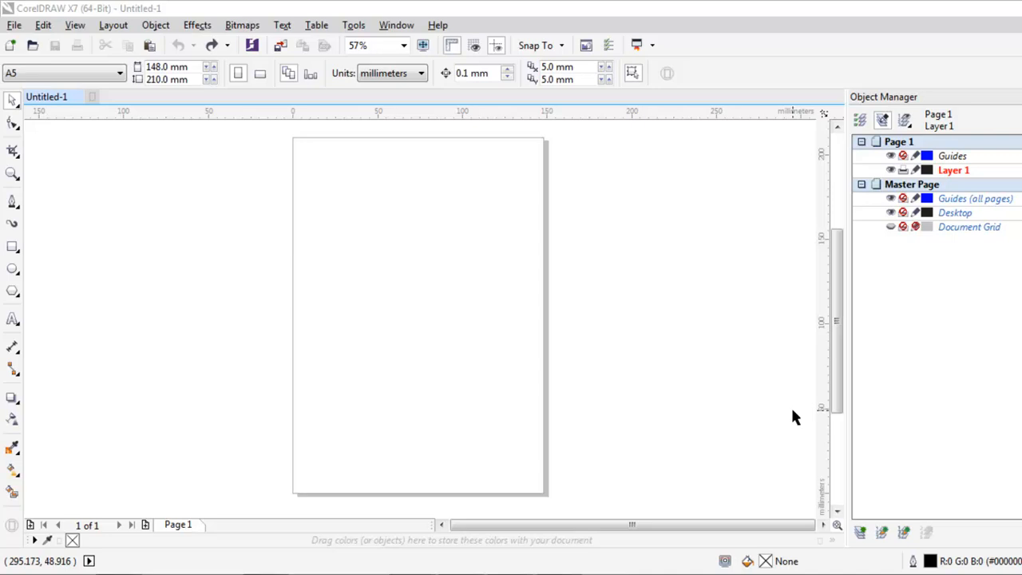
mouse_move(796, 417)
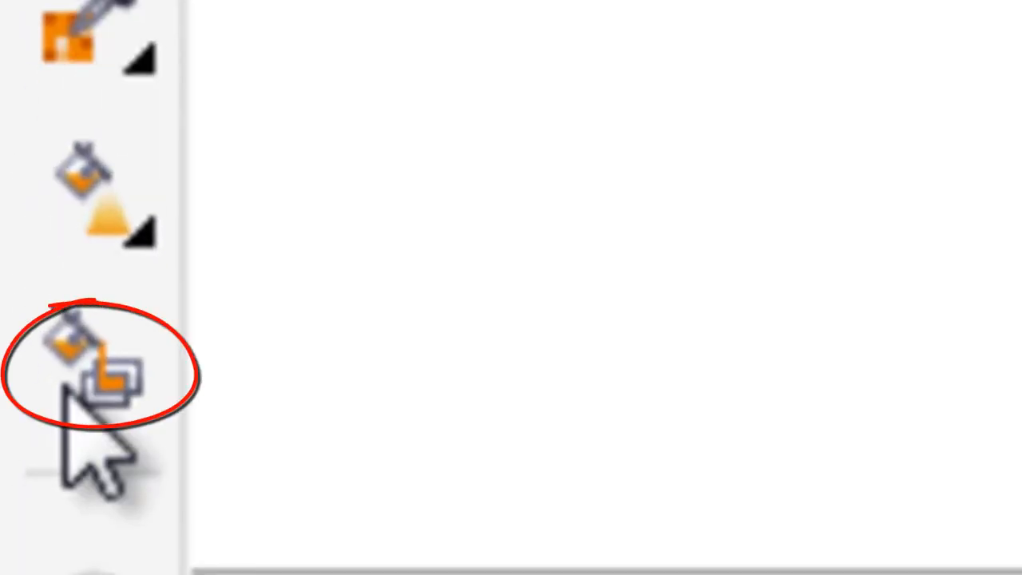
Step: Draw a rectangle over the A5 page and size it to 148 × 210 mm
click(80, 375)
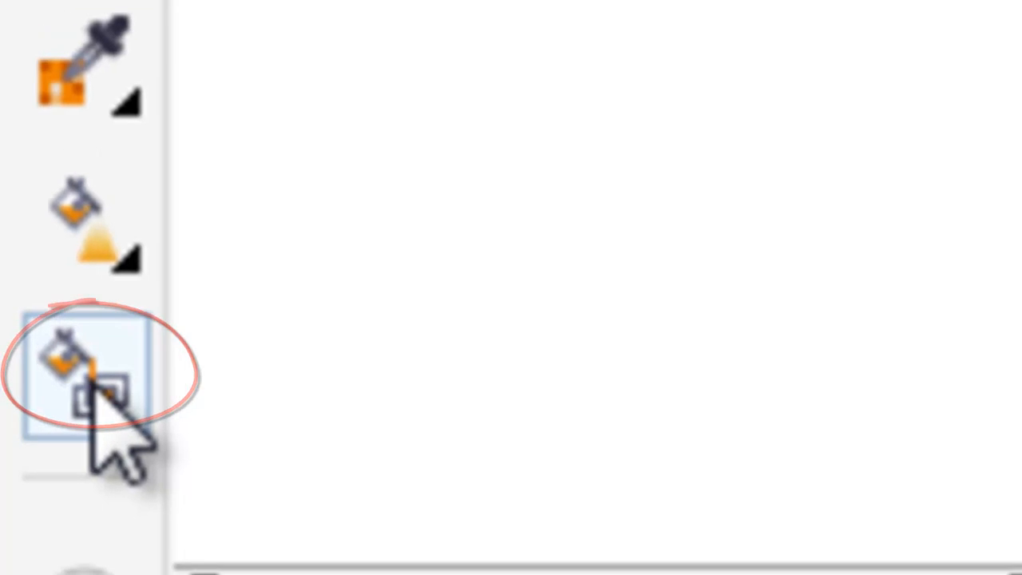
click(60, 376)
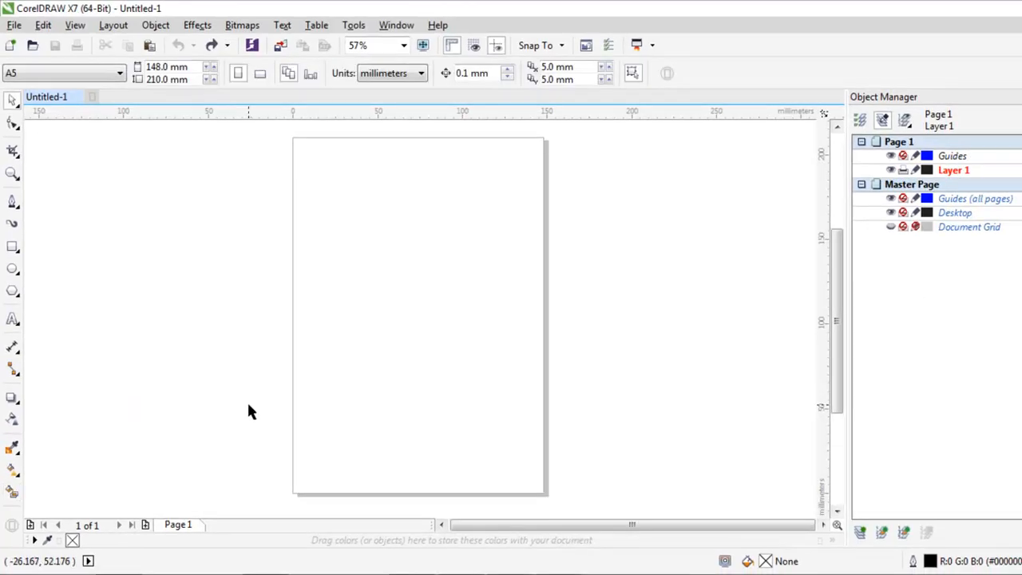
mouse_move(228, 451)
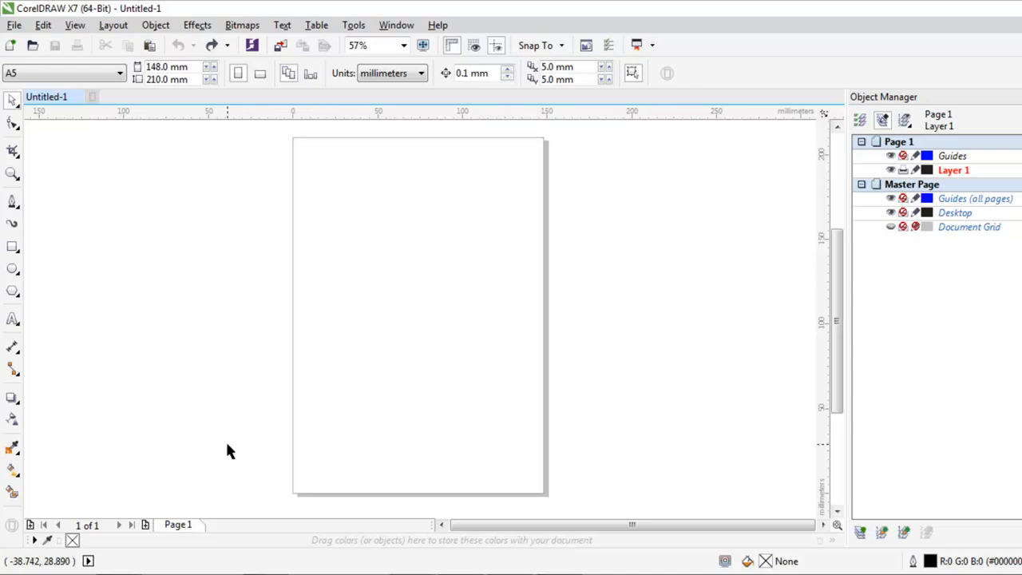
mouse_move(197, 309)
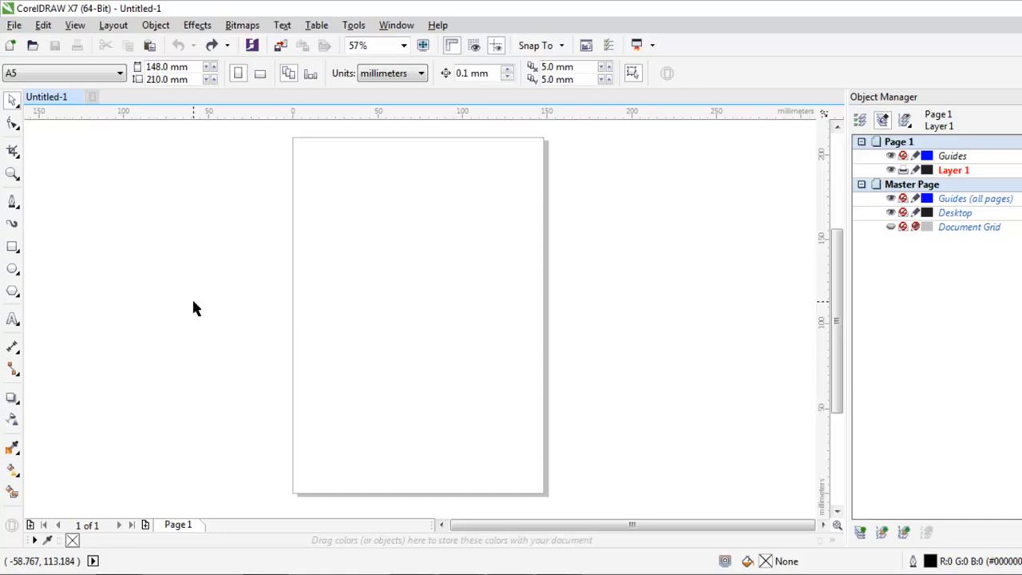
mouse_move(223, 265)
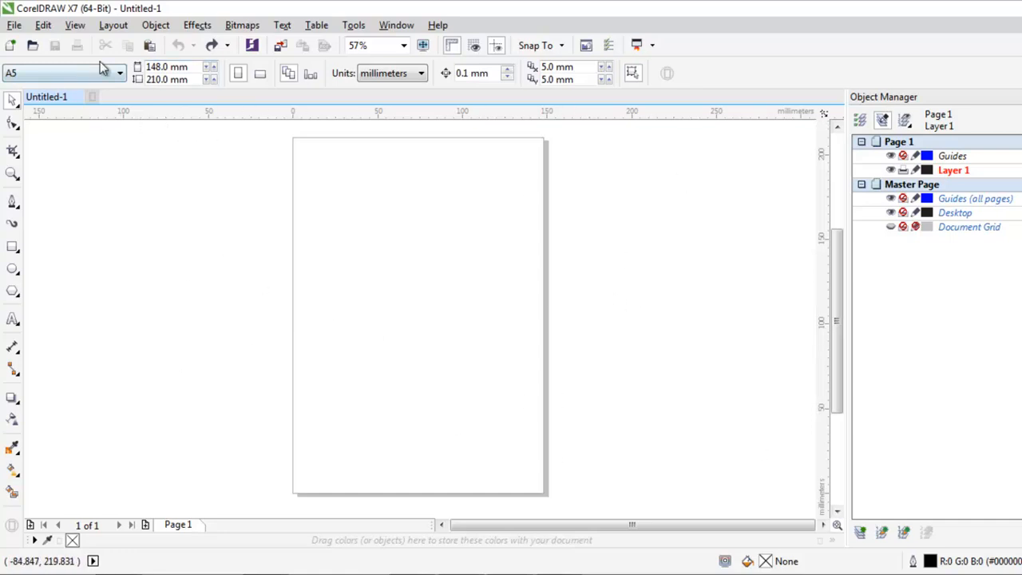
mouse_move(116, 83)
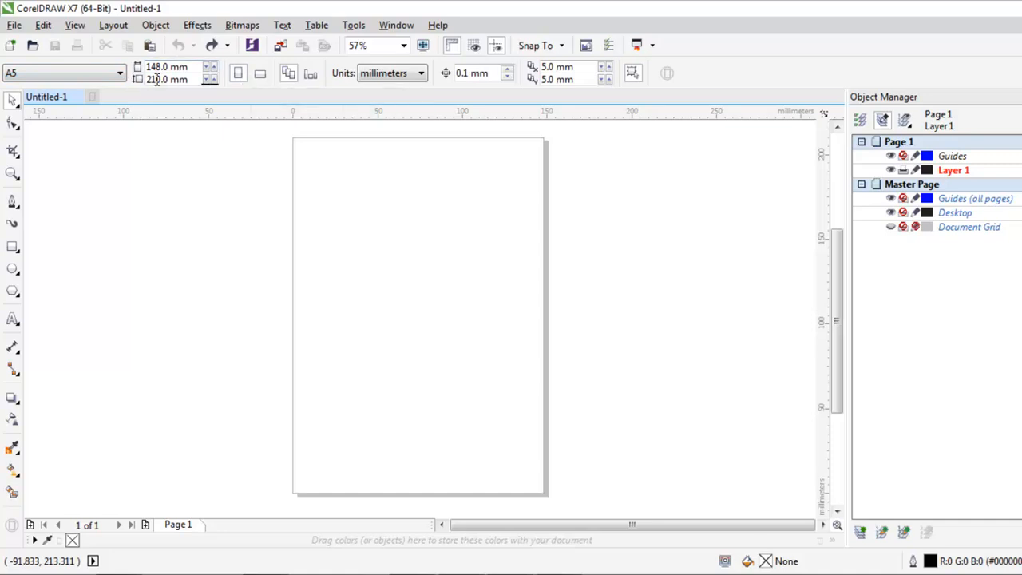
mouse_move(198, 136)
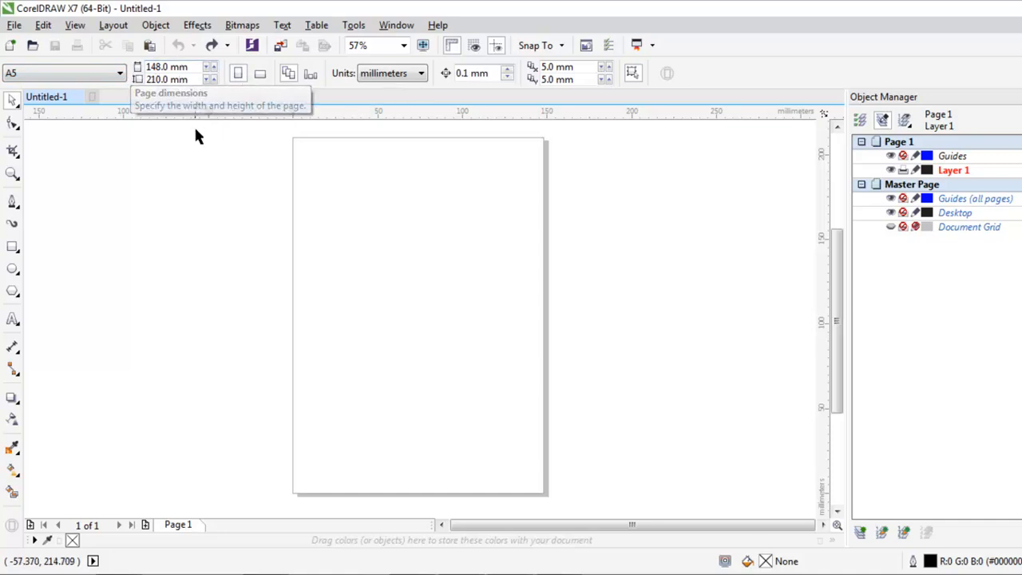
mouse_move(212, 197)
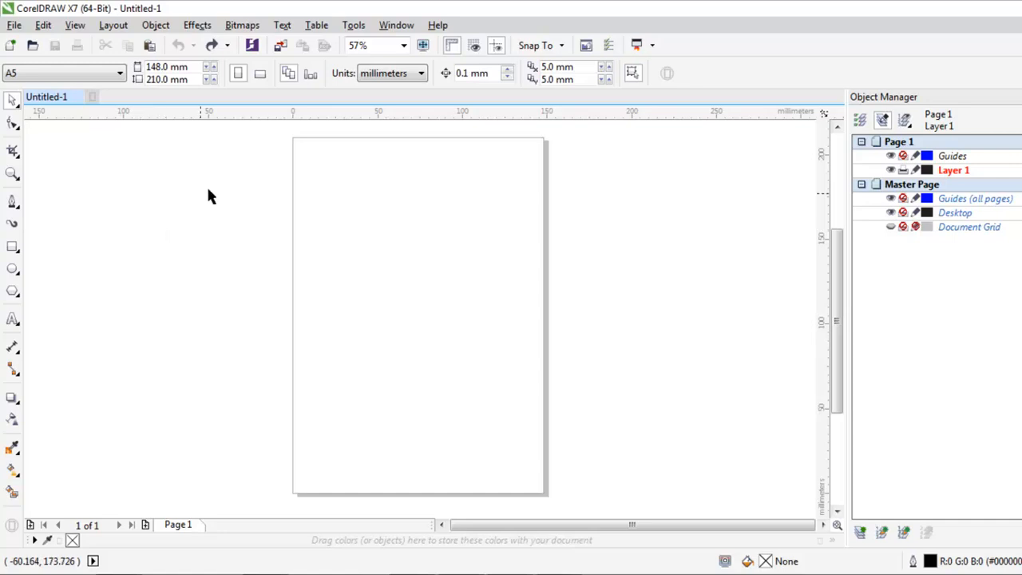
mouse_move(286, 140)
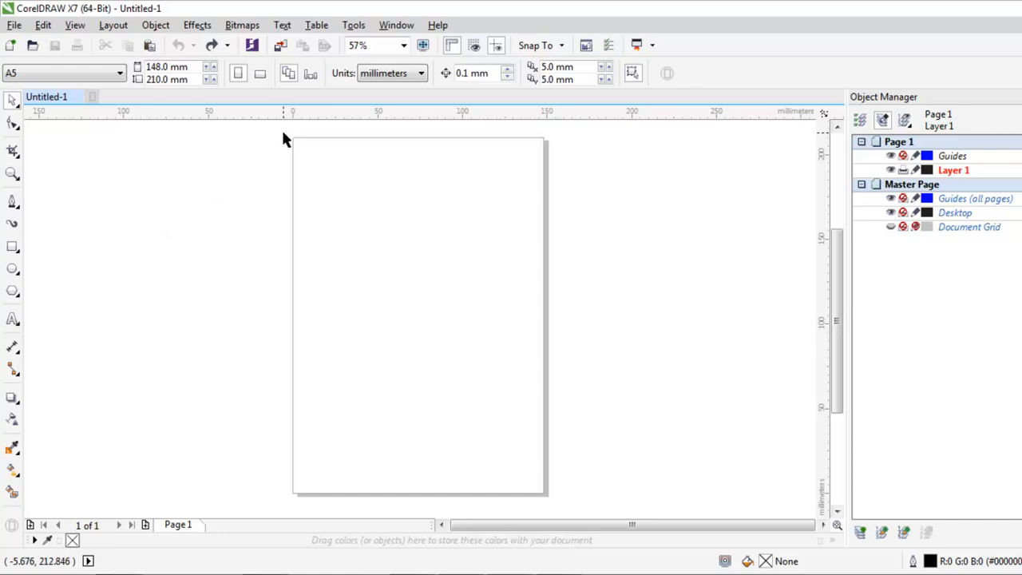
mouse_move(251, 134)
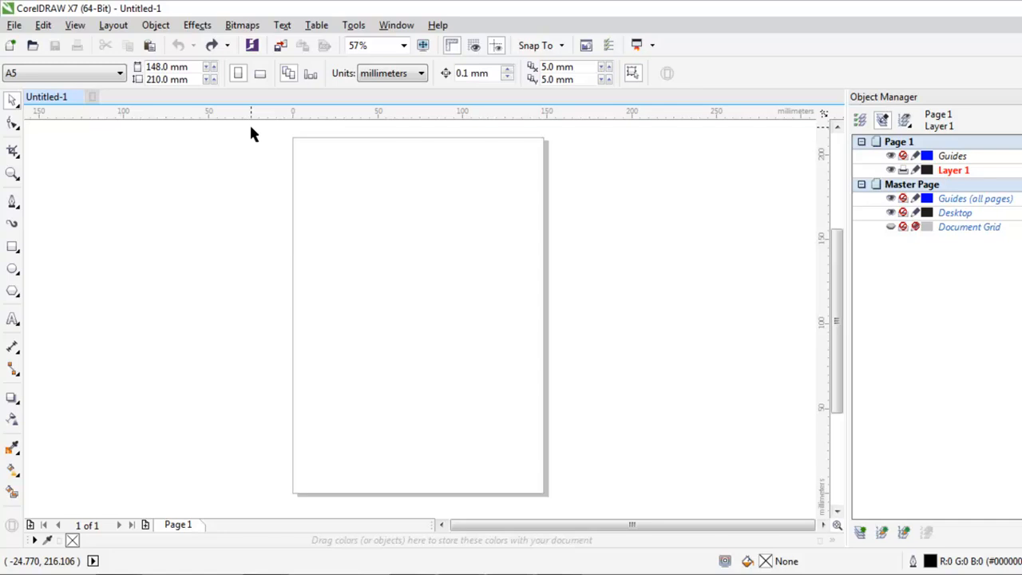
mouse_move(12, 247)
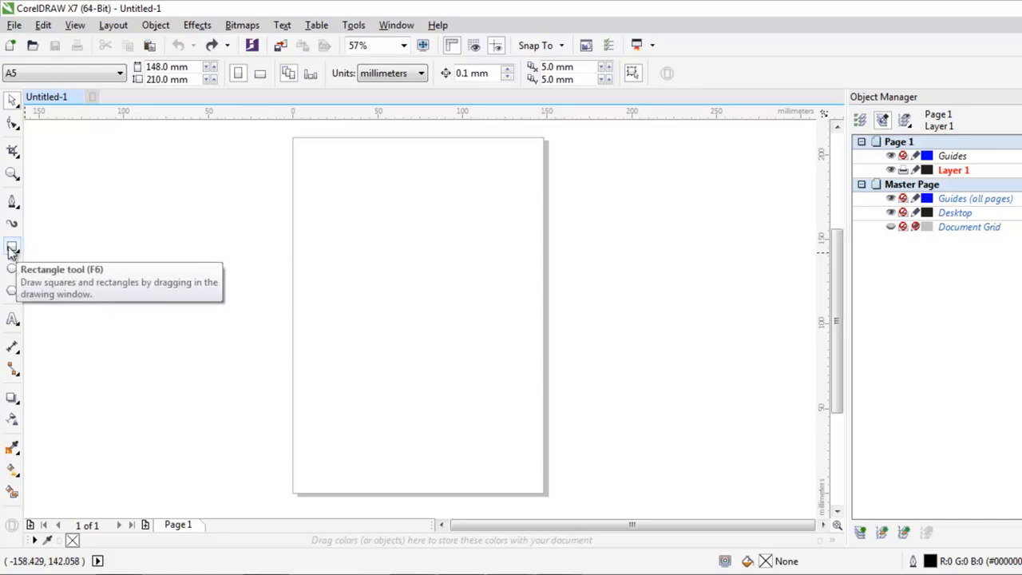
mouse_move(311, 248)
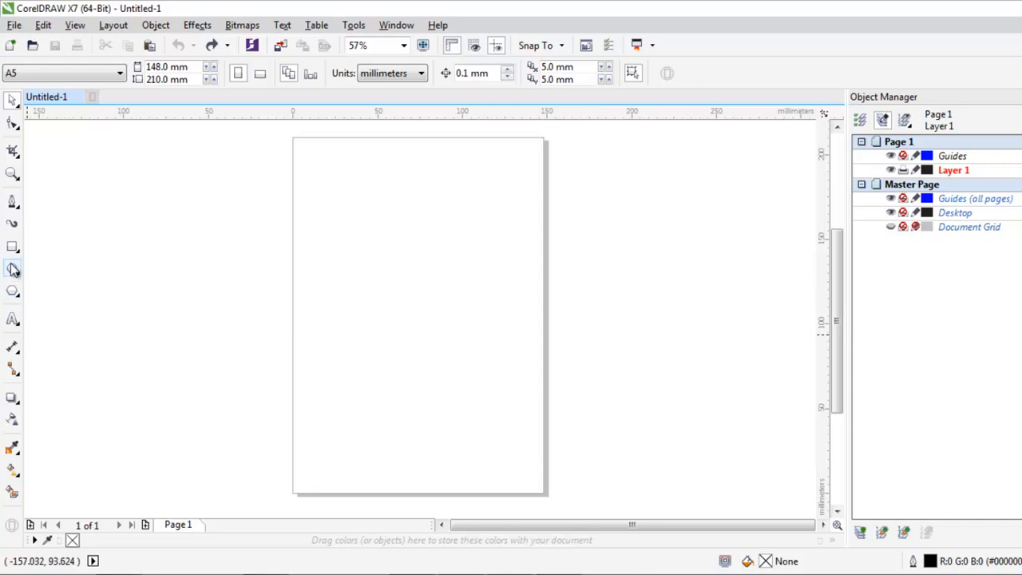
mouse_move(12, 248)
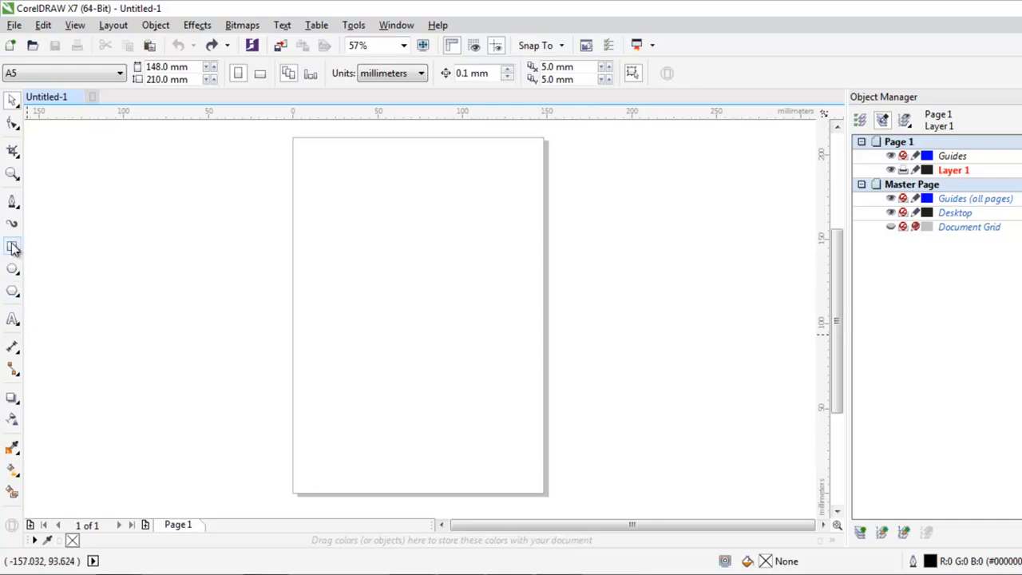
mouse_move(13, 247)
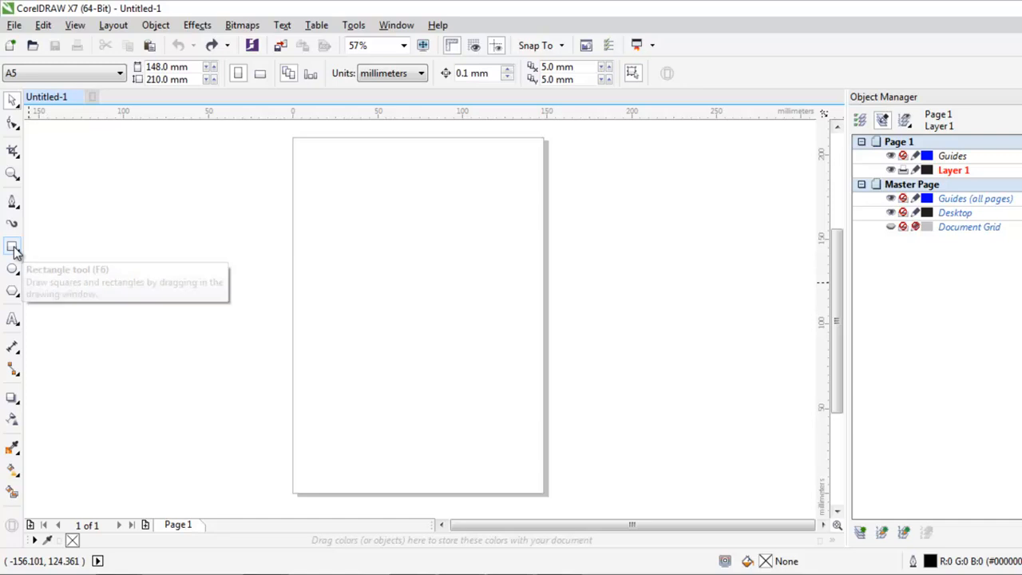
click(13, 248)
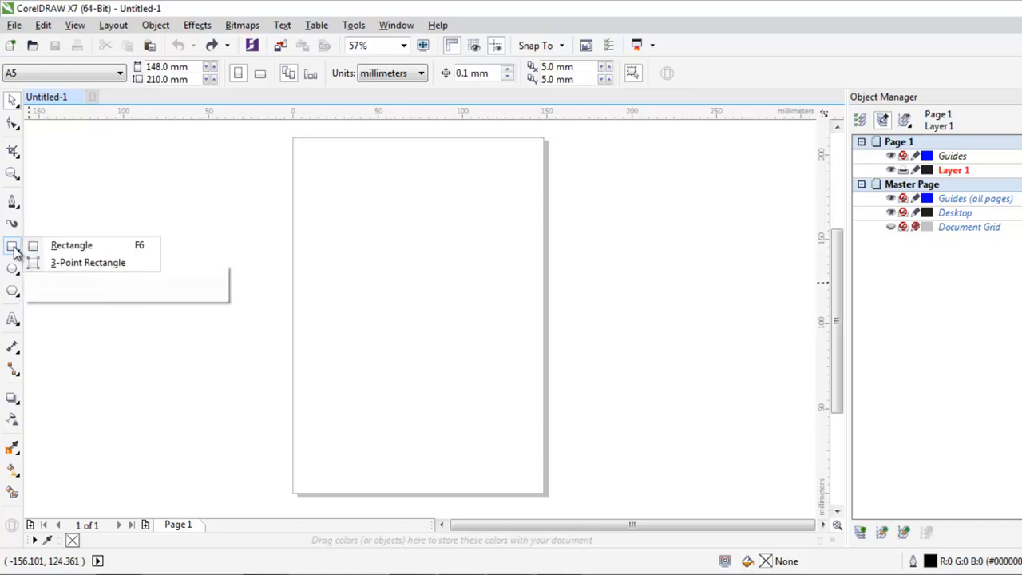
drag(301, 146, 475, 403)
text(14)
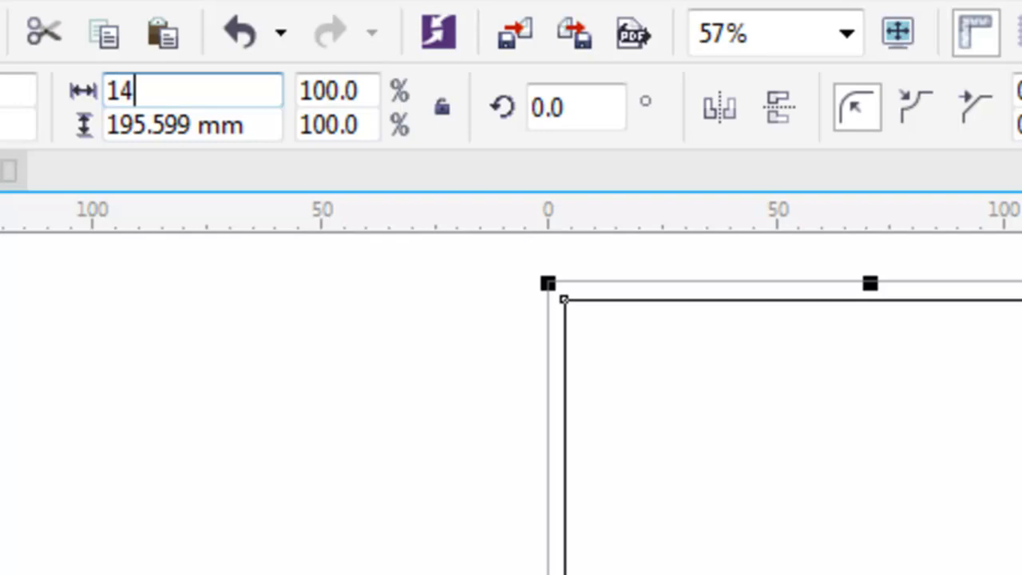
key(Return)
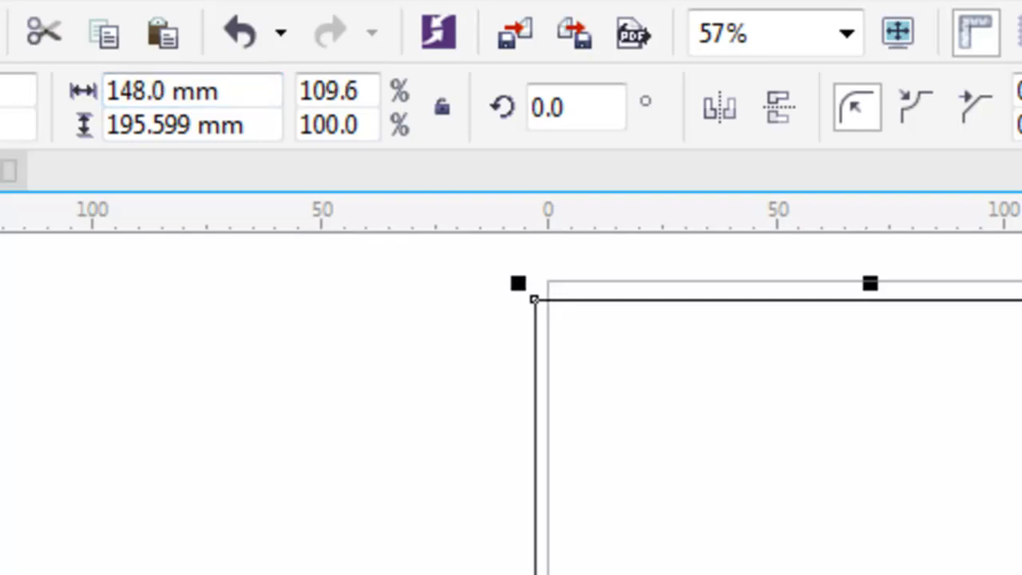
triple_click(191, 124)
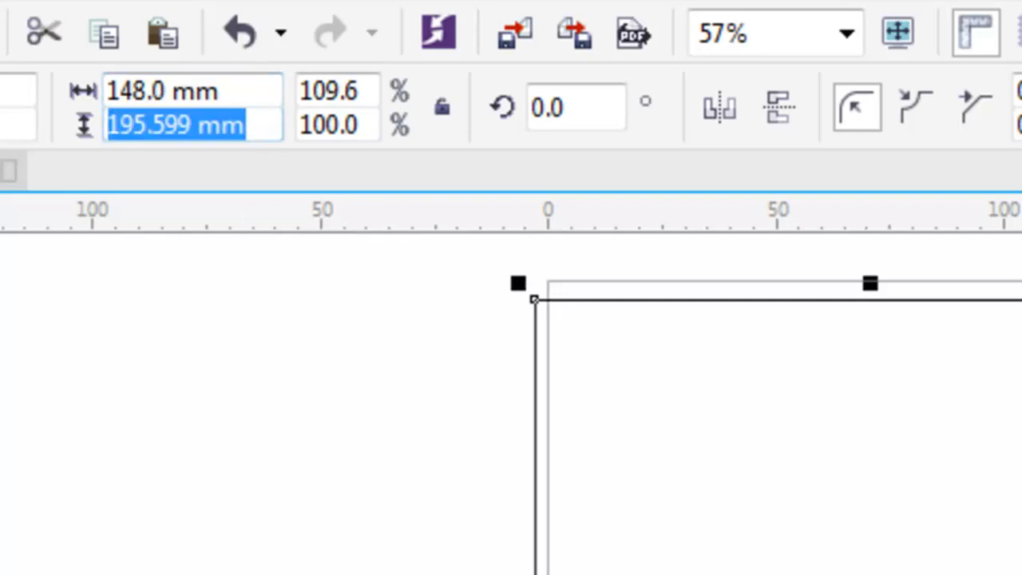
text(120)
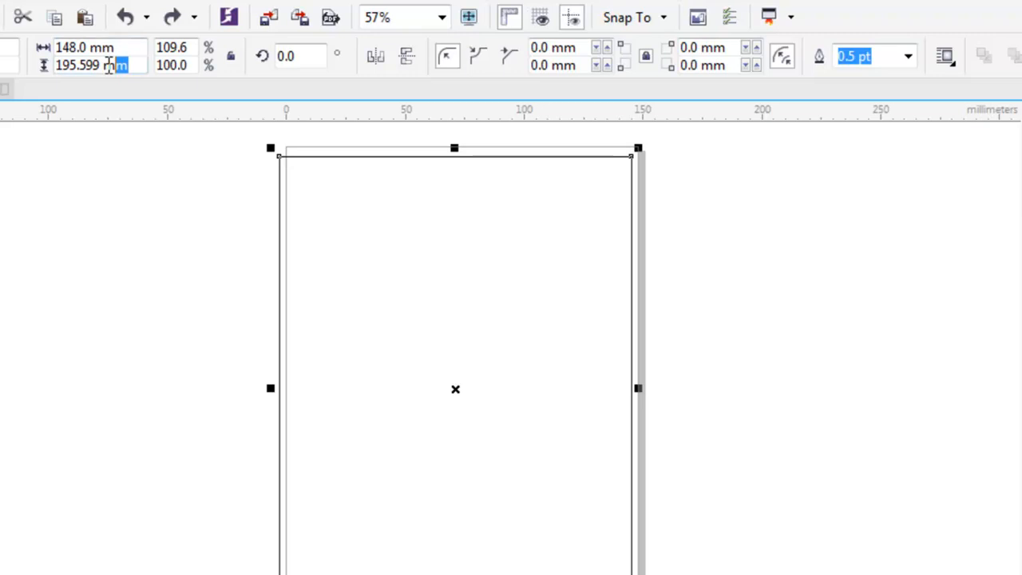
text(210)
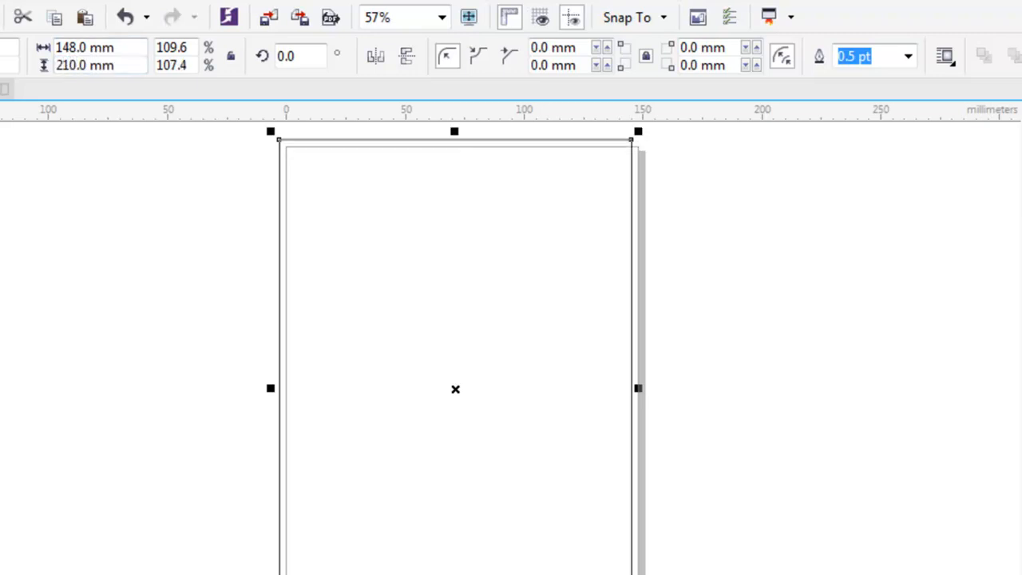
mouse_move(348, 385)
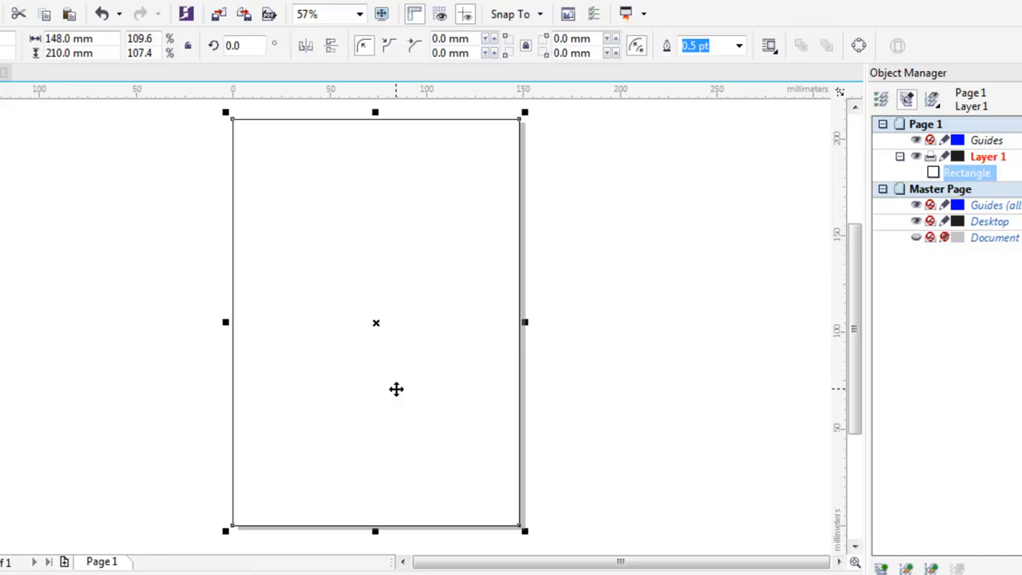
click(637, 288)
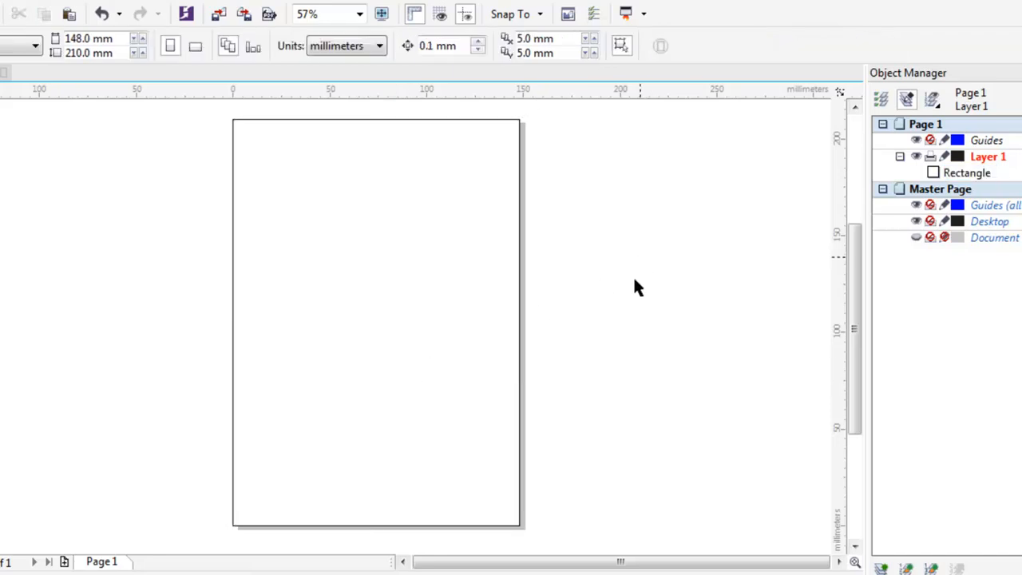
Step: Delete the trial two-point line so only the page-sized rectangle remains
click(967, 173)
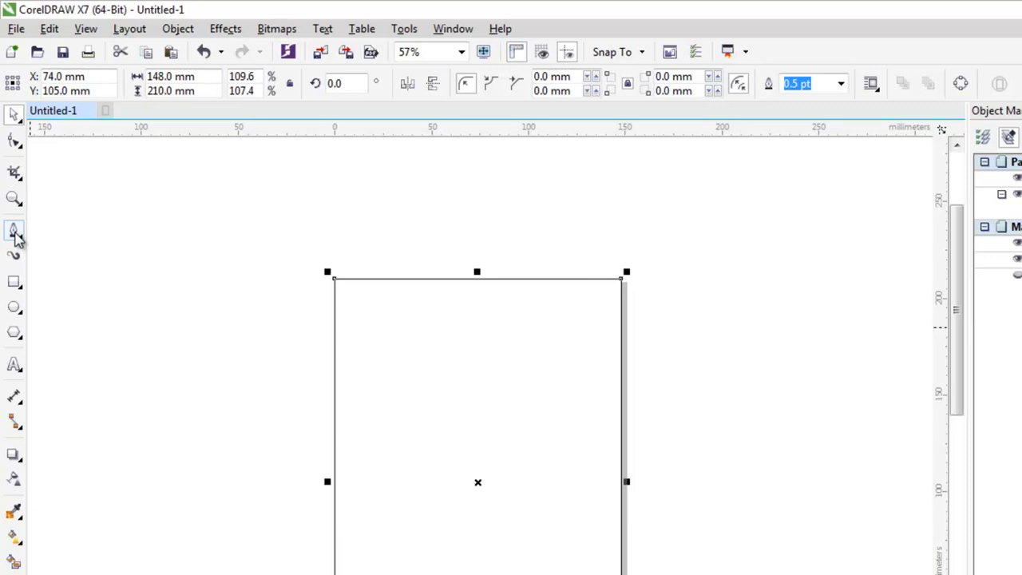
click(14, 231)
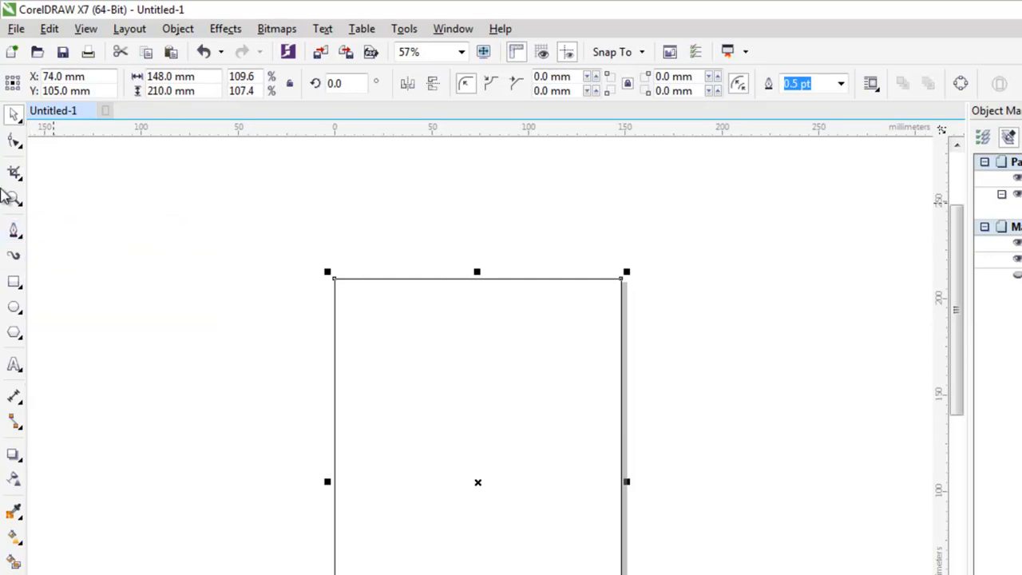
click(14, 230)
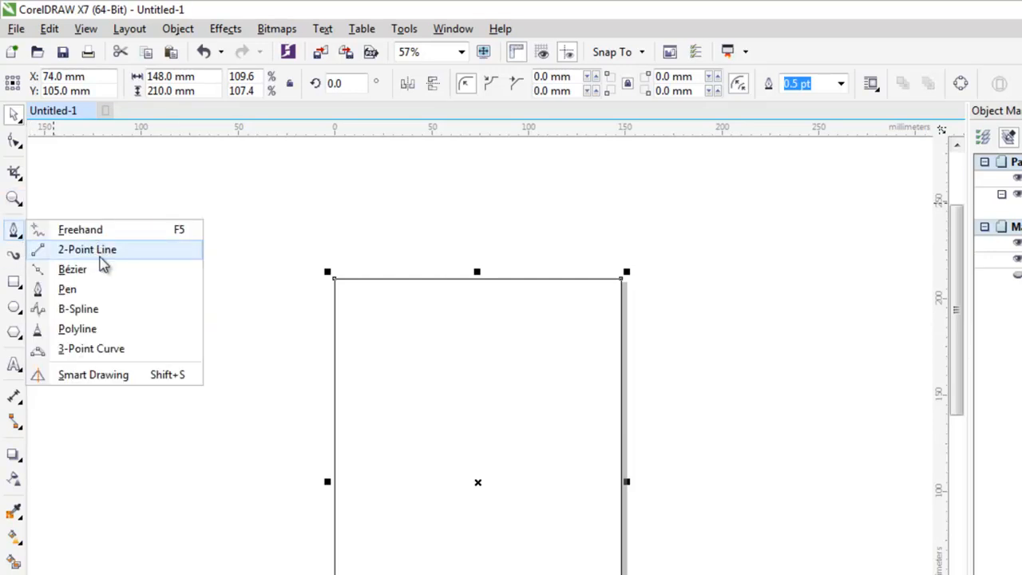
mouse_move(101, 274)
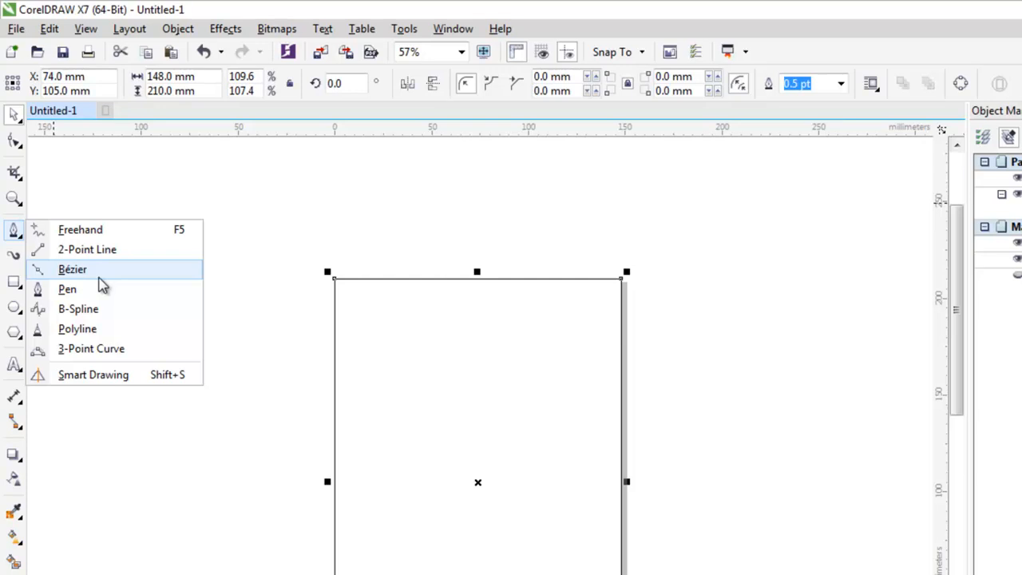
mouse_move(103, 282)
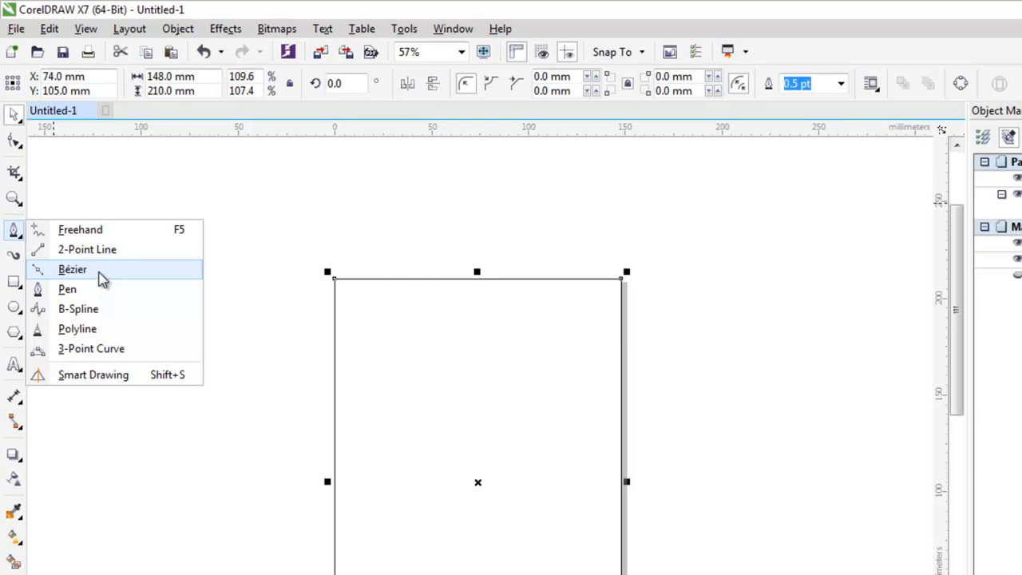
mouse_move(99, 254)
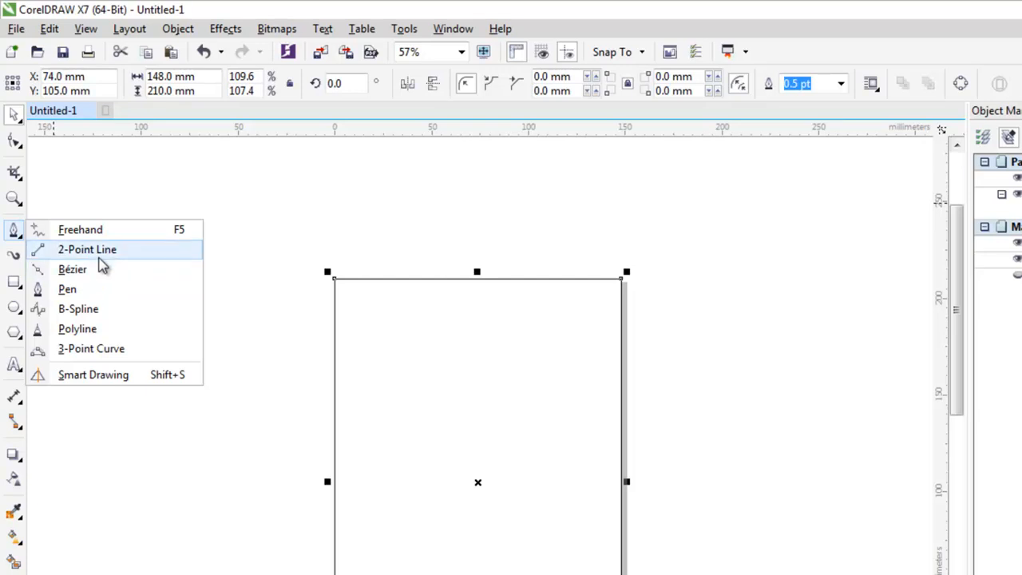
click(87, 249)
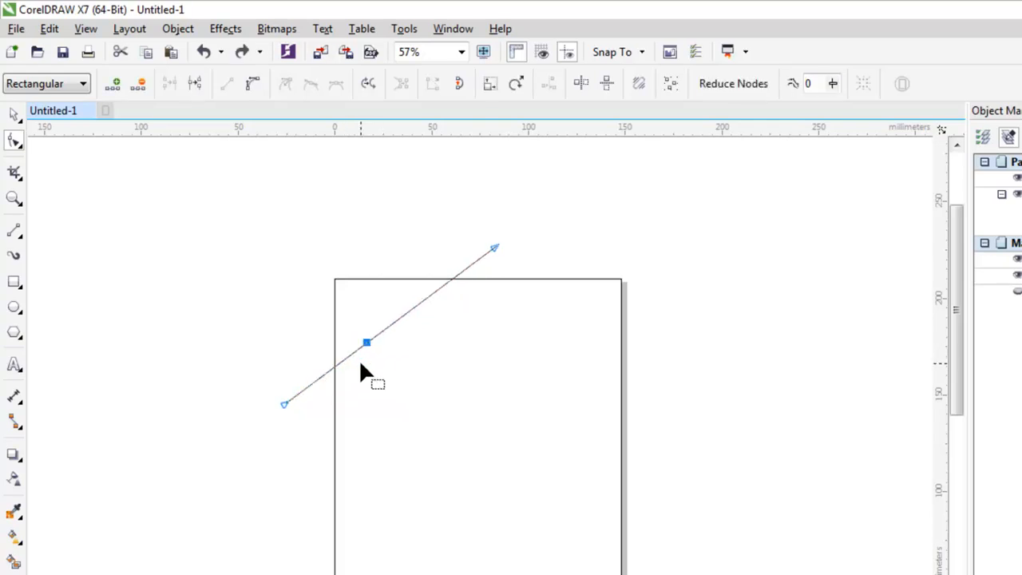
key(Delete)
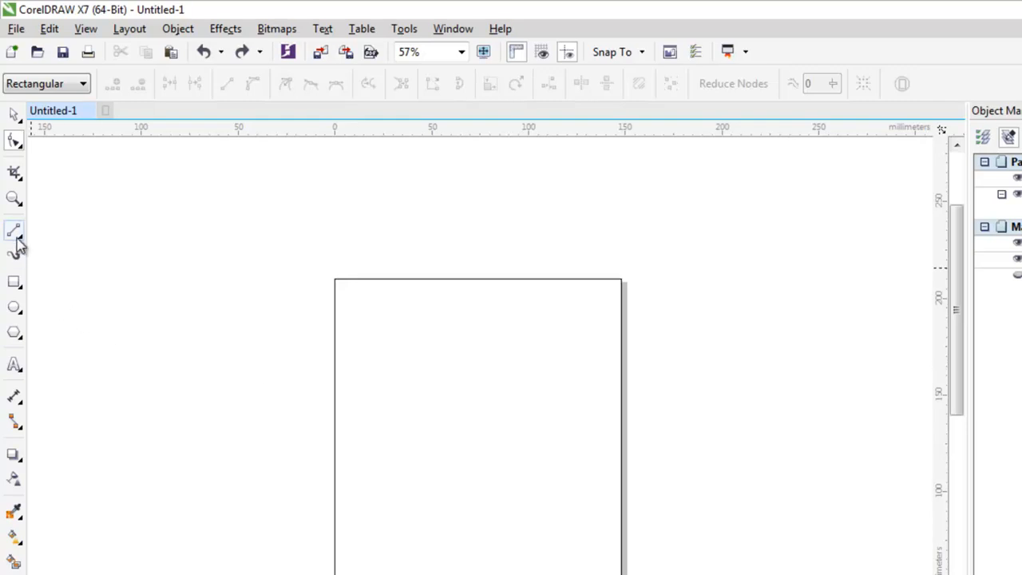
Step: Draw an S-curve starting left of the page and sweeping up past the top edge
click(14, 232)
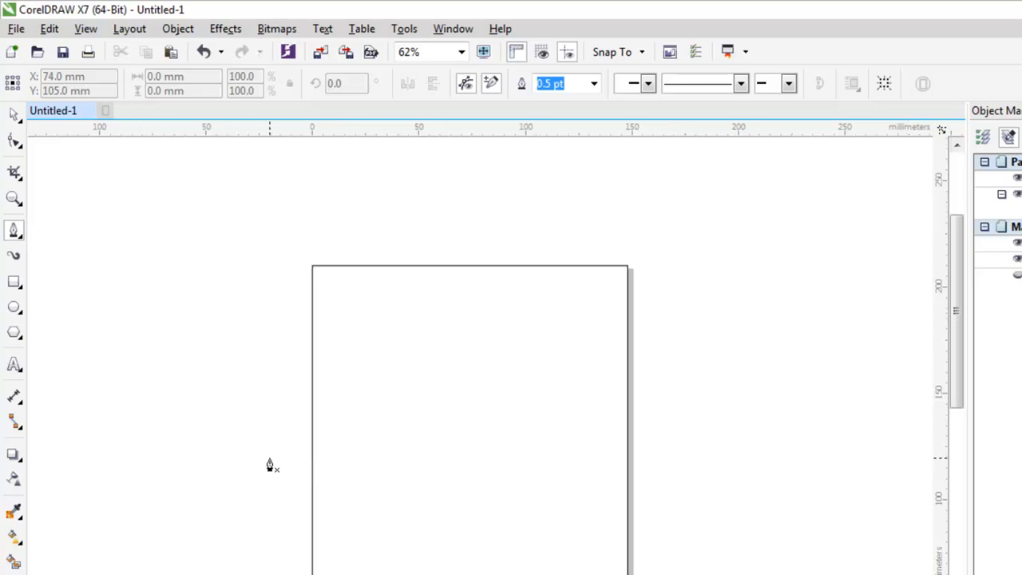
mouse_move(270, 442)
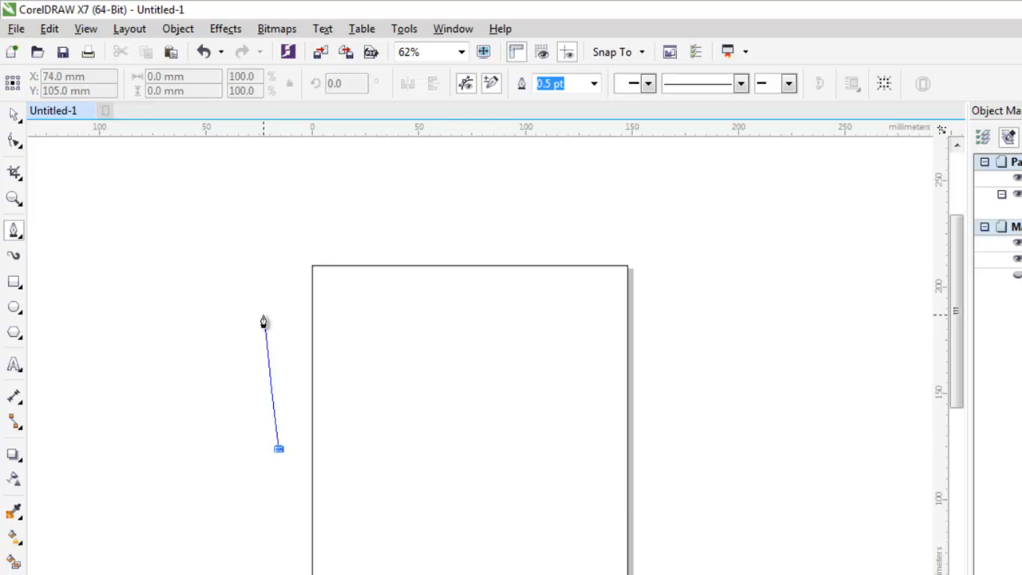
drag(264, 324, 416, 379)
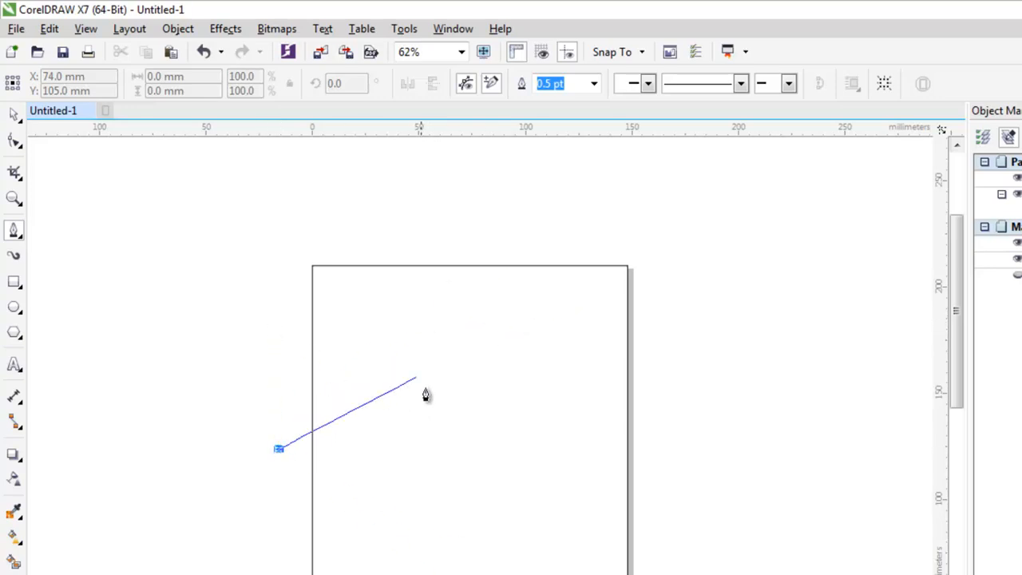
mouse_move(355, 370)
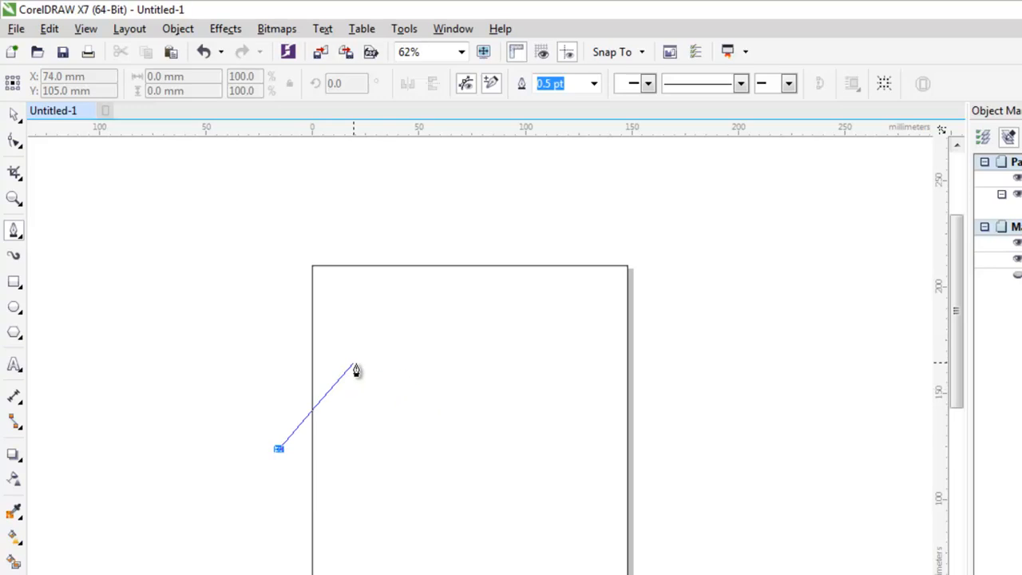
mouse_move(386, 373)
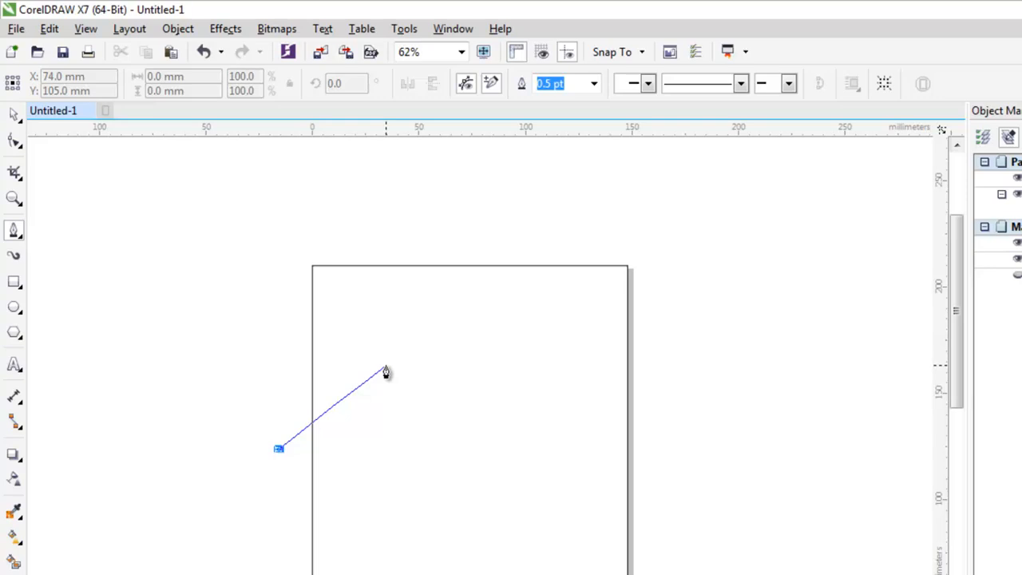
drag(386, 373, 424, 376)
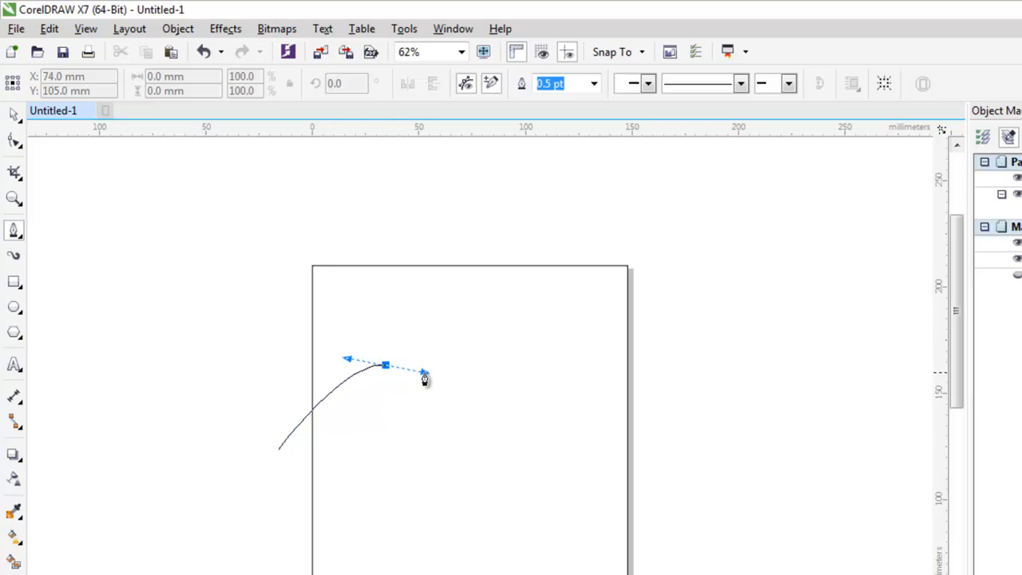
drag(423, 375, 473, 375)
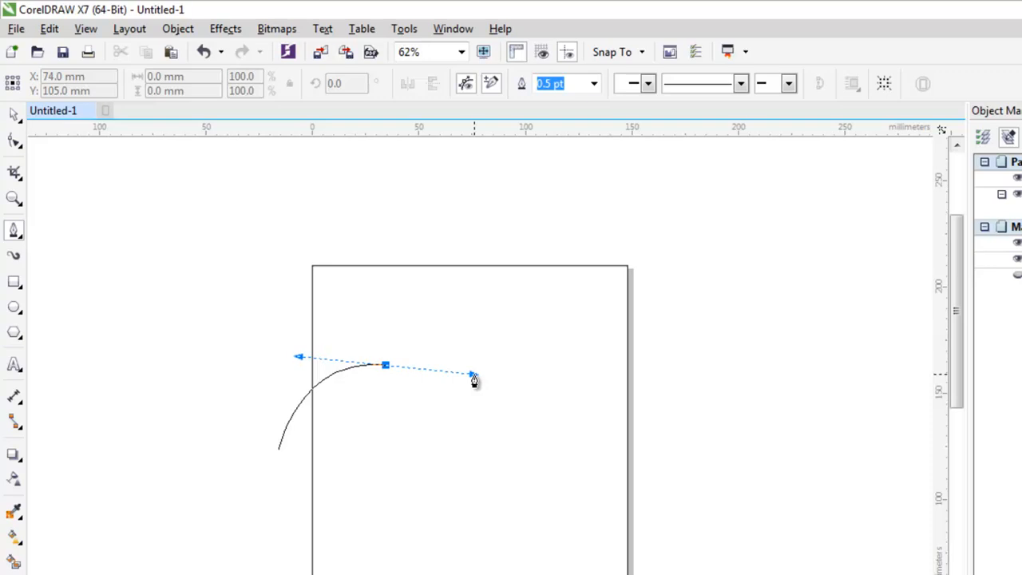
drag(471, 373, 491, 399)
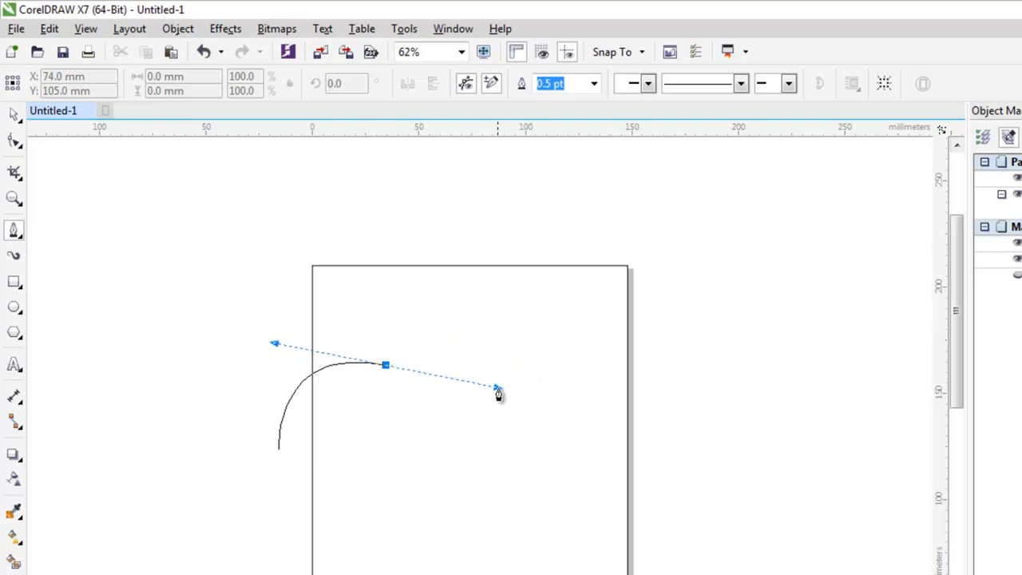
drag(497, 391, 487, 368)
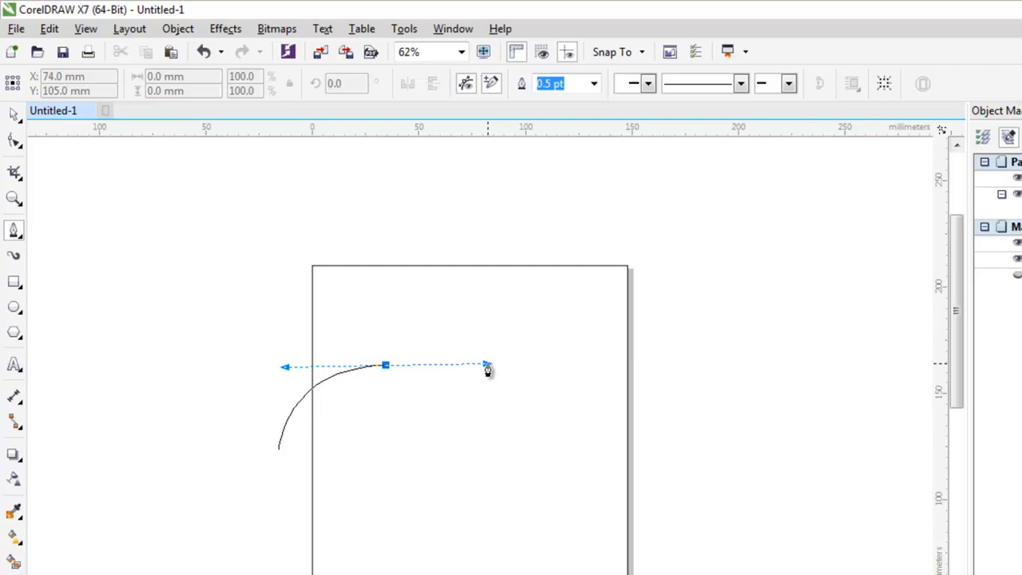
drag(487, 366, 494, 388)
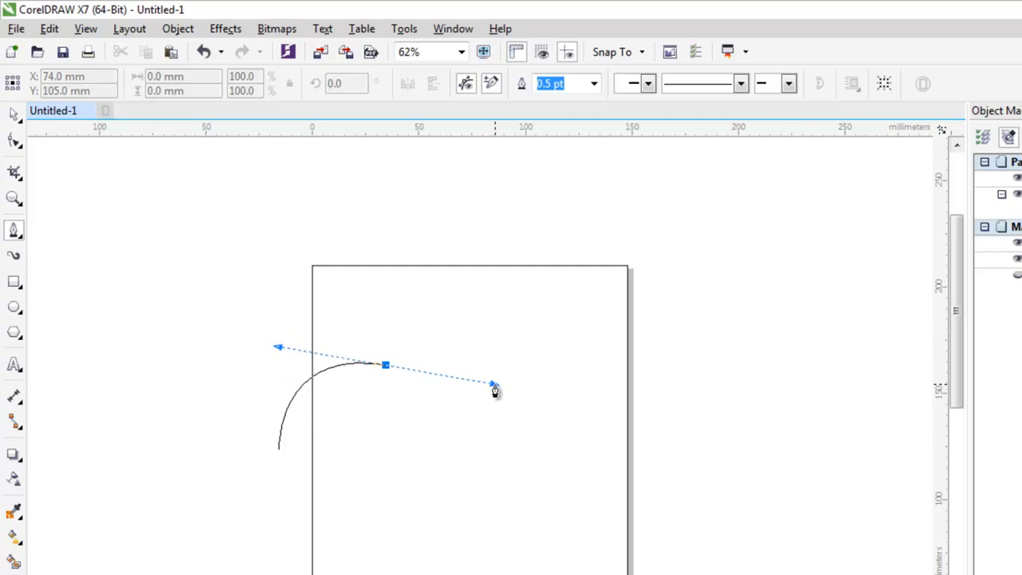
drag(494, 389, 523, 189)
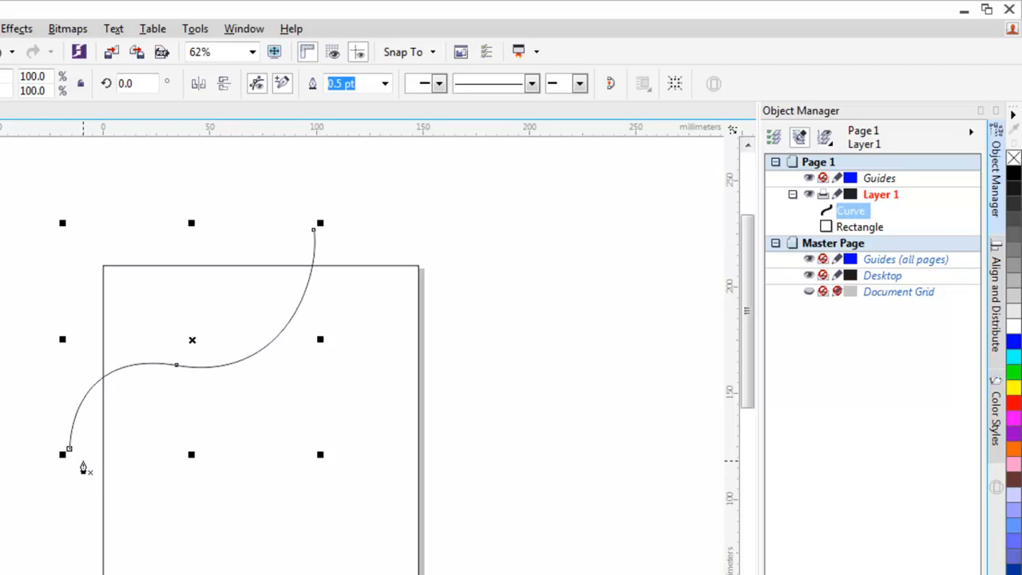
mouse_move(77, 470)
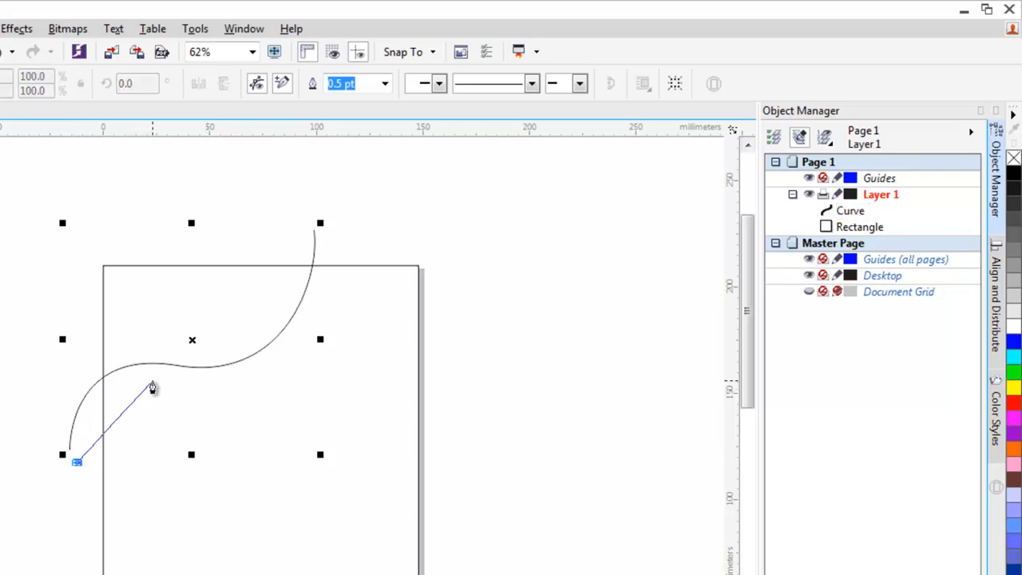
Step: Draw a second curve beside the first, following its S-shaped sweep
drag(152, 387, 232, 399)
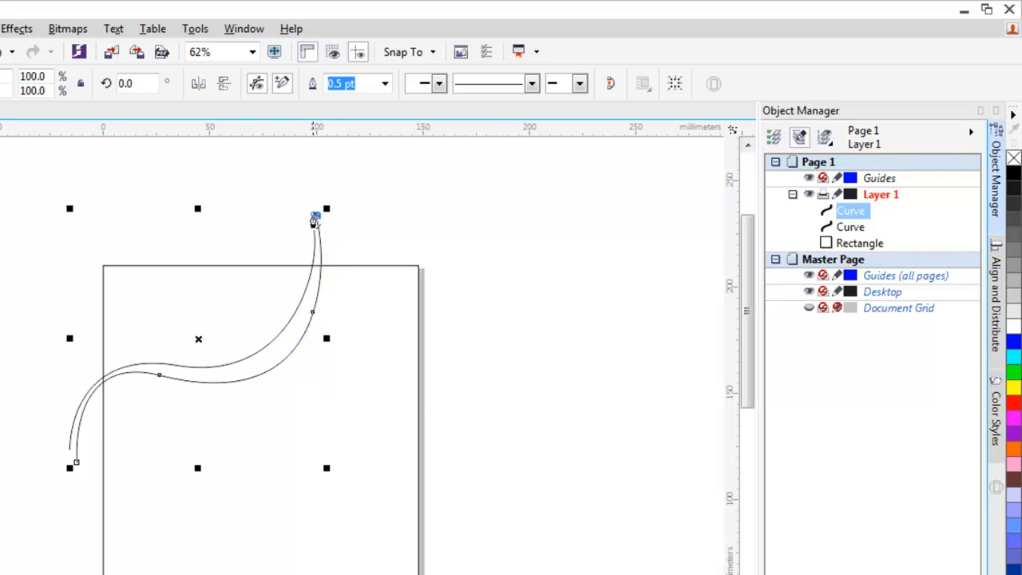
drag(315, 216, 397, 198)
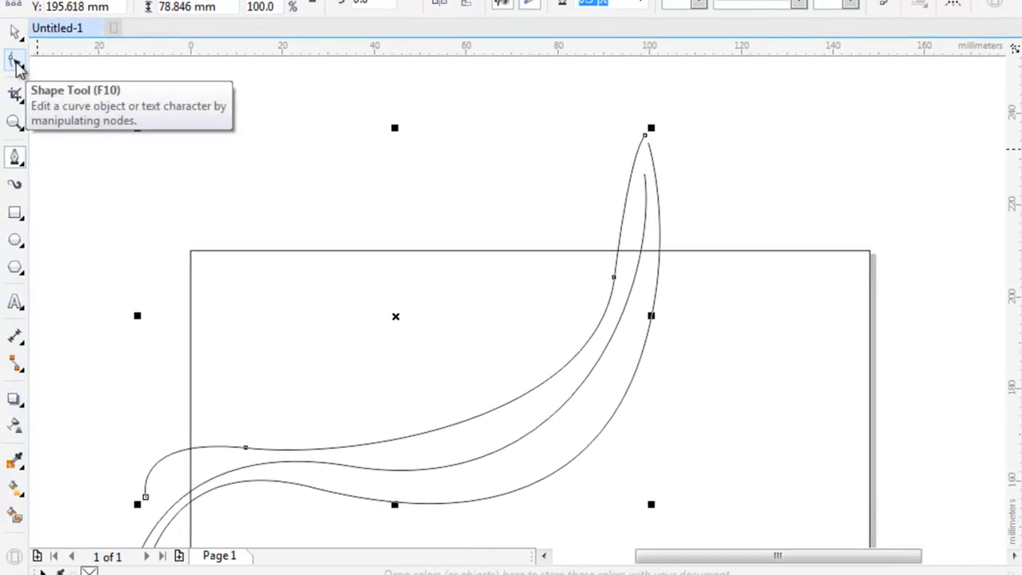
Step: Edit the outer curve's nodes with the Shape tool to match the other waves
click(16, 60)
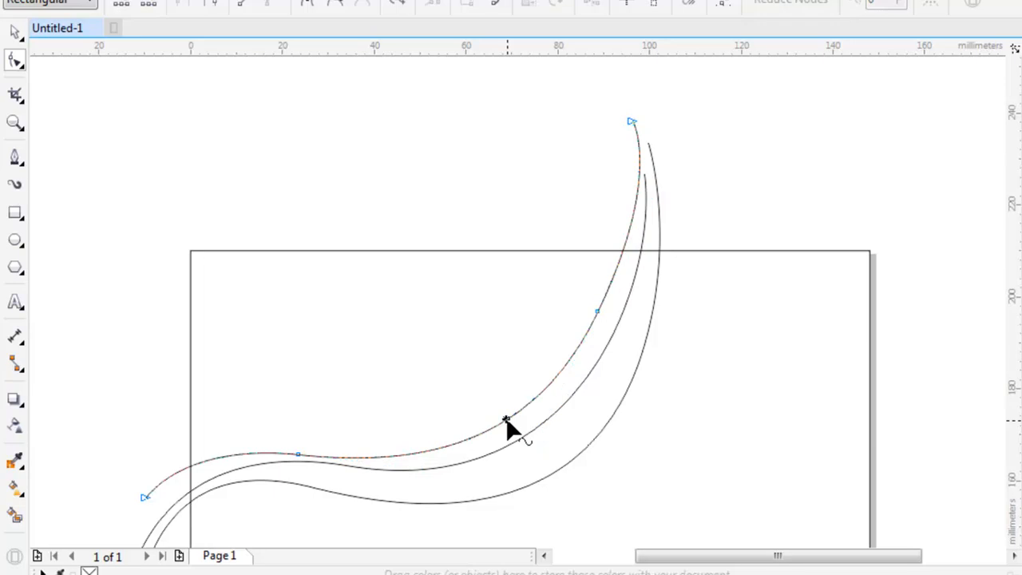
click(507, 421)
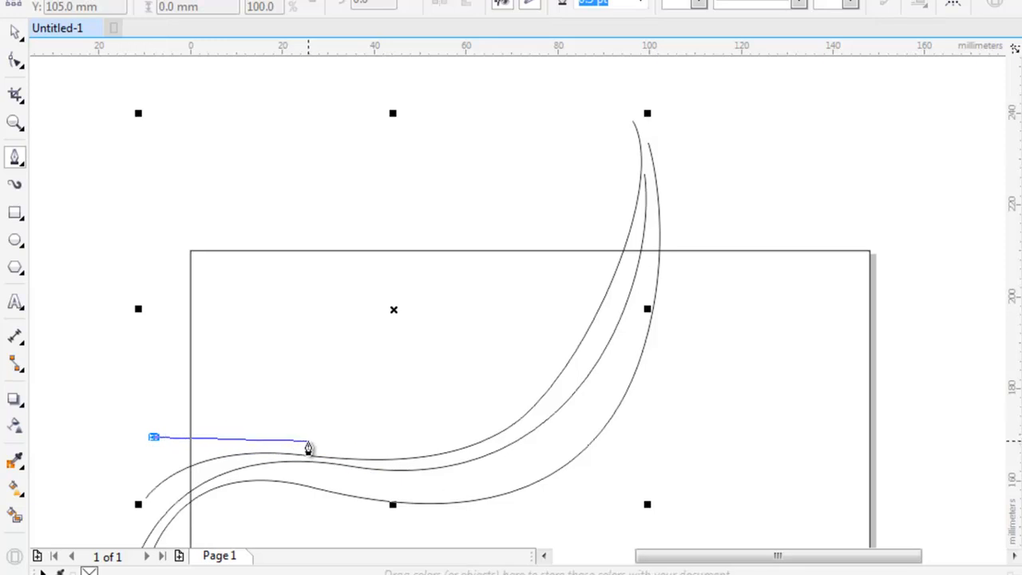
Step: Draw a new curve from left of the band sweeping up alongside the others
drag(307, 447, 396, 459)
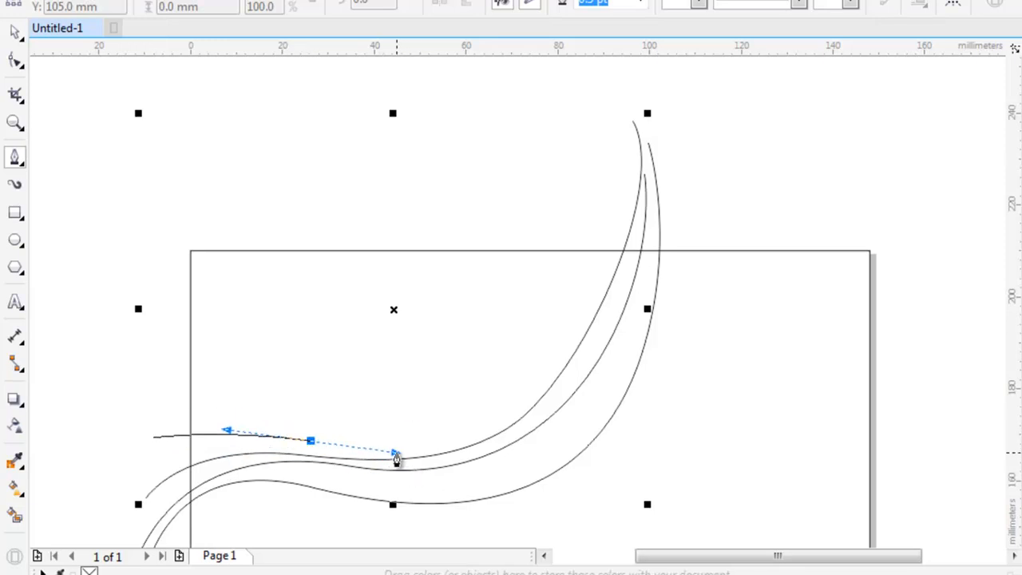
drag(395, 459, 553, 338)
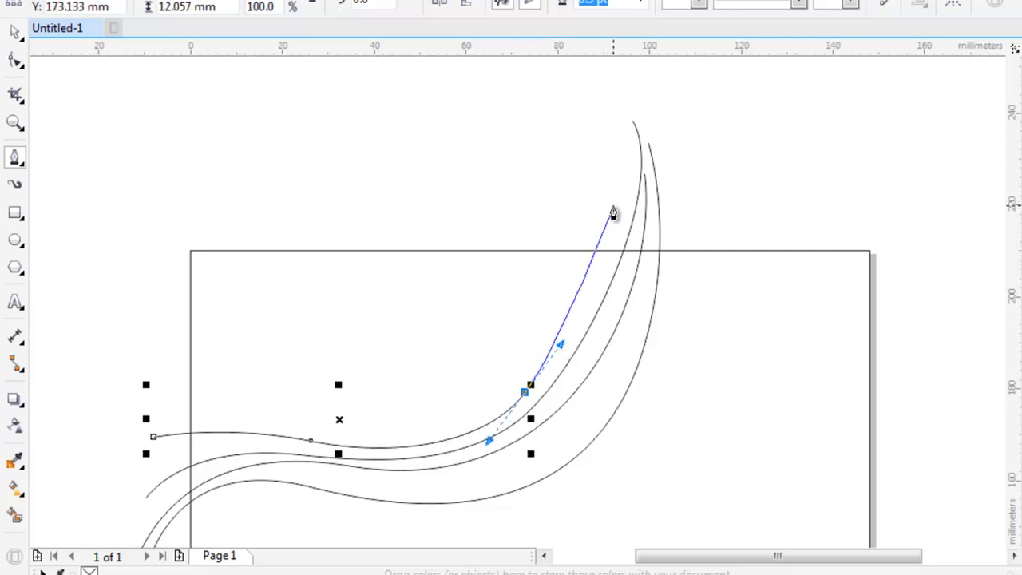
drag(523, 389, 611, 204)
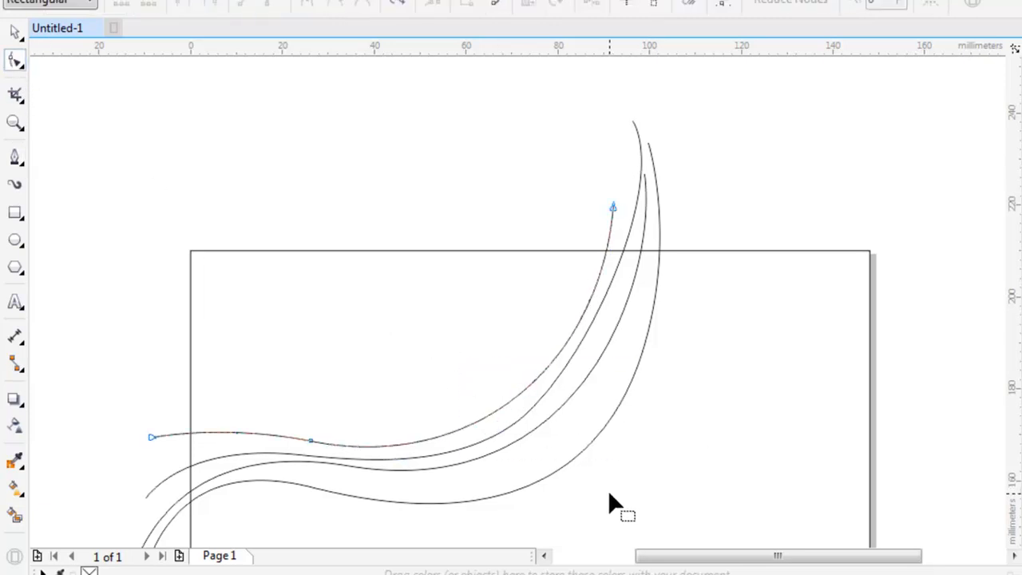
click(284, 440)
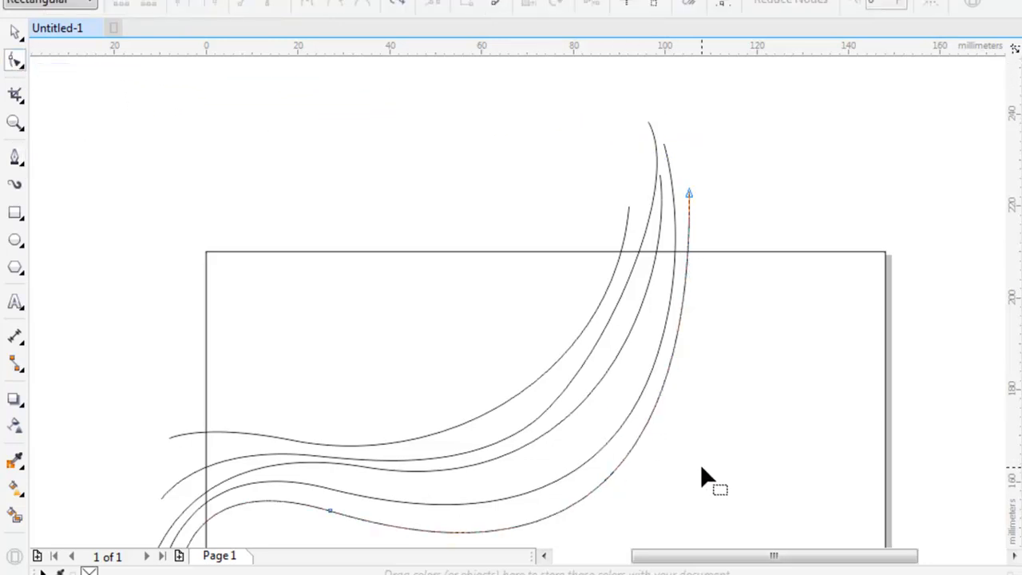
click(330, 510)
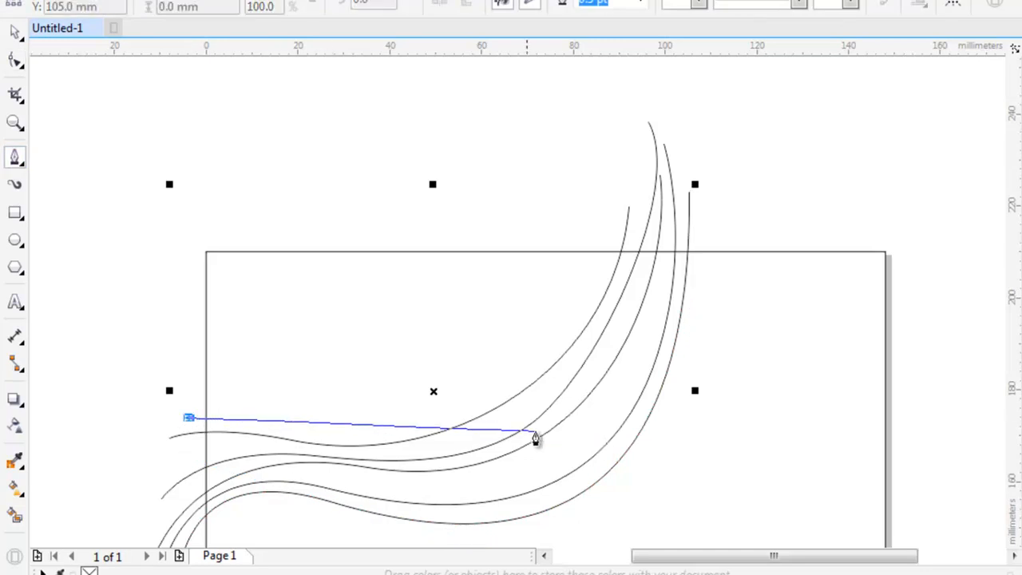
Step: Draw a new curve from left of the band sweeping up past the page edge
drag(535, 437, 453, 376)
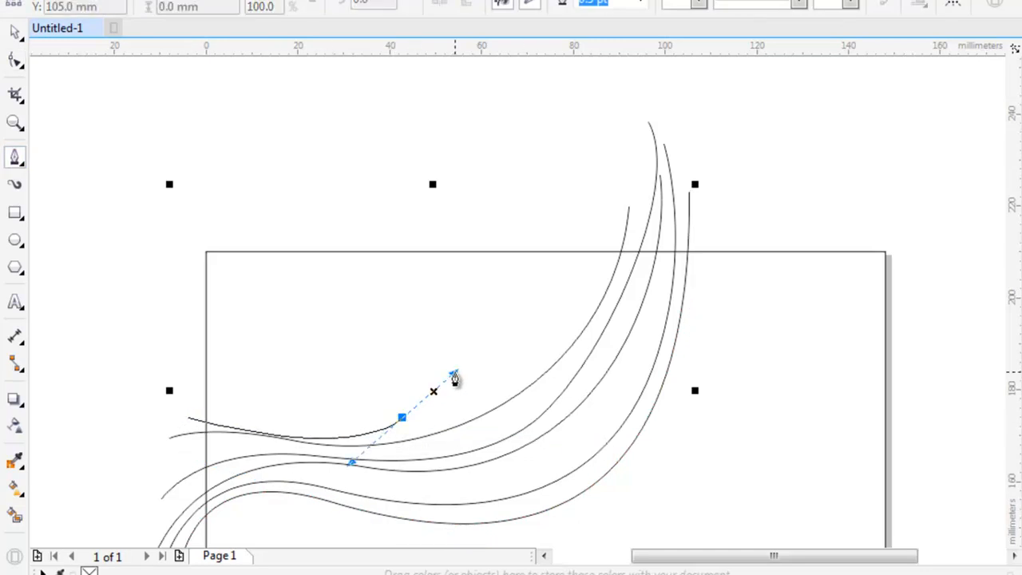
drag(454, 375, 595, 264)
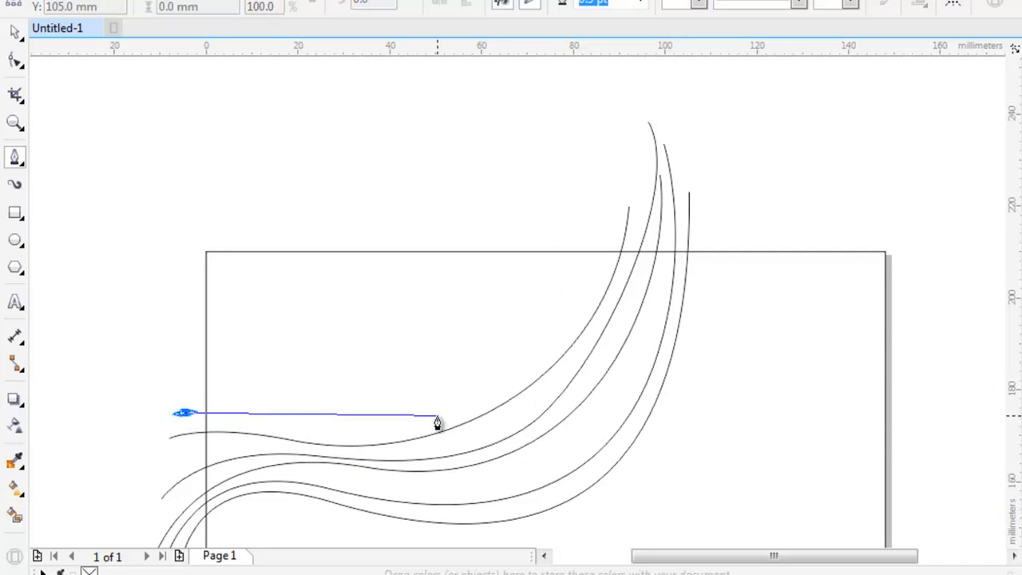
drag(436, 422, 515, 328)
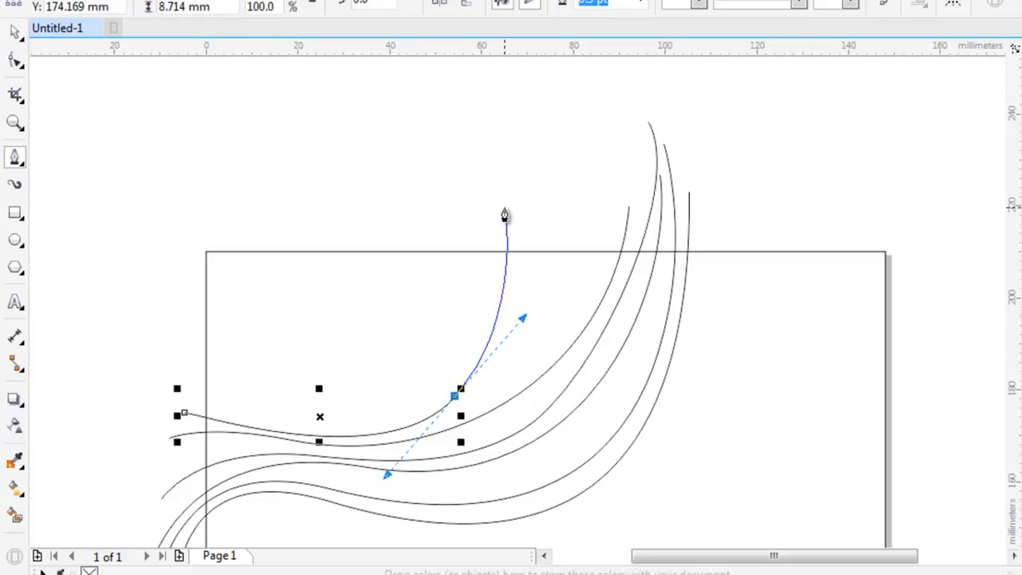
drag(504, 216, 572, 186)
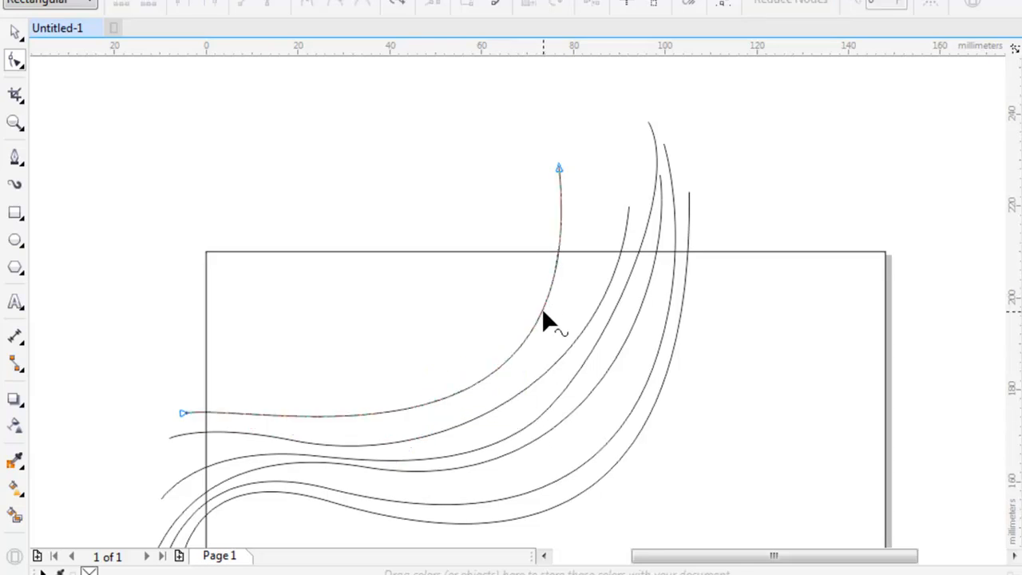
Step: Adjust the new curve's nodes so it runs parallel to the band
click(558, 332)
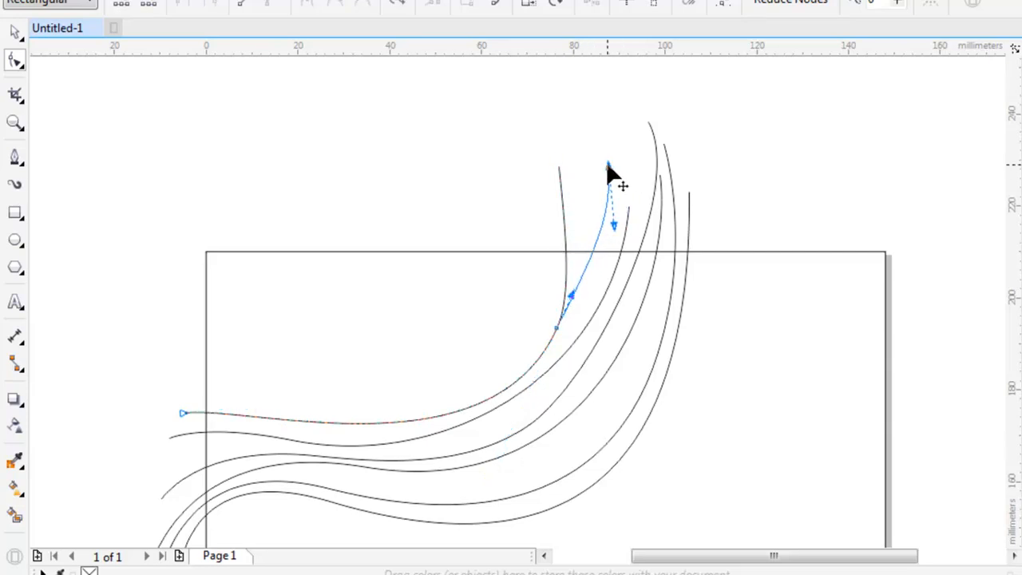
click(168, 419)
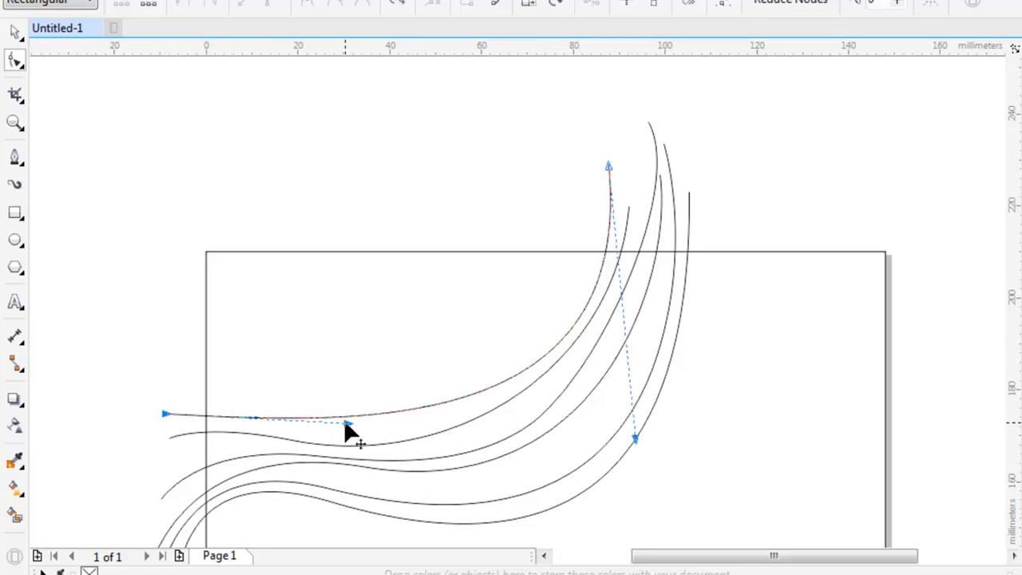
drag(347, 427, 347, 463)
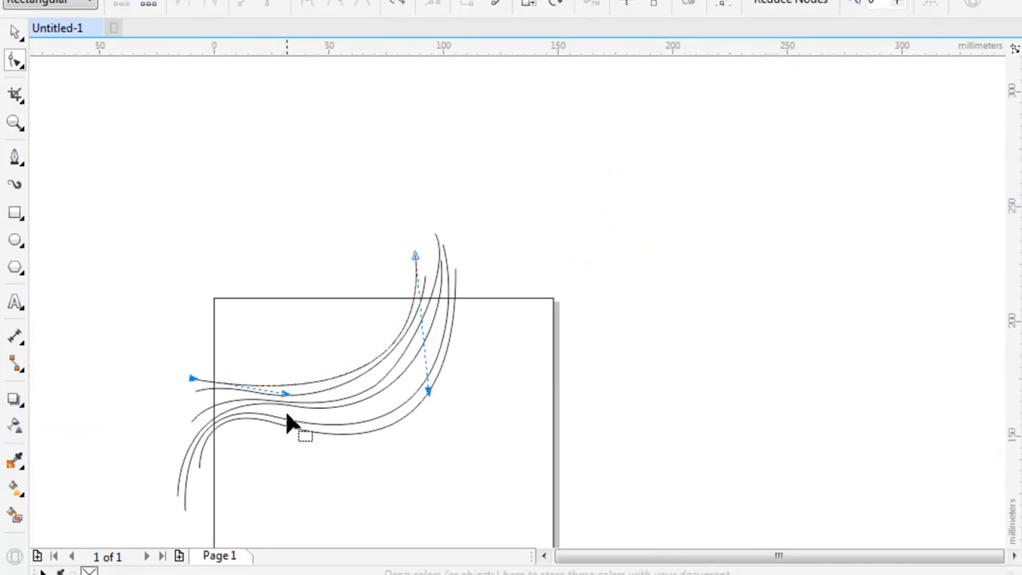
click(14, 157)
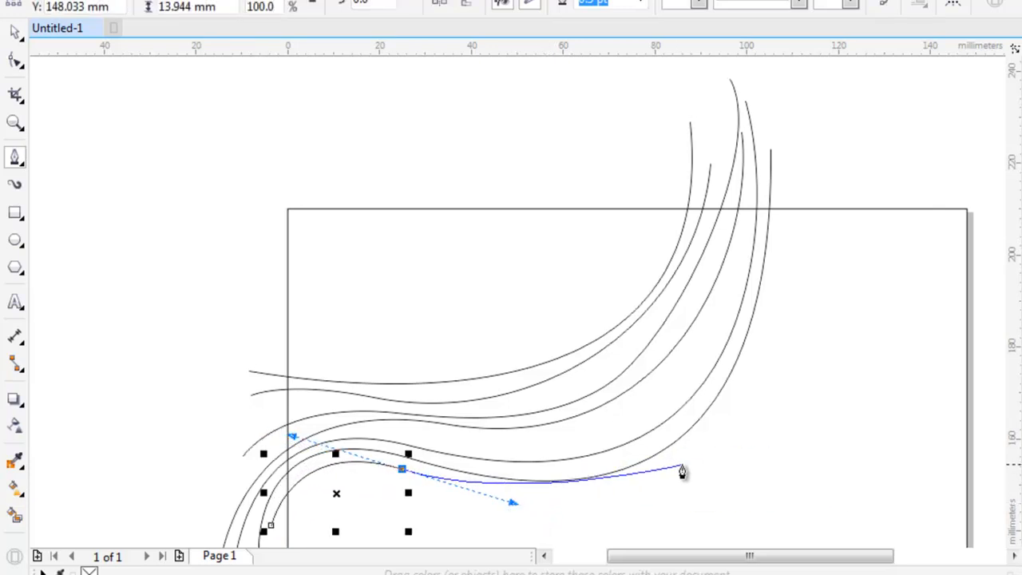
Step: Draw two more wave curves below the bundle, rising from lower left to the top
drag(683, 471, 791, 185)
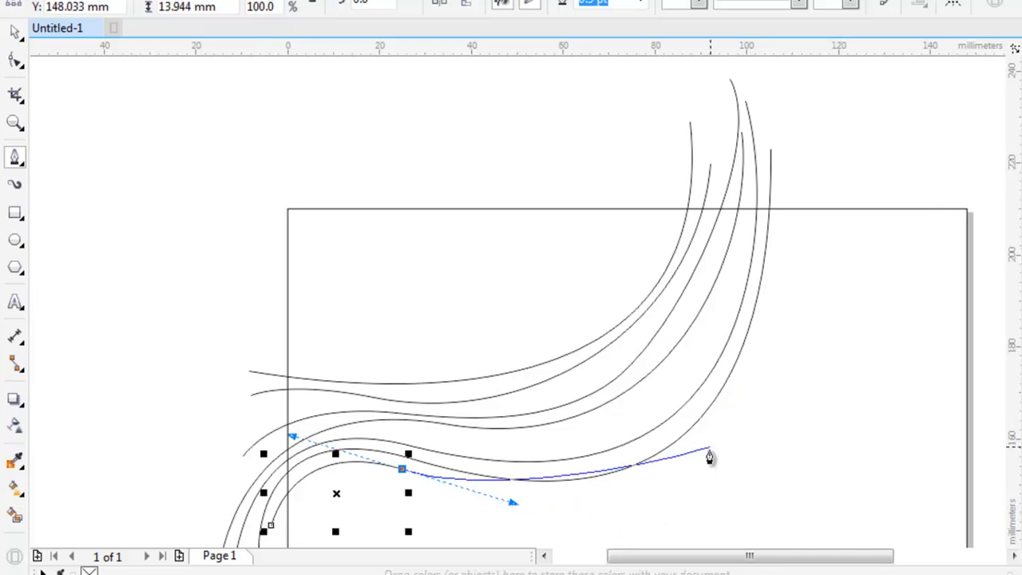
drag(709, 455, 804, 283)
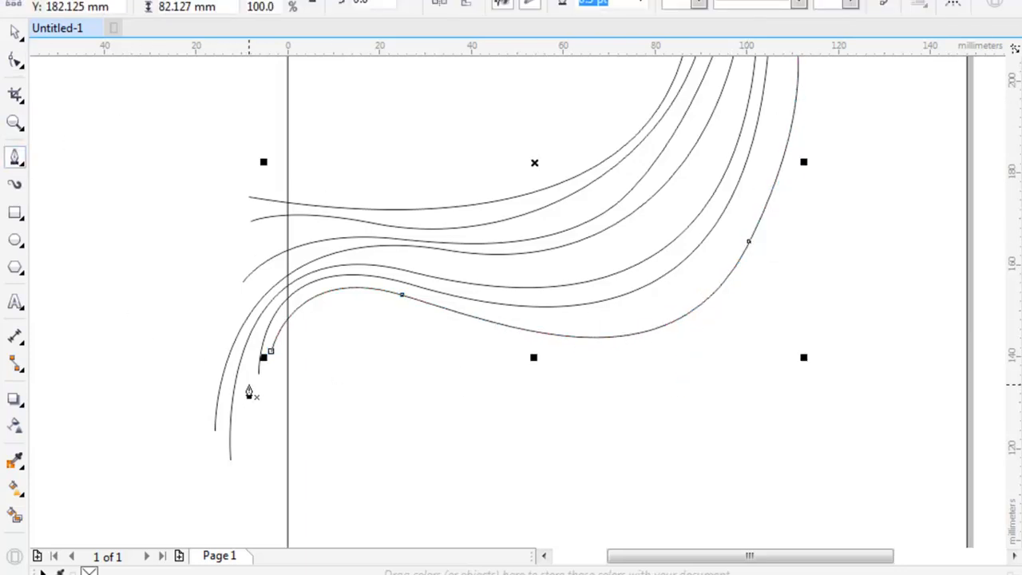
drag(402, 296, 476, 328)
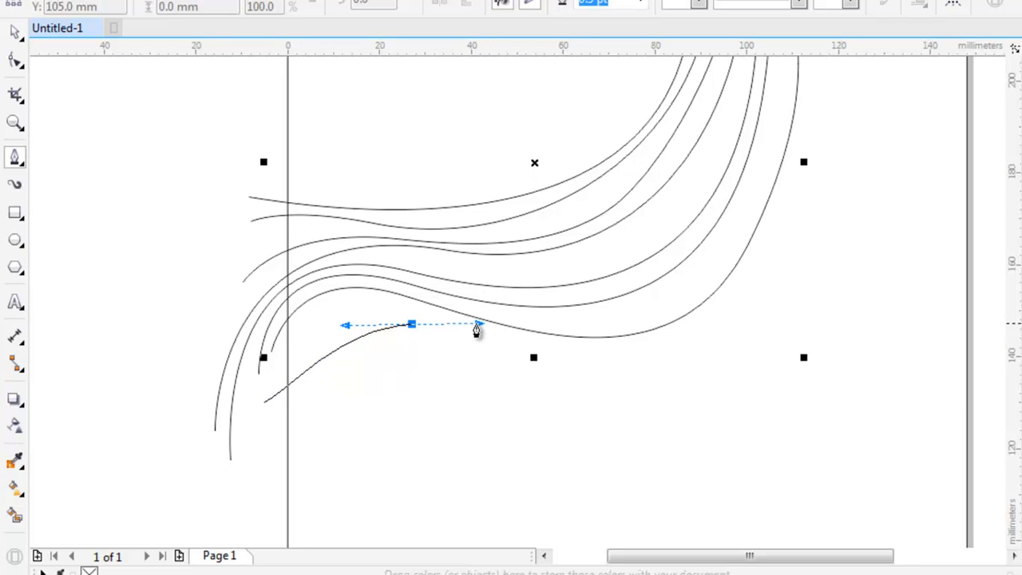
drag(477, 329, 742, 332)
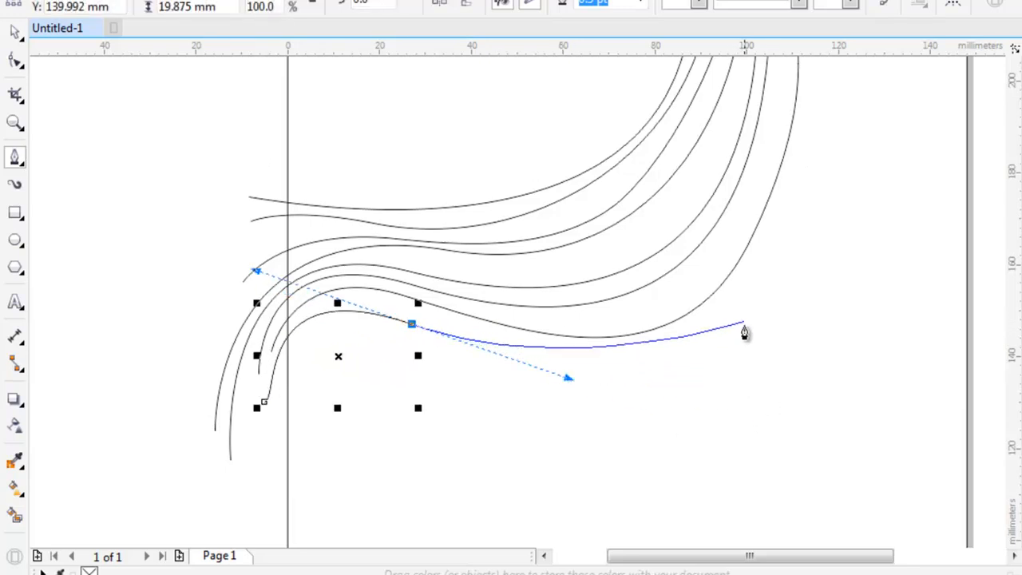
drag(743, 332, 810, 184)
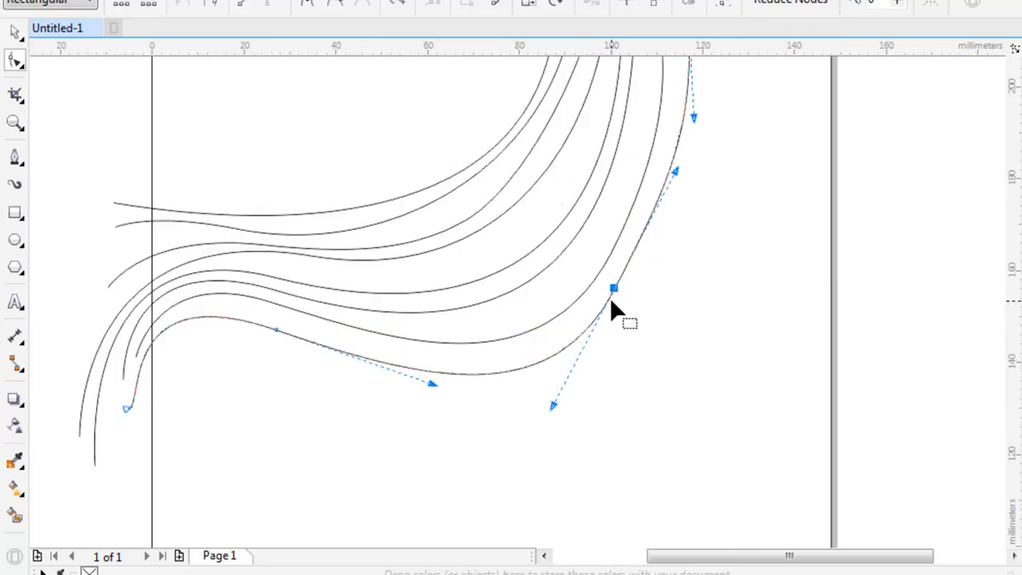
Step: Reshape the bottom curve's bend so it follows its neighbouring waves
drag(614, 289, 461, 395)
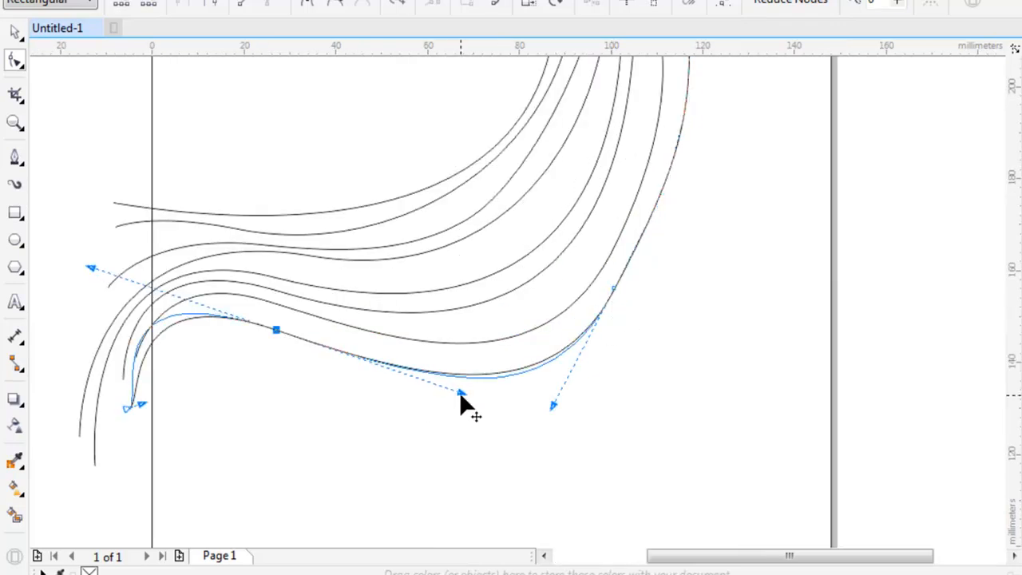
drag(459, 397, 415, 410)
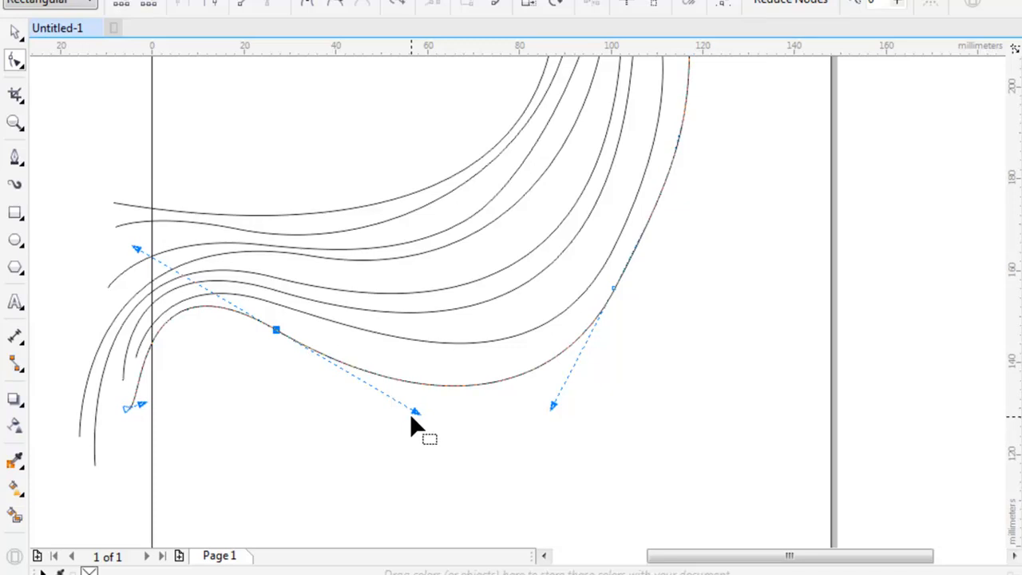
scroll(down, 3)
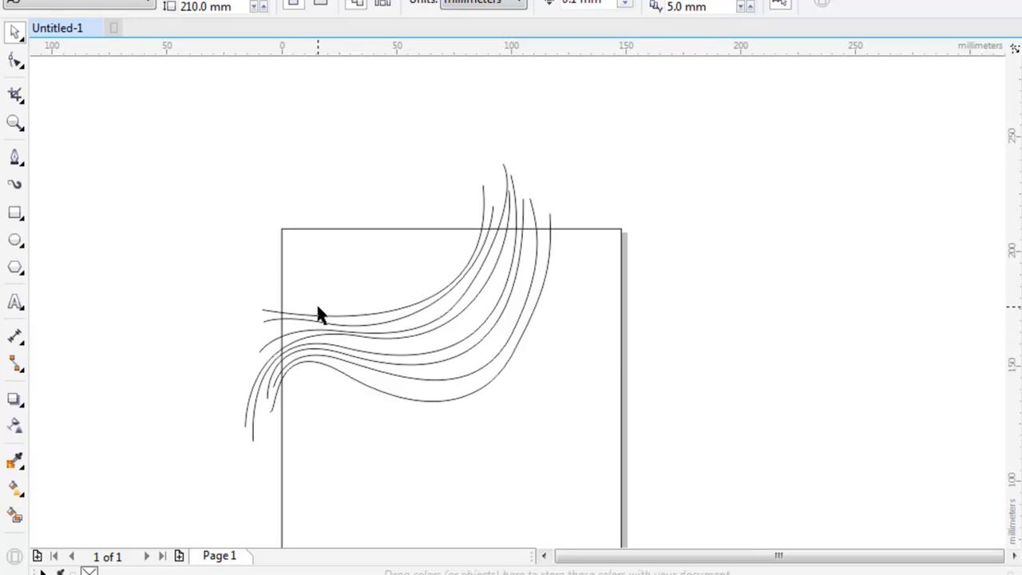
Step: Show the Object Manager listing eight curves and select the top two curves
click(319, 316)
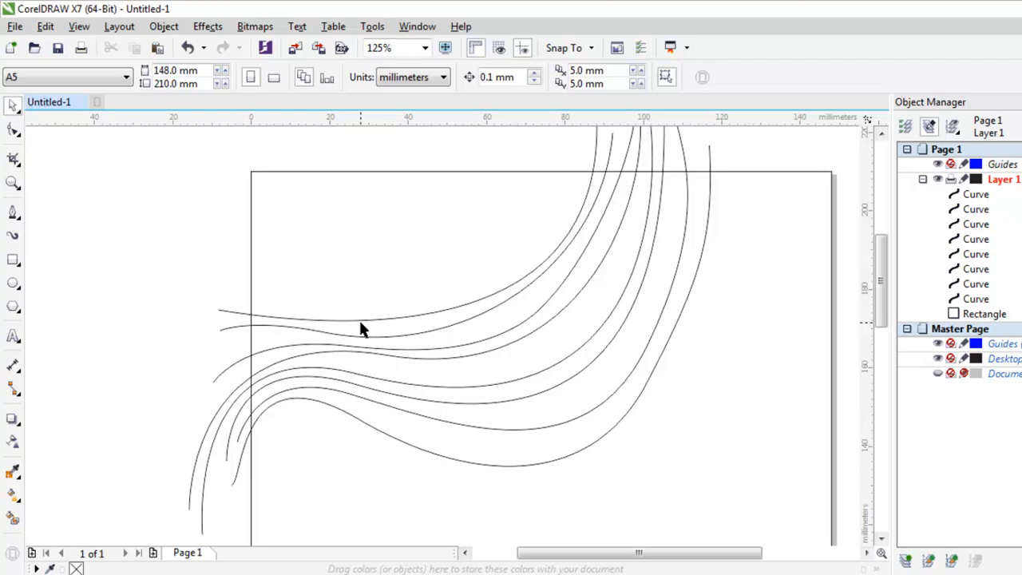
click(359, 327)
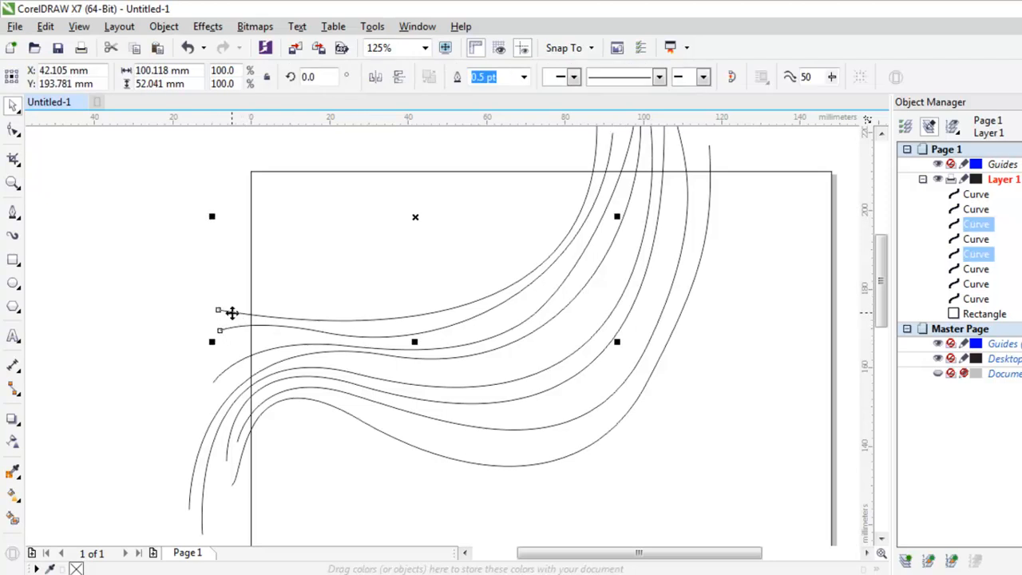
Step: Combine the two selected top wave curves via the right-click menu
right_click(232, 312)
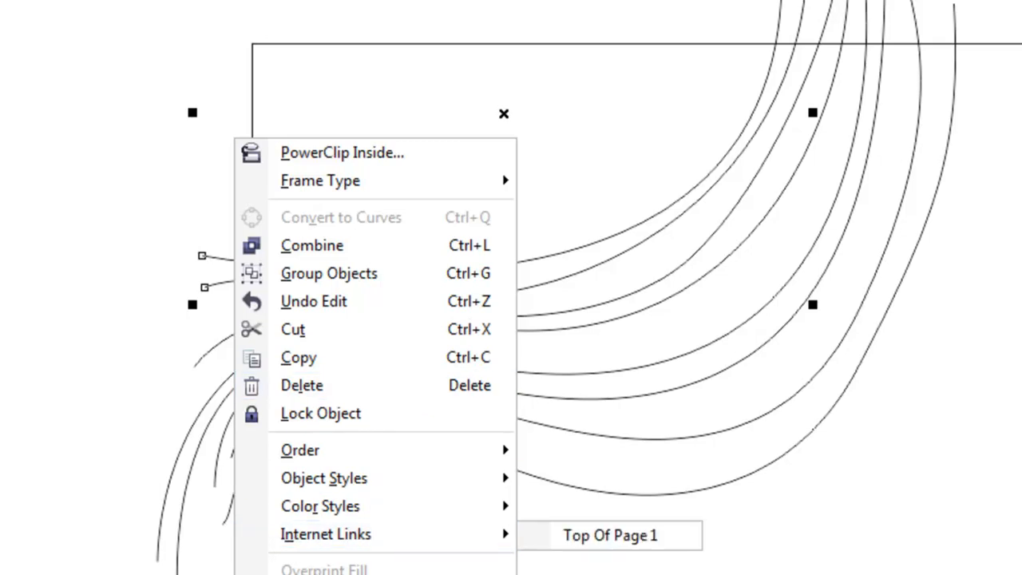
mouse_move(403, 255)
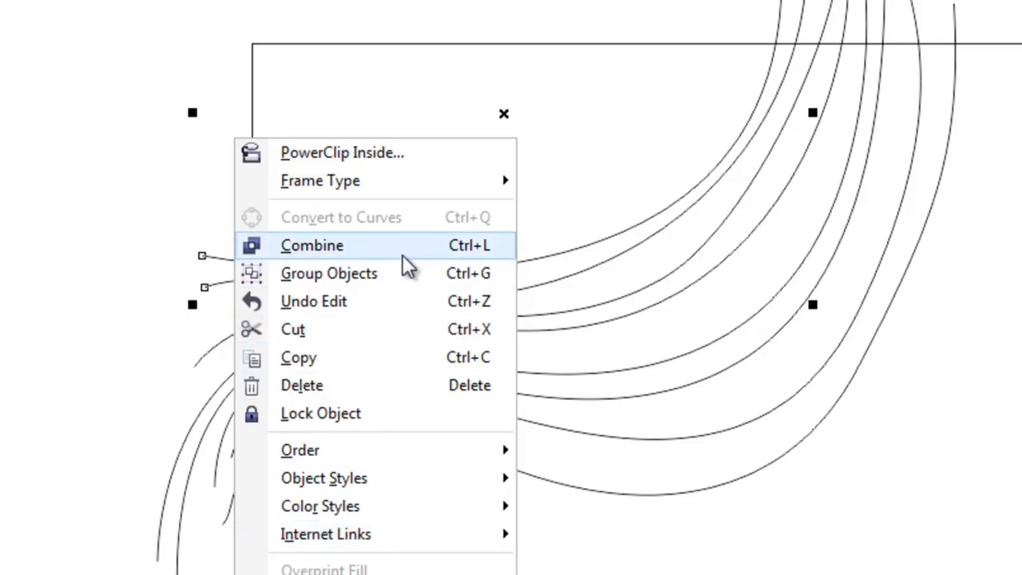
click(311, 245)
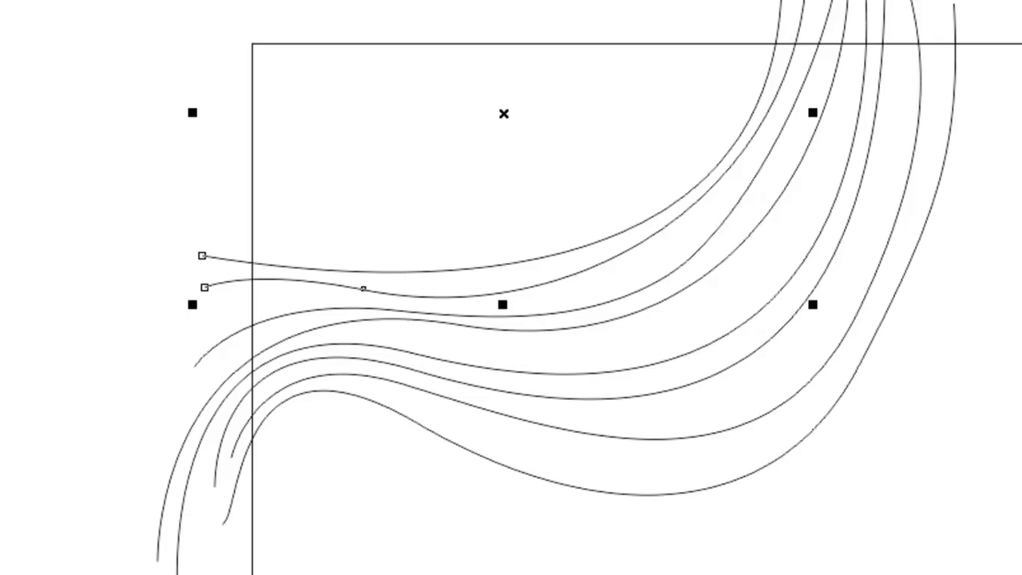
click(103, 148)
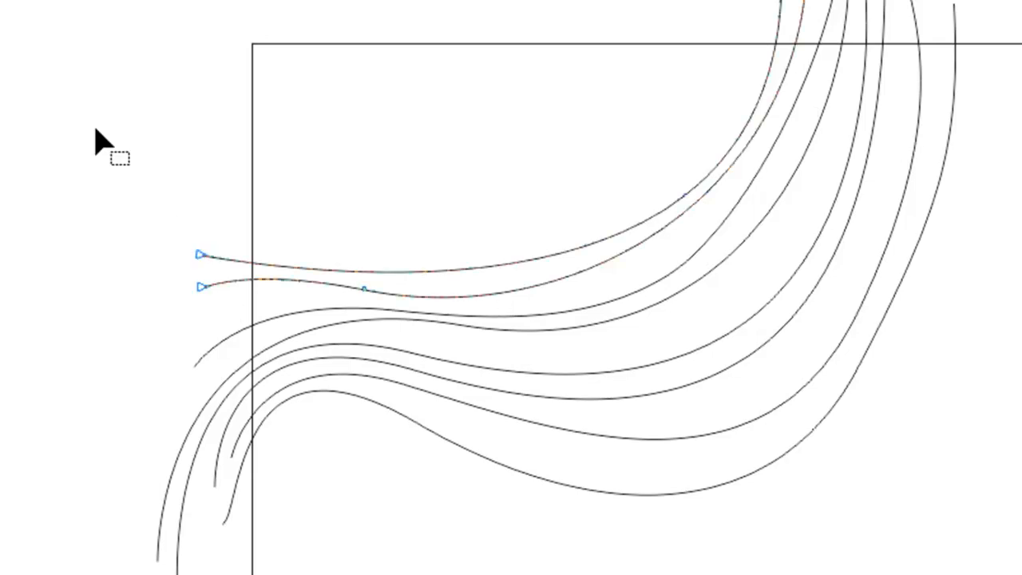
right_click(203, 291)
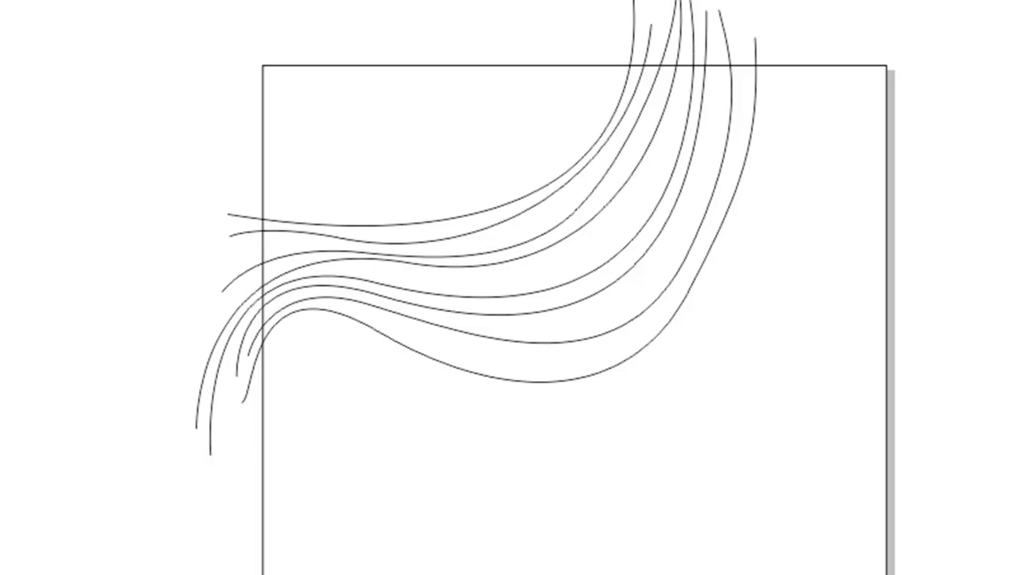
mouse_move(32, 360)
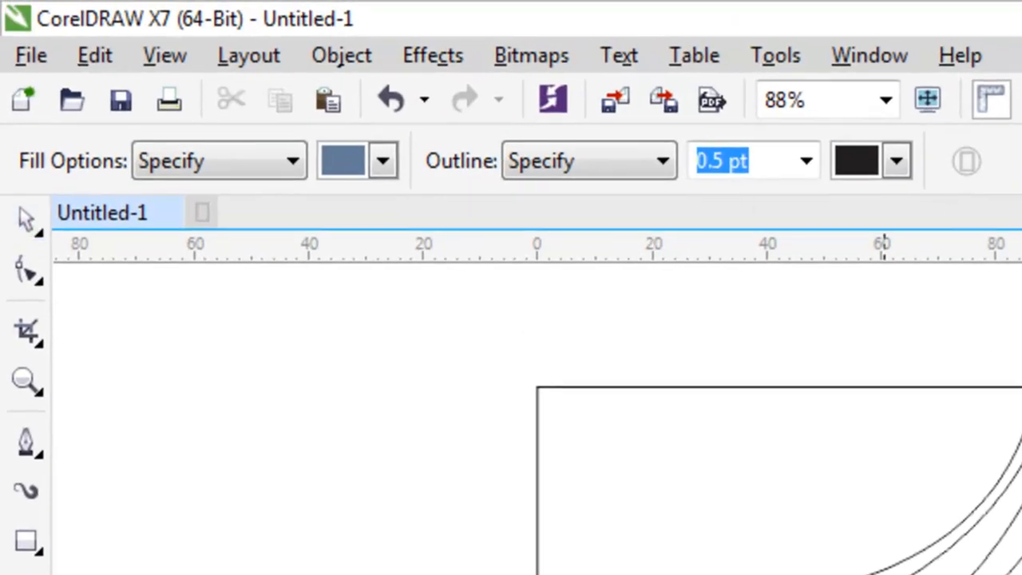
mouse_move(386, 413)
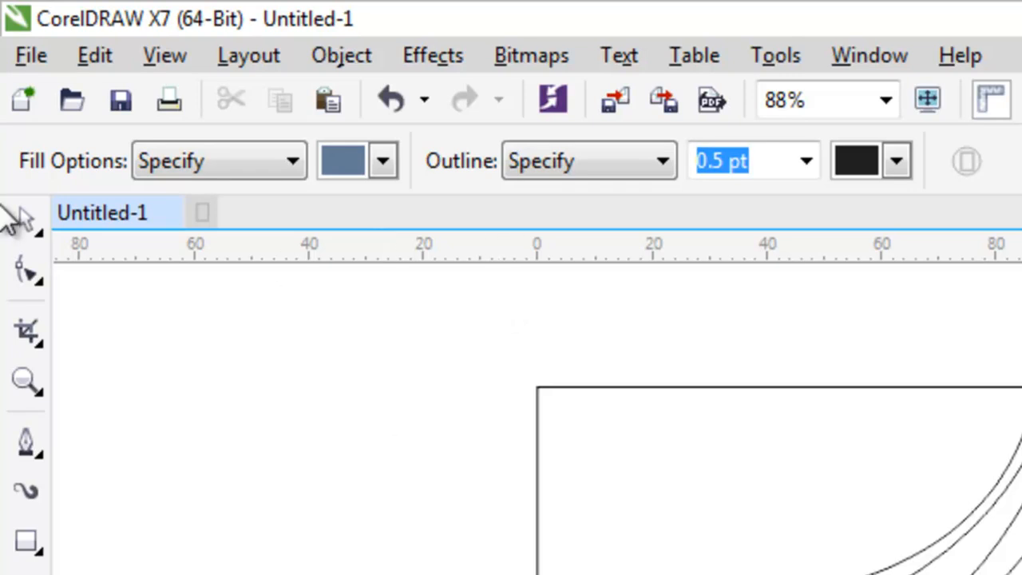
Step: Set Smart Fill's fill options to Specify with a light lavender fill colour
click(292, 160)
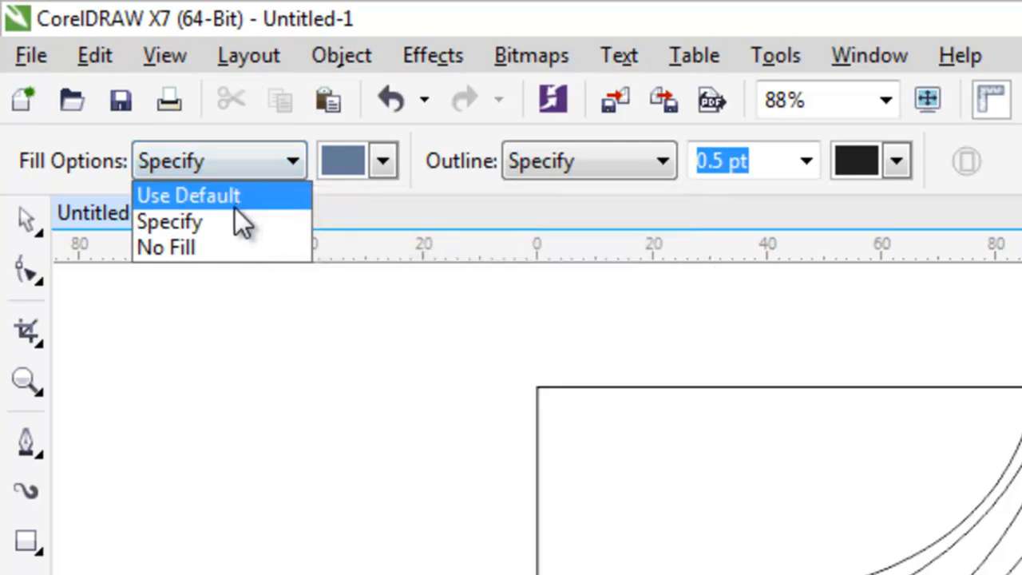
click(189, 195)
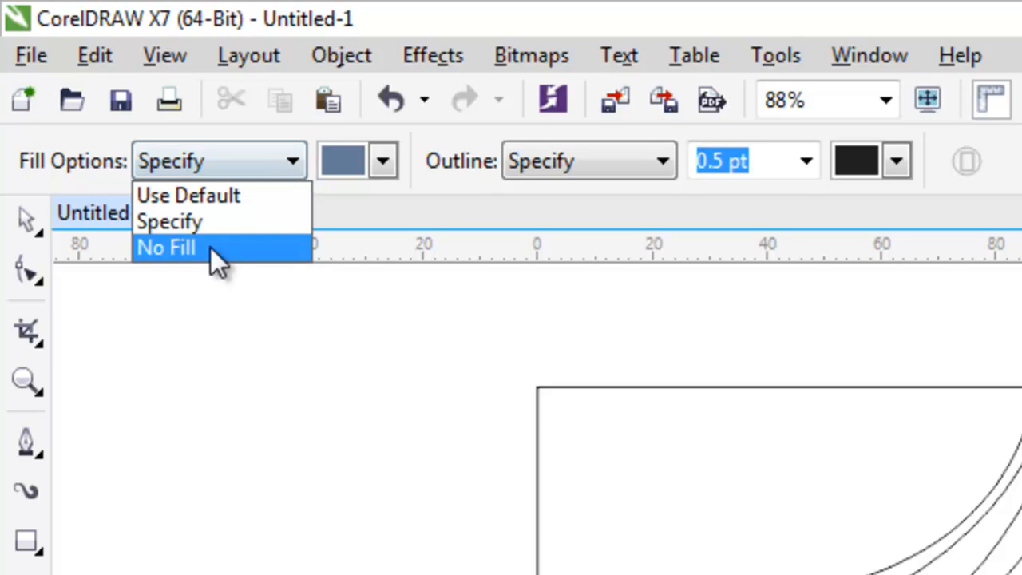
click(166, 248)
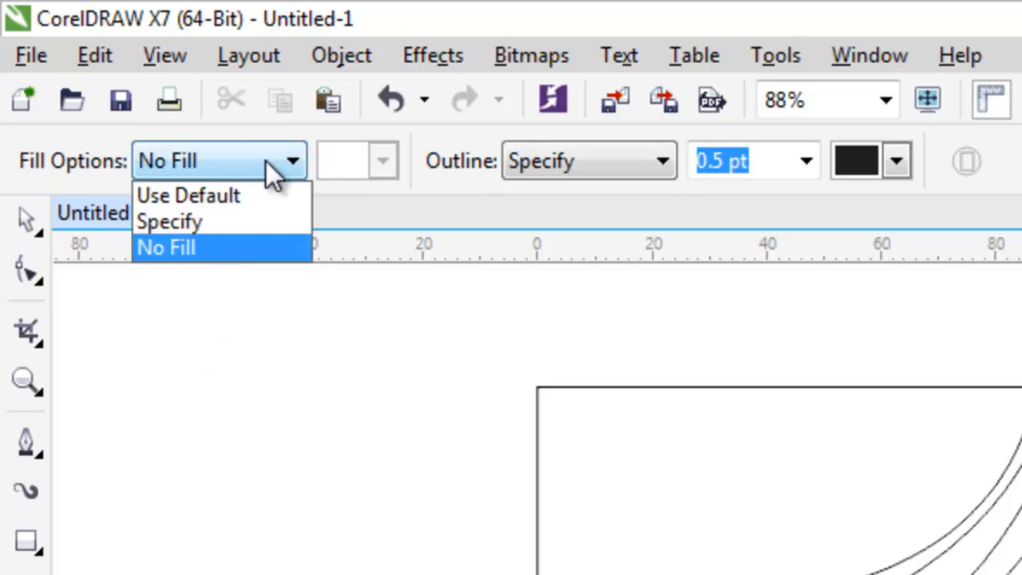
click(187, 195)
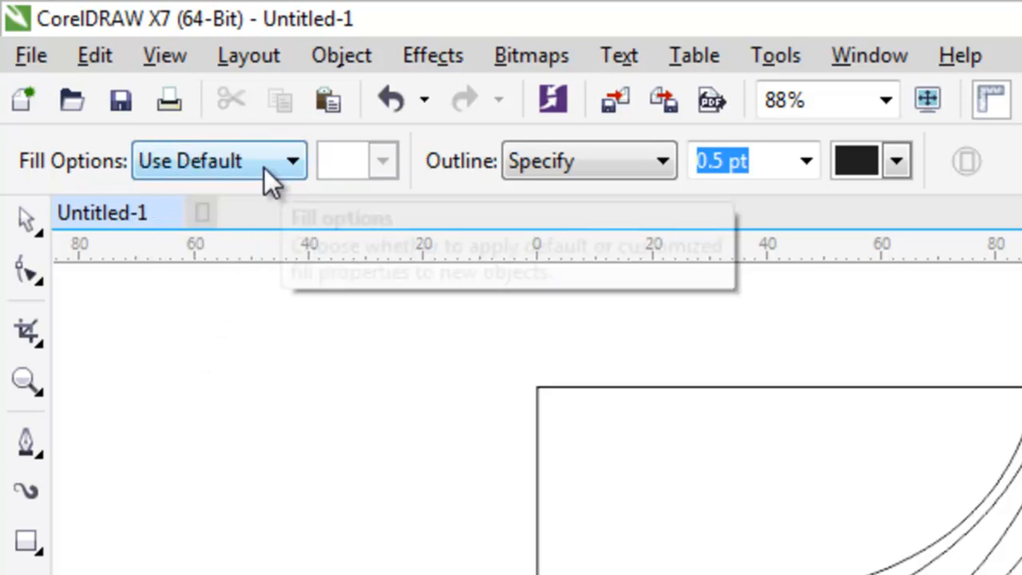
mouse_move(275, 167)
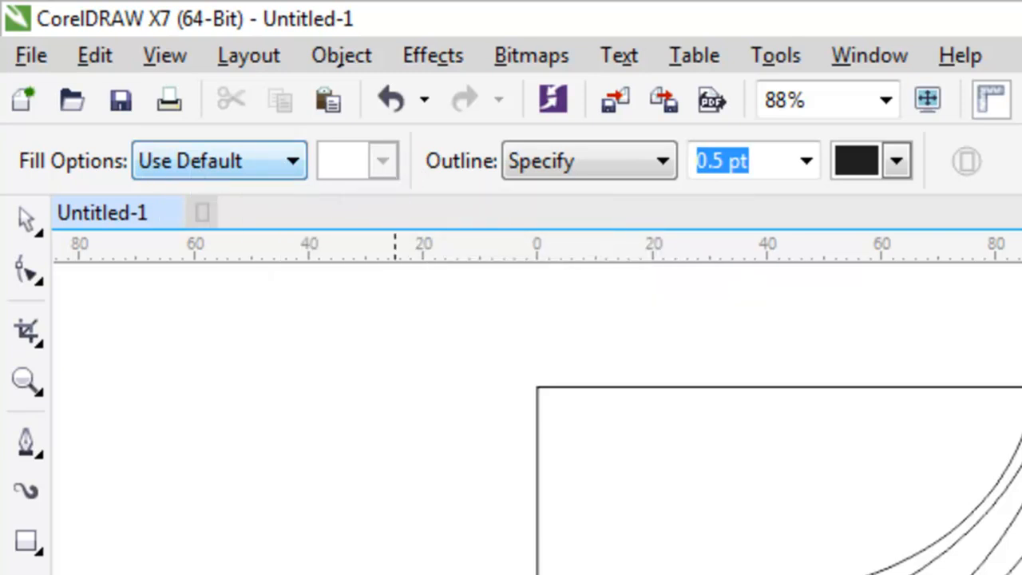
mouse_move(171, 164)
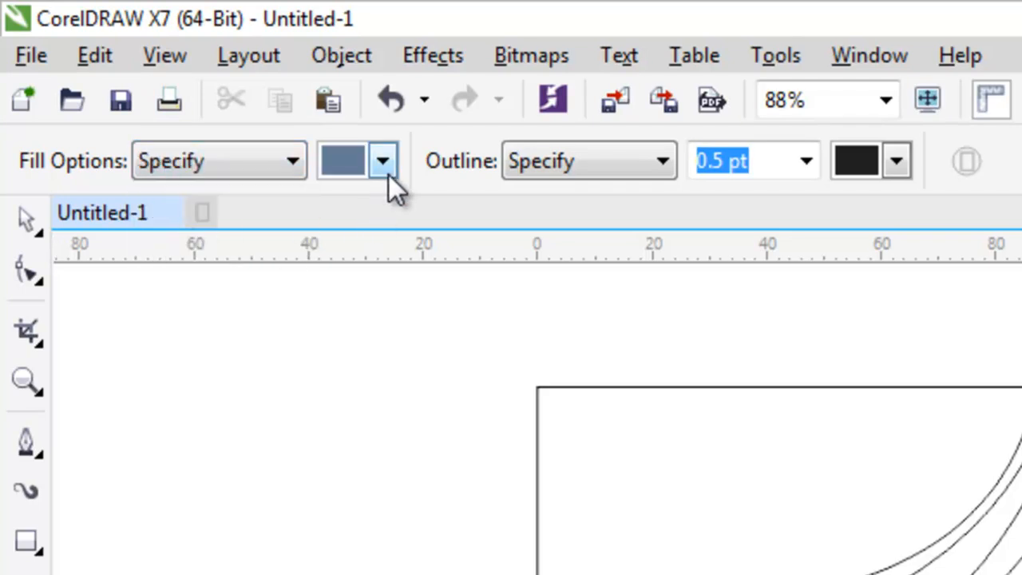
click(383, 160)
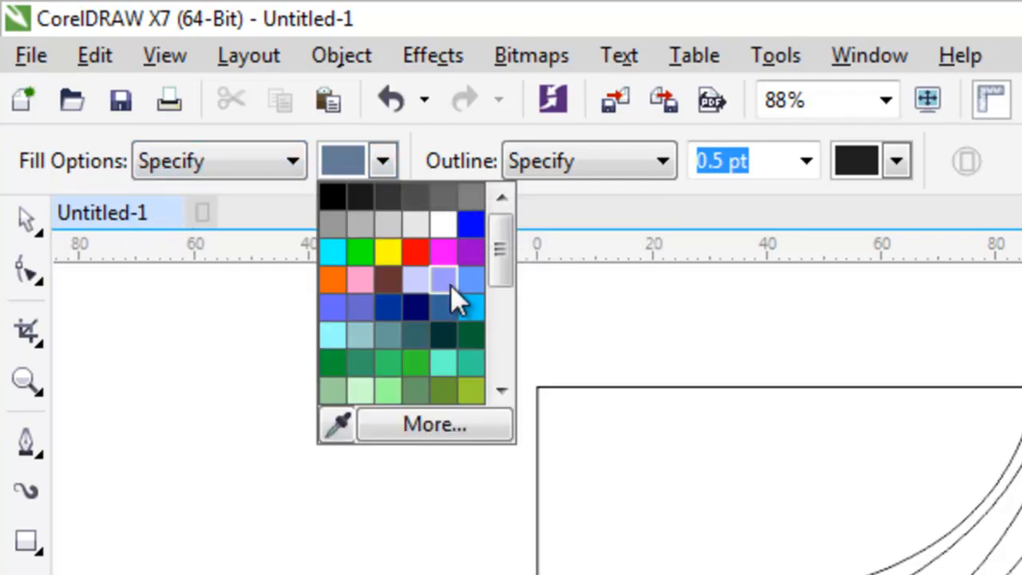
click(443, 279)
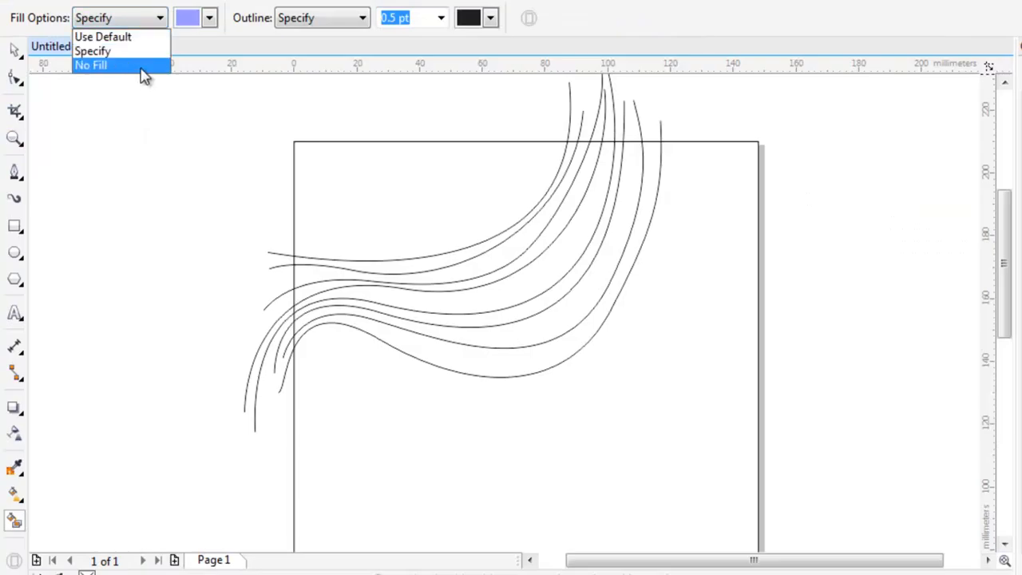
click(209, 18)
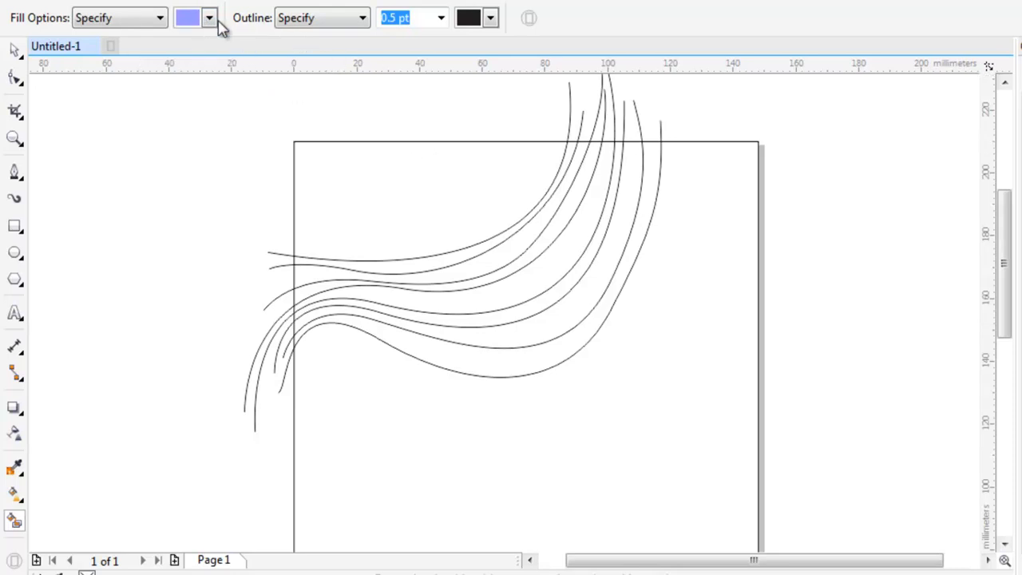
Step: Use the menu bar at the top of the window, leaving the drawing unchanged
click(208, 17)
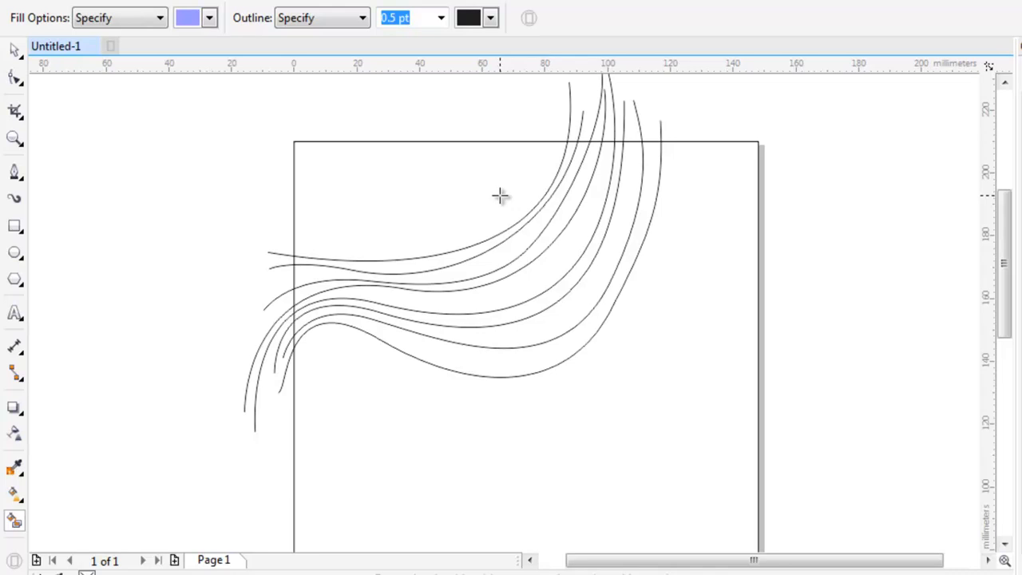
mouse_move(559, 264)
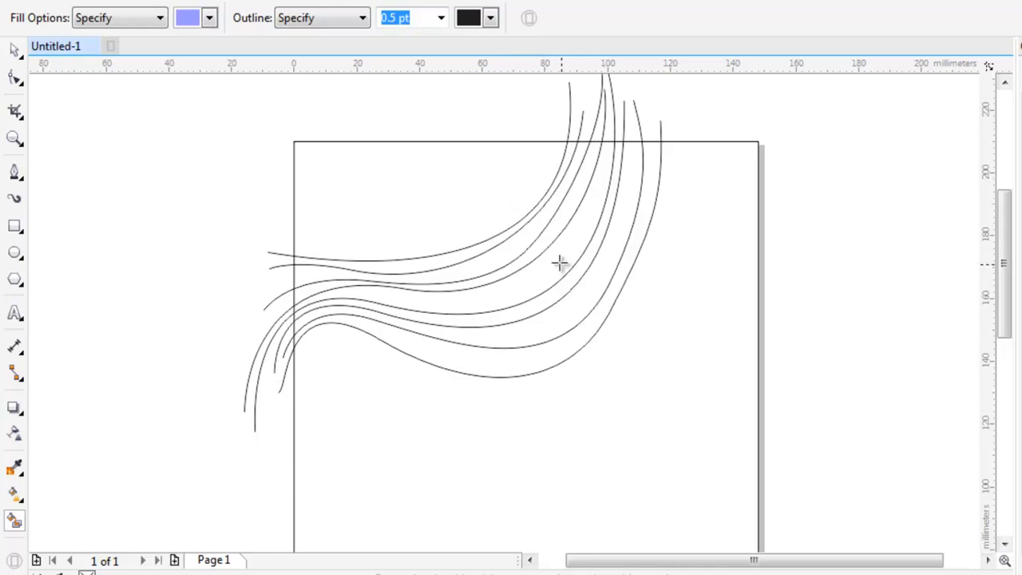
mouse_move(531, 122)
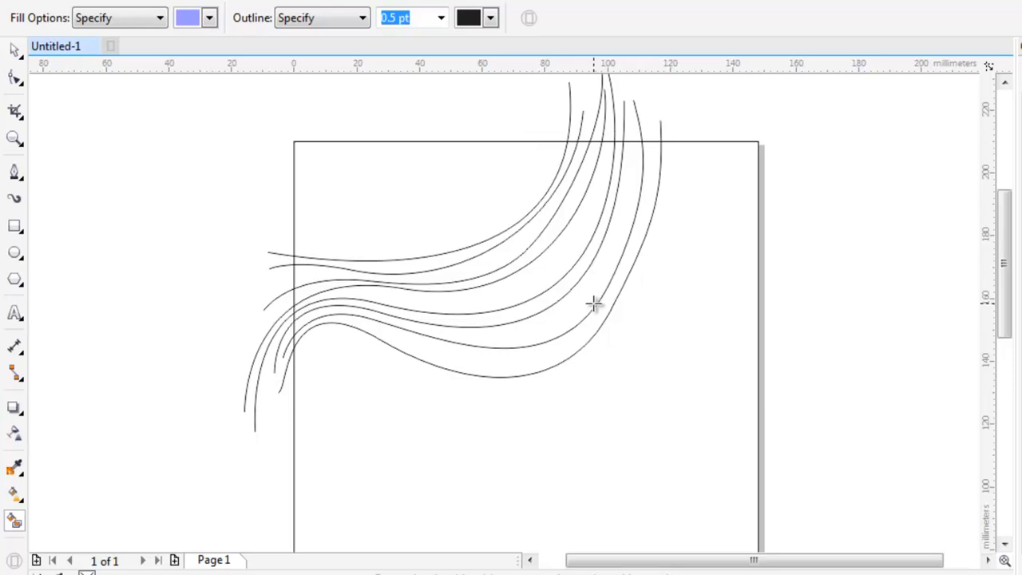
mouse_move(599, 312)
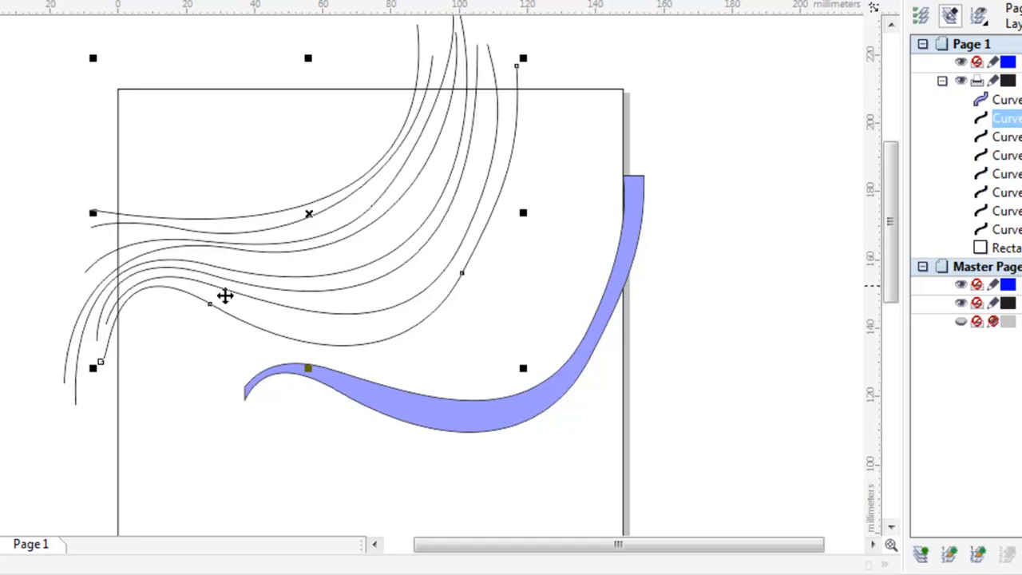
mouse_move(270, 295)
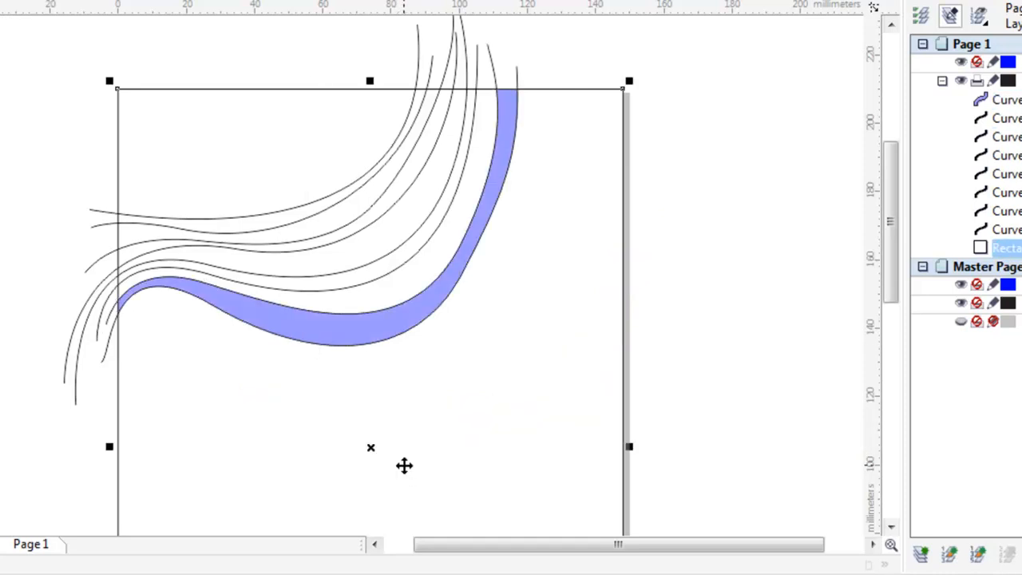
mouse_move(319, 518)
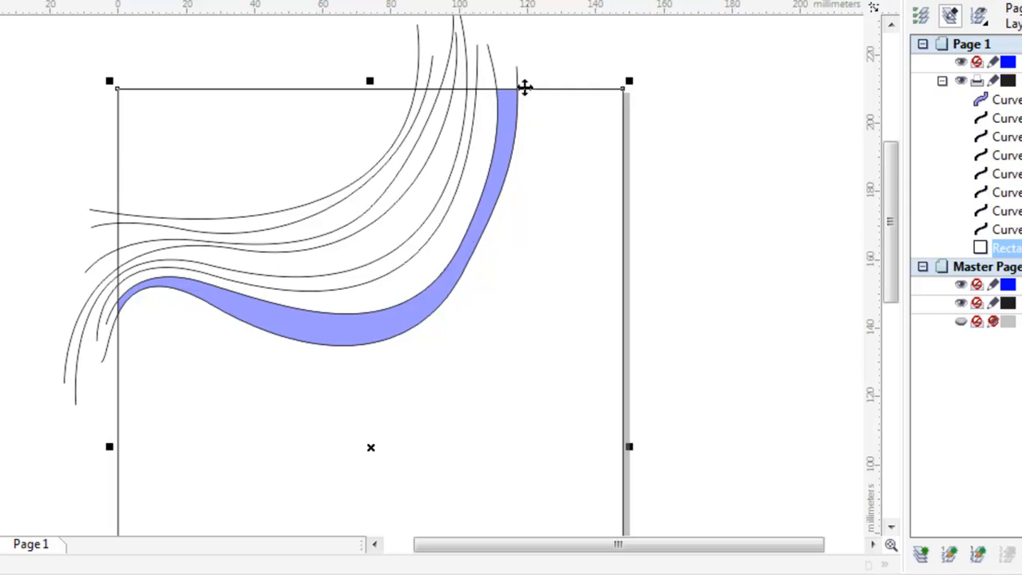
mouse_move(510, 86)
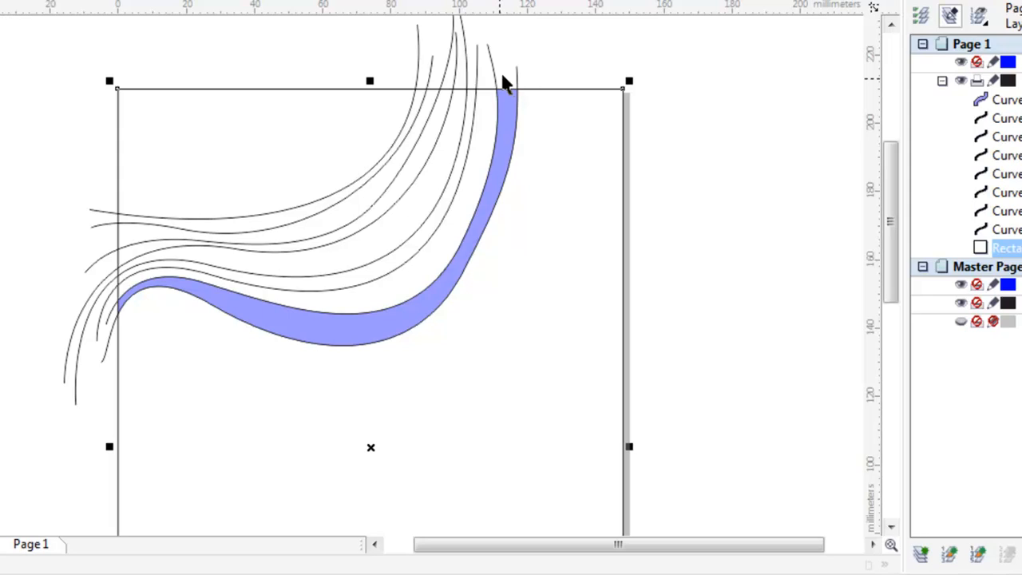
mouse_move(517, 95)
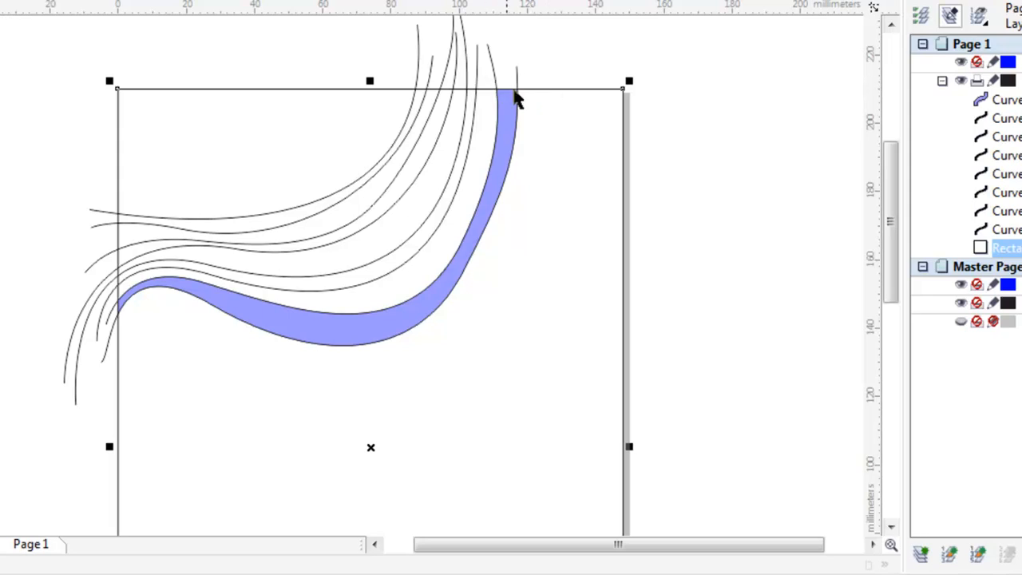
mouse_move(238, 389)
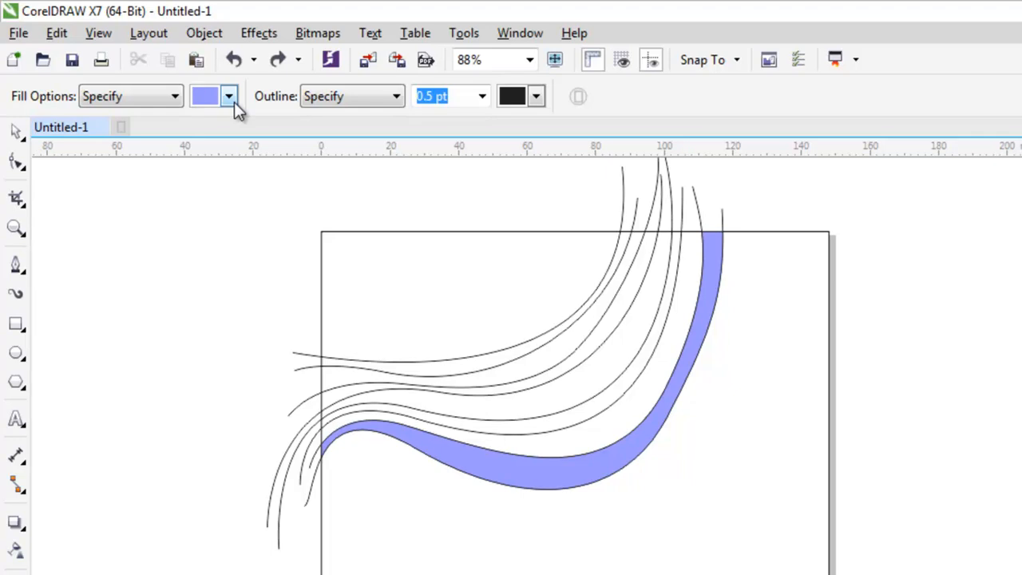
Step: Smart Fill the next gaps in yellow and the top gaps in purple, then deselect
click(228, 96)
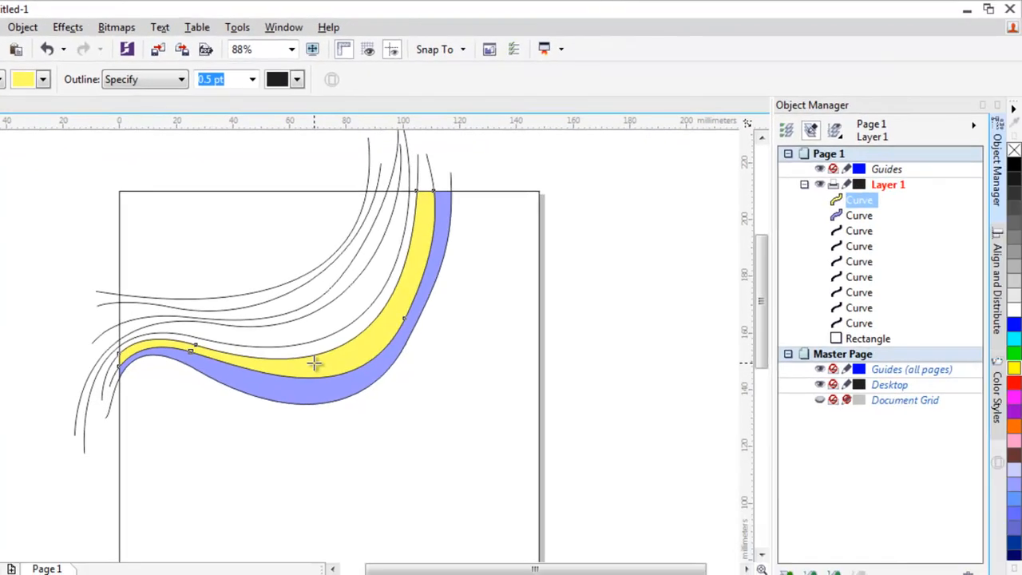
mouse_move(354, 331)
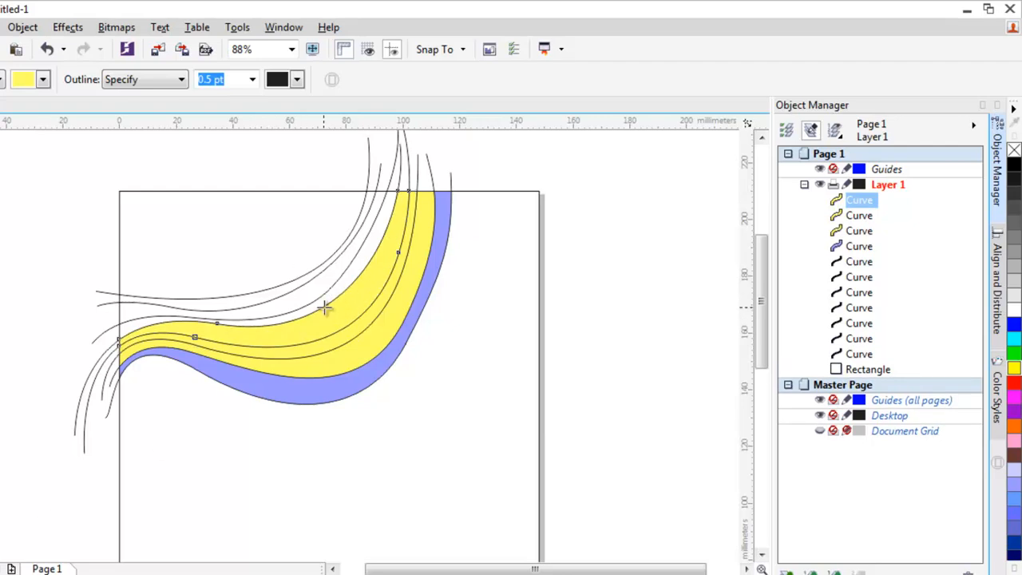
click(42, 79)
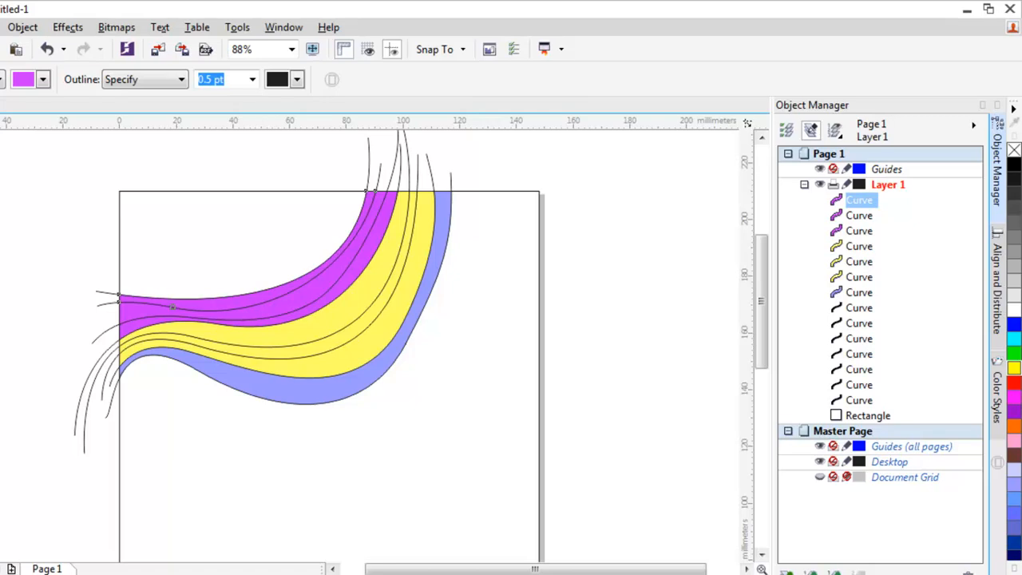
click(302, 390)
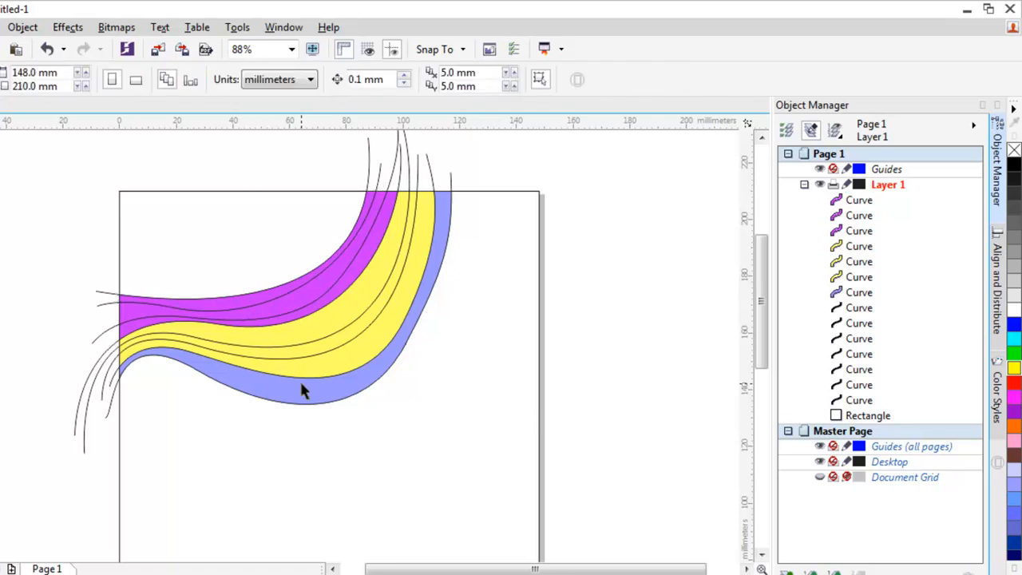
click(336, 339)
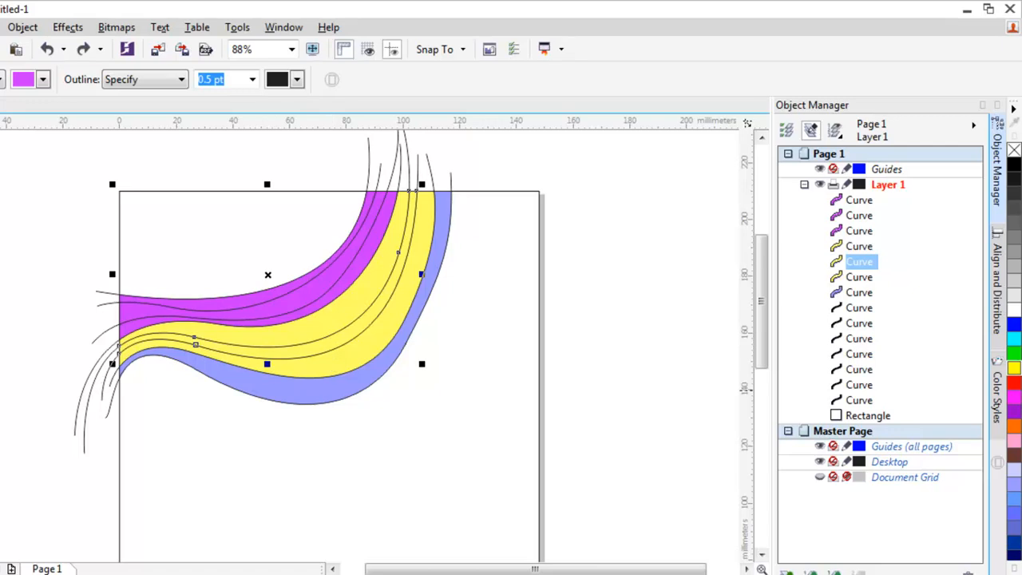
mouse_move(312, 332)
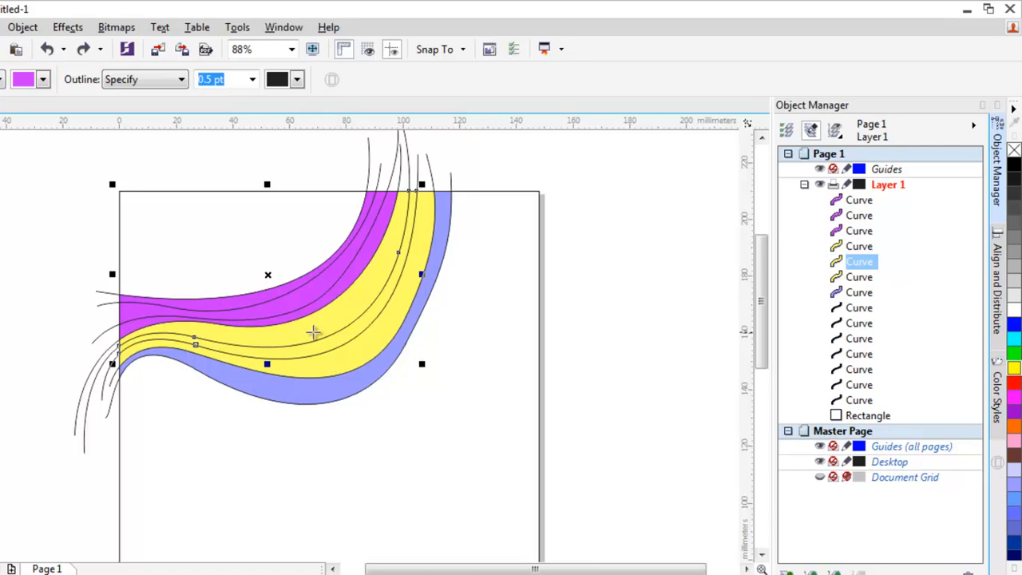
Step: Select the middle yellow strip to recolour it orange
click(859, 199)
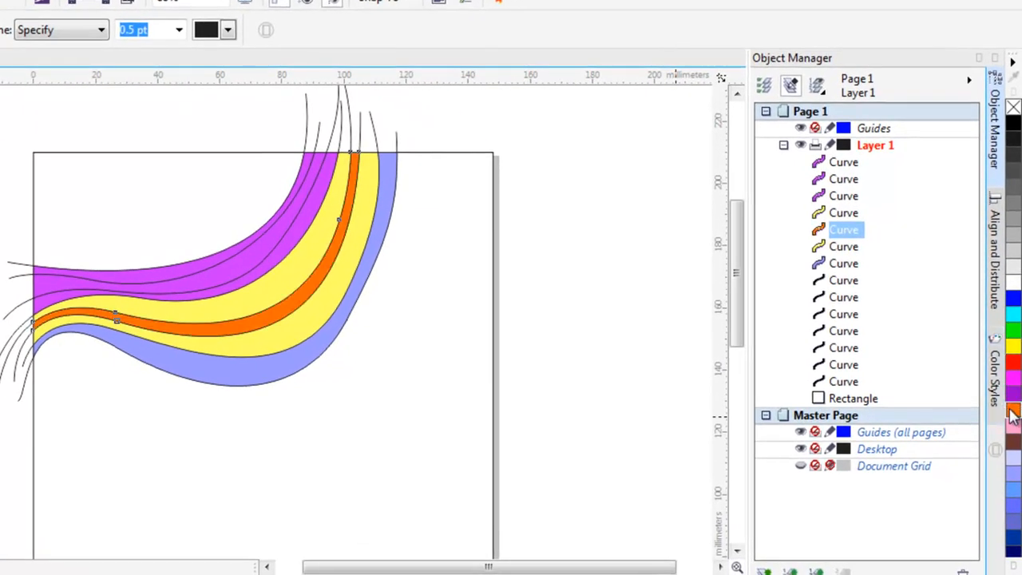
mouse_move(296, 329)
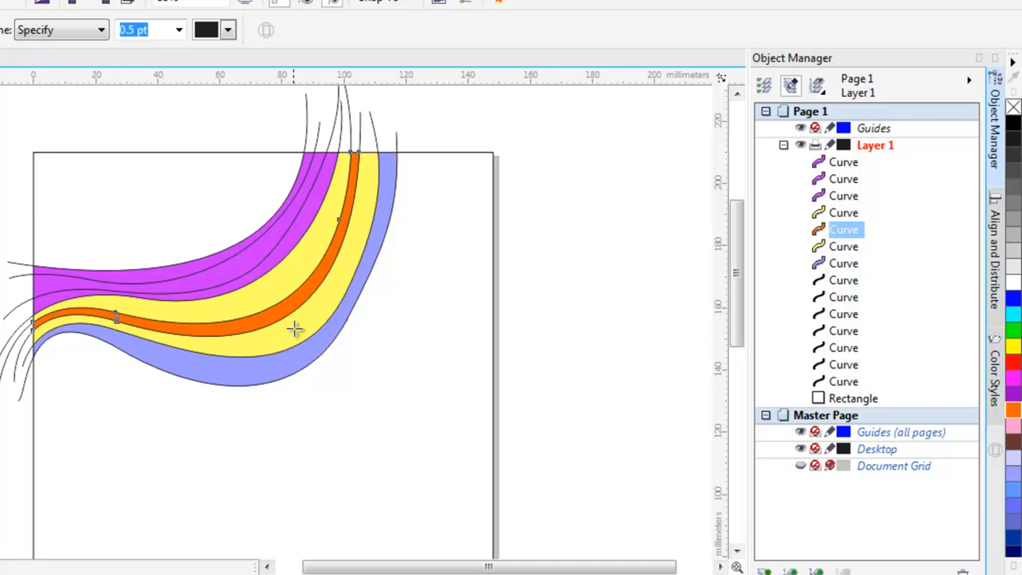
scroll(up, 3)
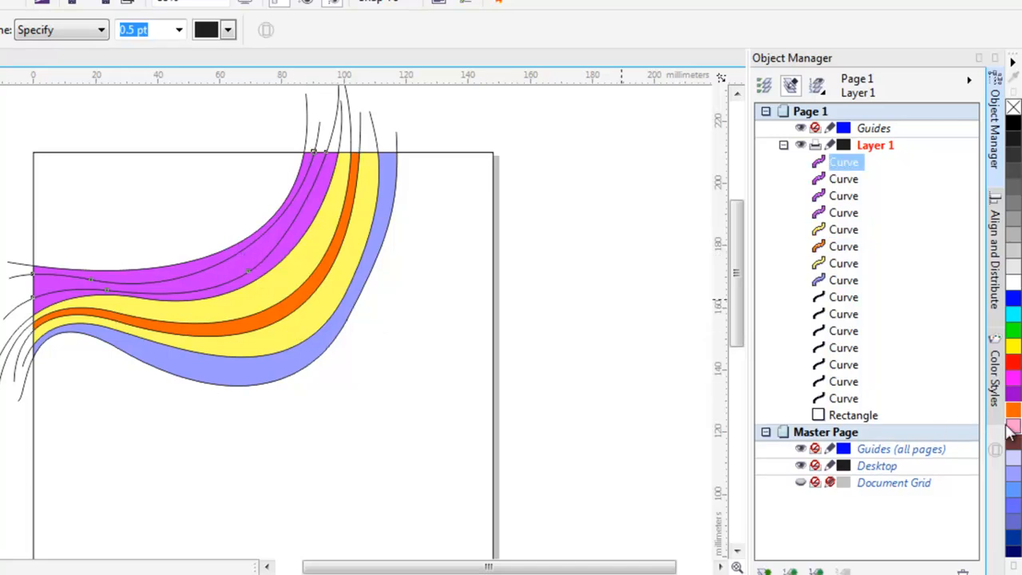
mouse_move(1014, 345)
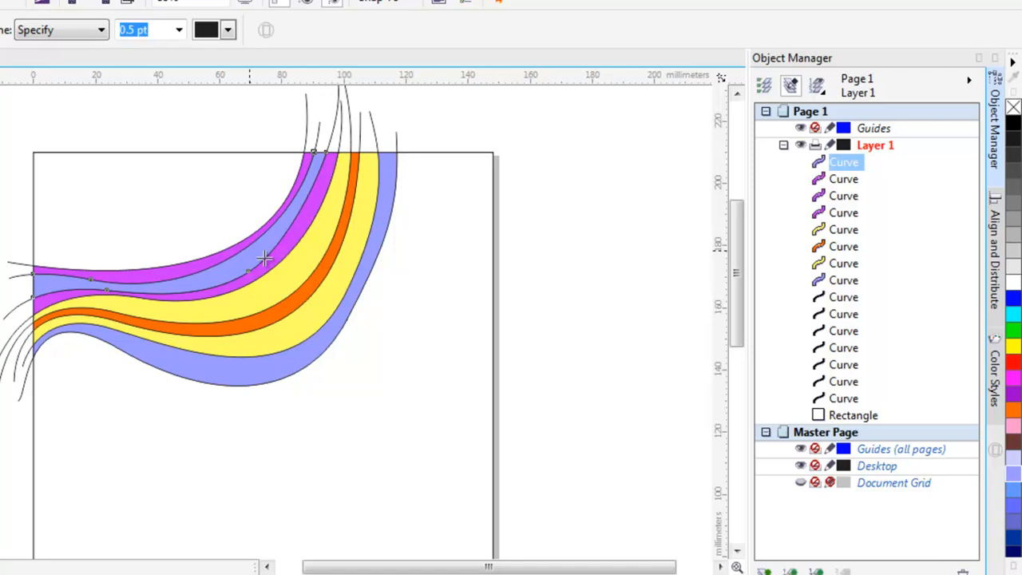
mouse_move(499, 365)
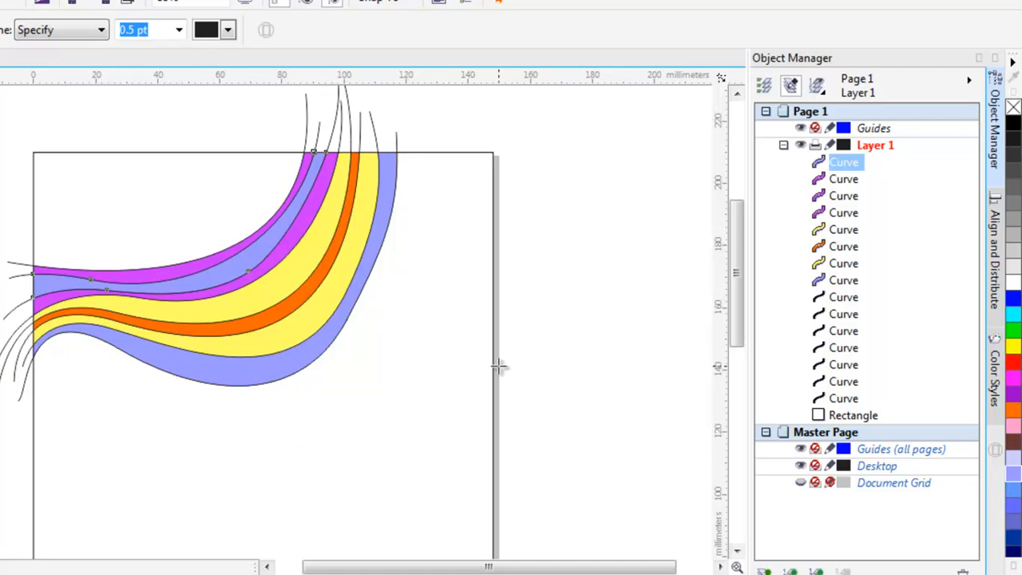
mouse_move(357, 350)
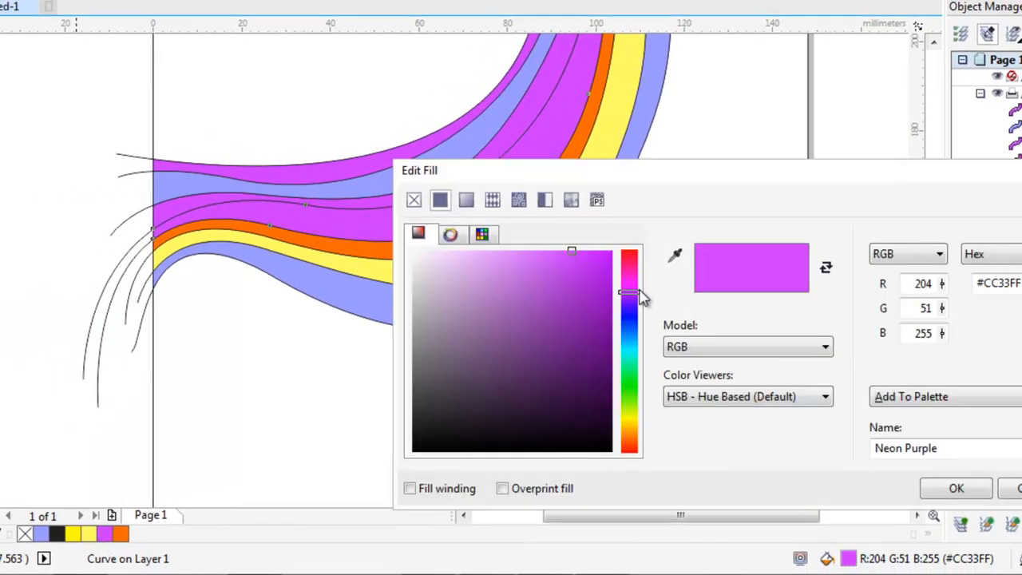
Step: Shift the top band's hue to a lighter sky blue and colour the lower purple band cyan
drag(629, 294, 627, 351)
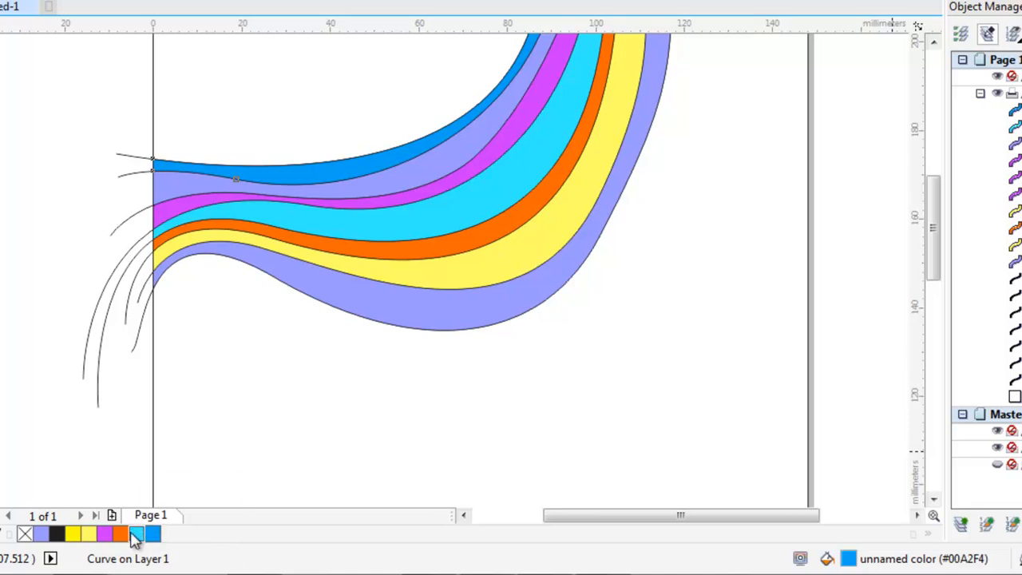
click(137, 533)
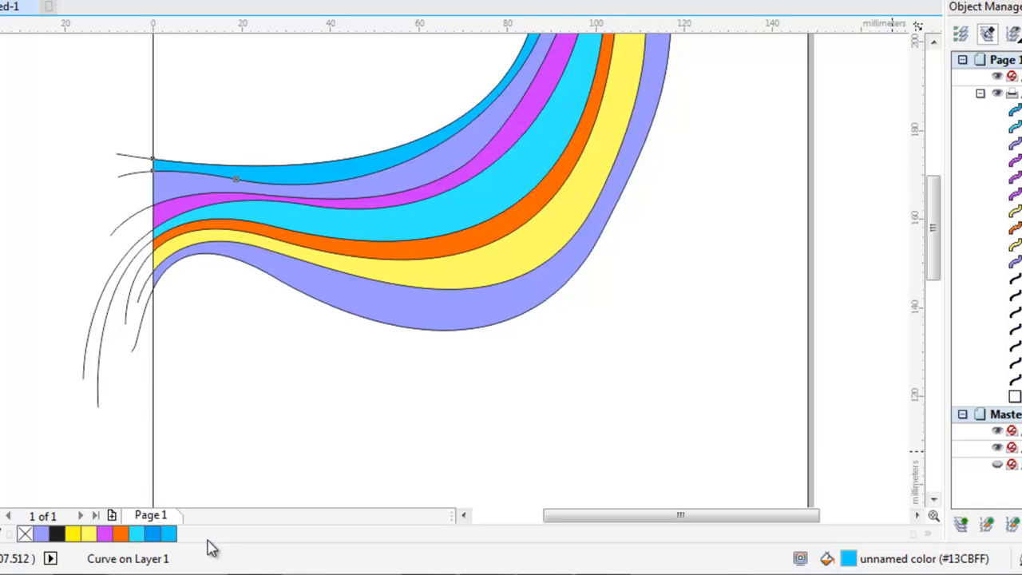
click(447, 367)
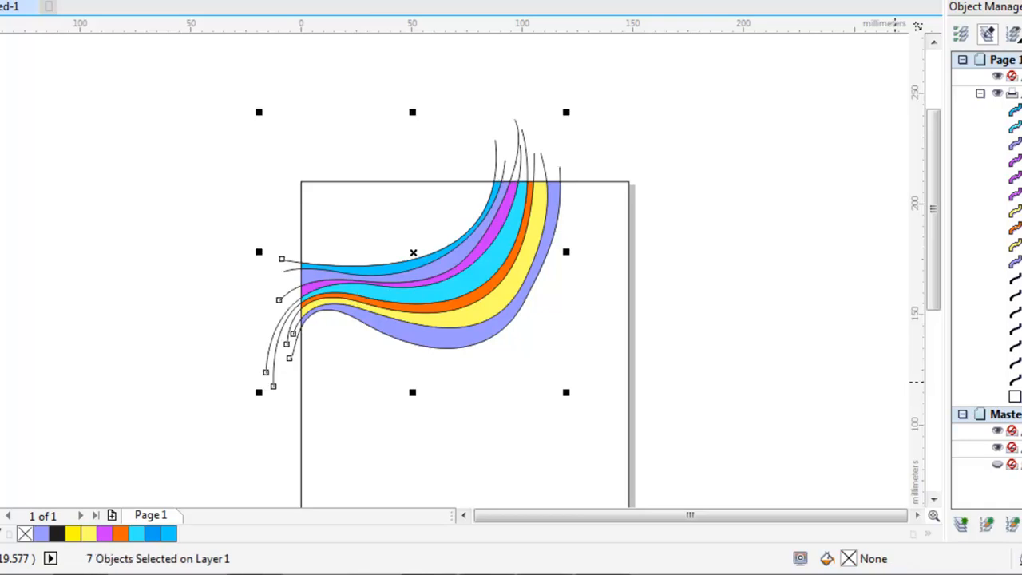
mouse_move(579, 128)
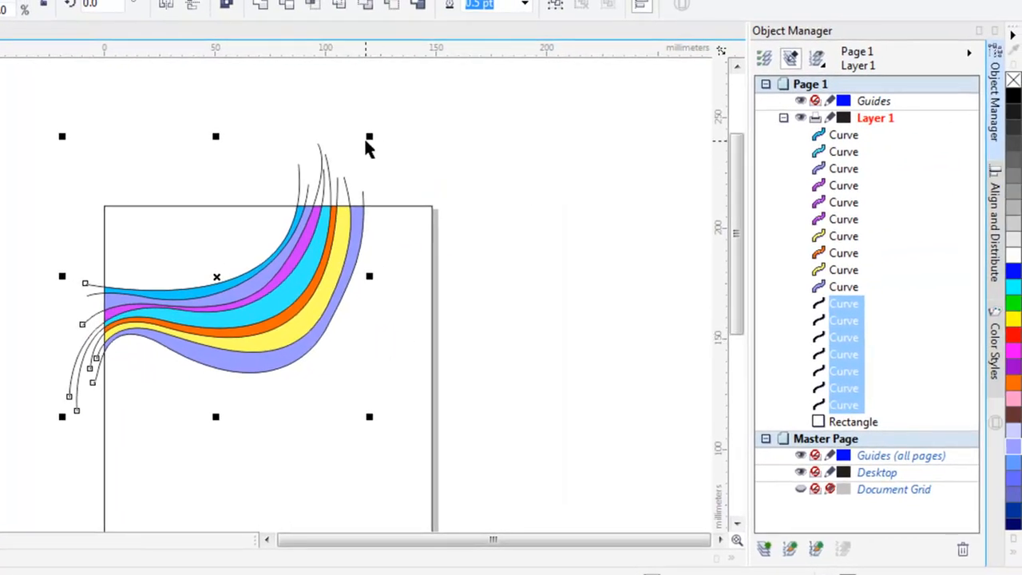
mouse_move(519, 365)
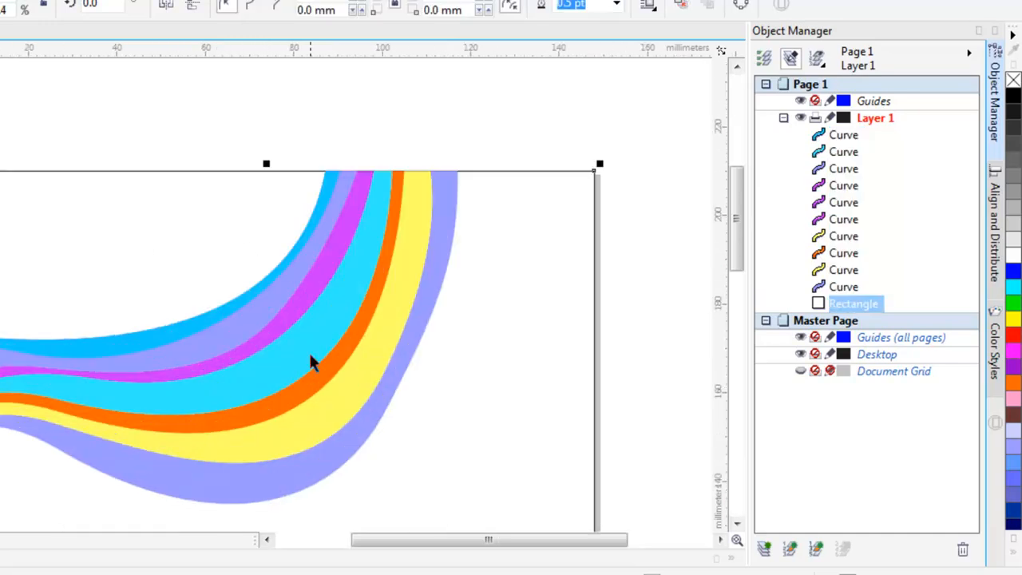
mouse_move(471, 235)
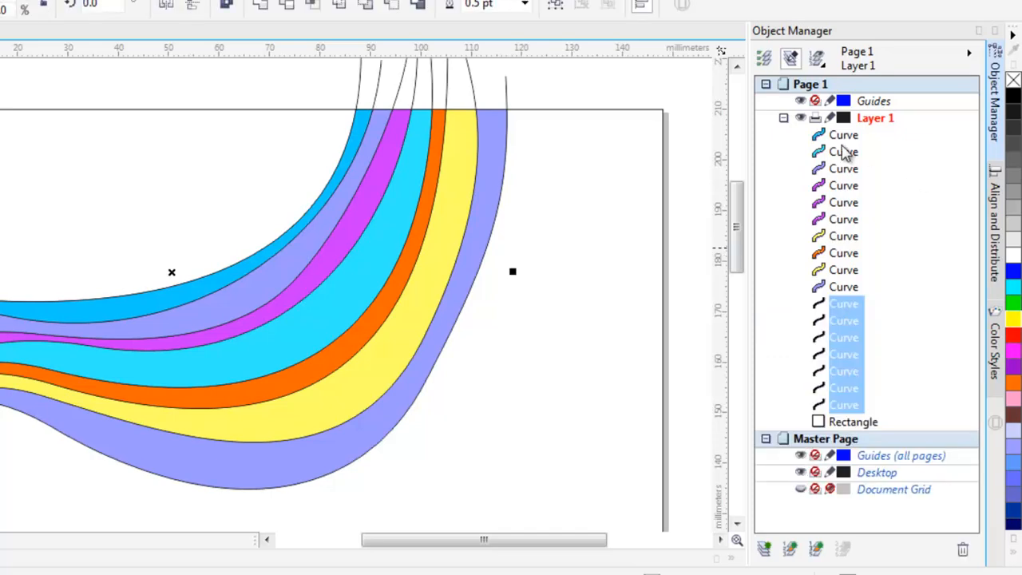
click(844, 135)
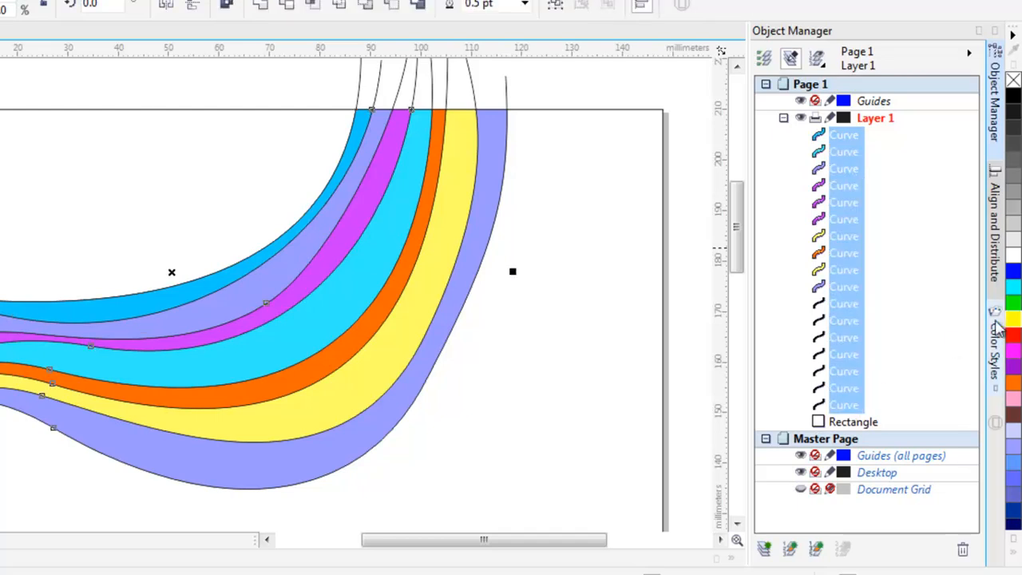
click(1013, 319)
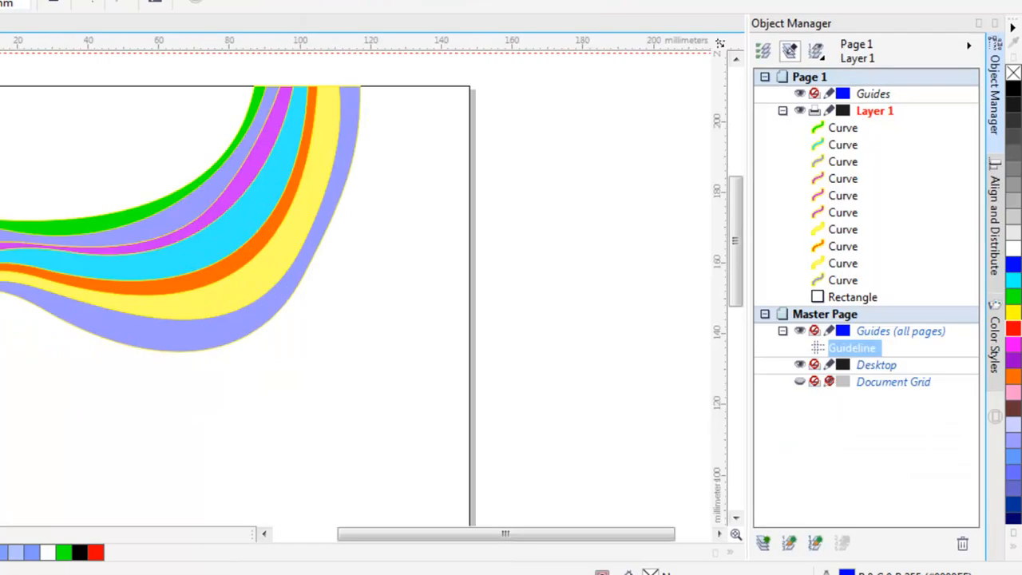
Step: Zoom out and marquee-select all ten coloured wave bands together
scroll(down, 3)
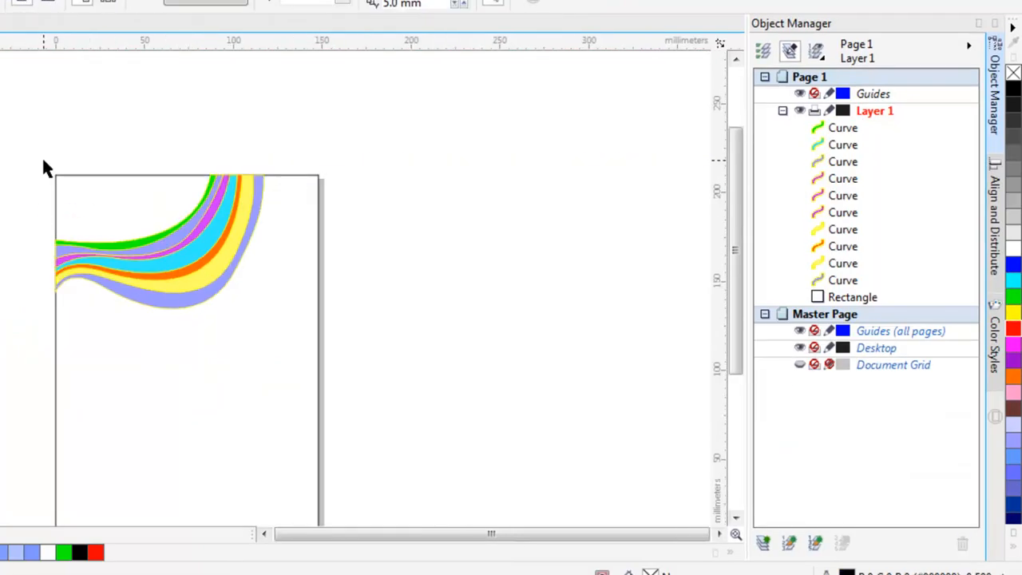
drag(45, 167, 314, 366)
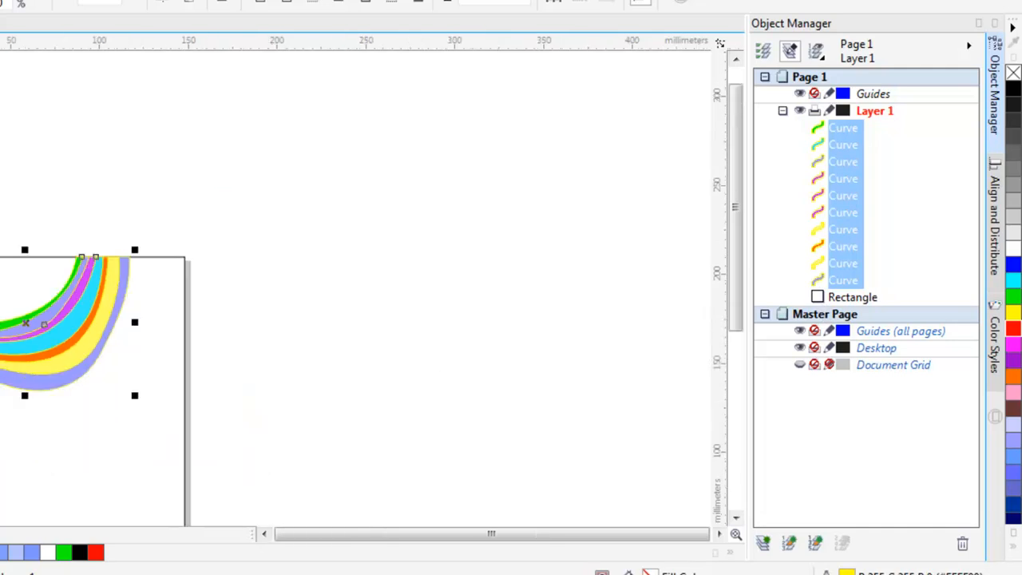
scroll(down, 3)
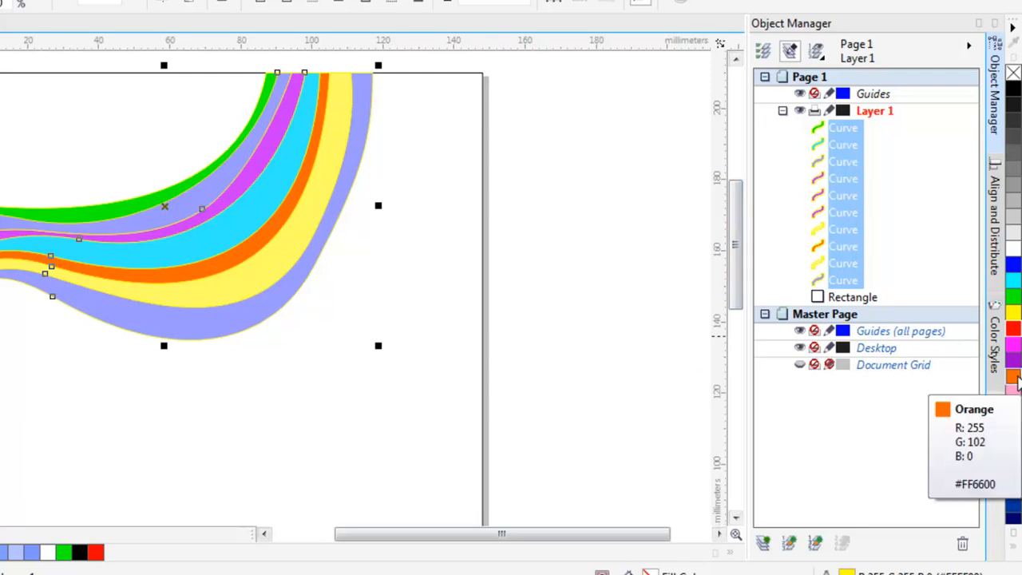
mouse_move(1014, 331)
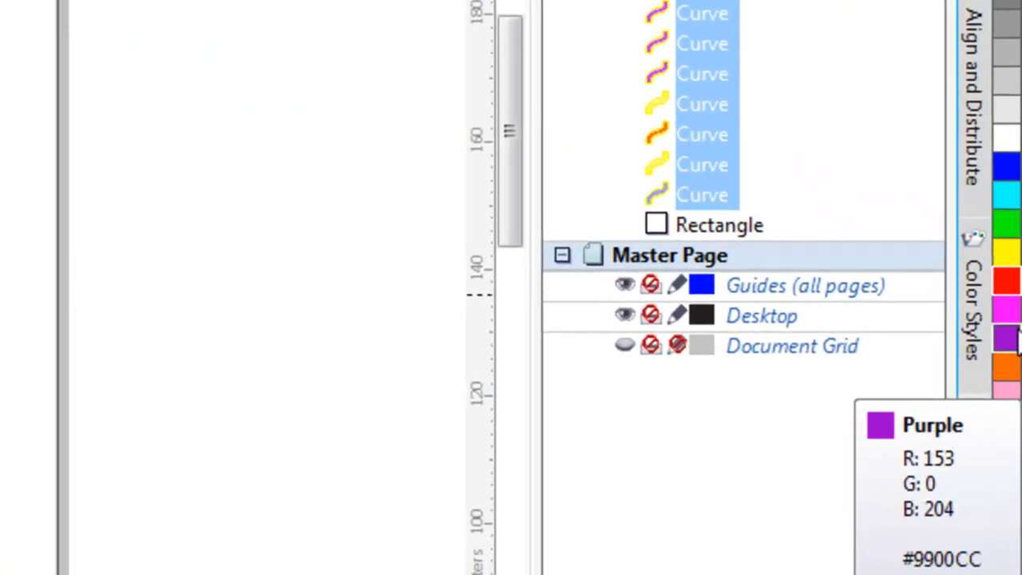
mouse_move(1008, 307)
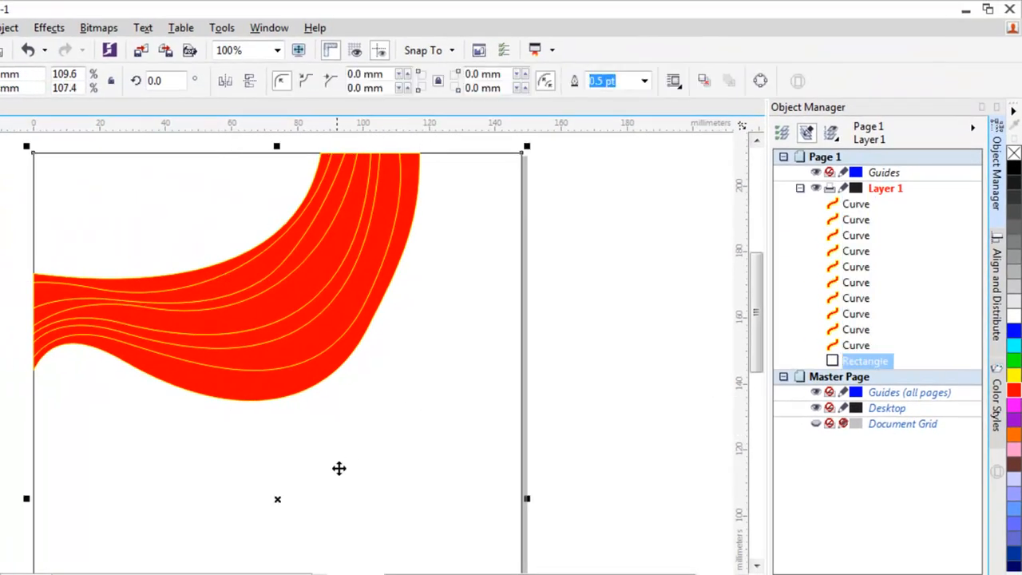
Step: Recolour individual wave bands in lighter red, pink, light pink and crimson shades
click(856, 329)
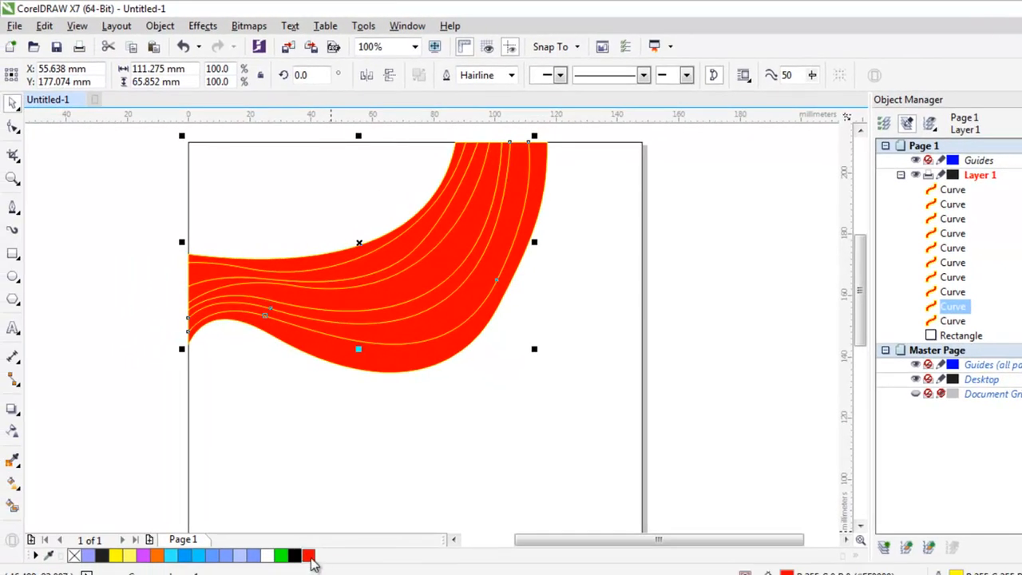
mouse_move(309, 555)
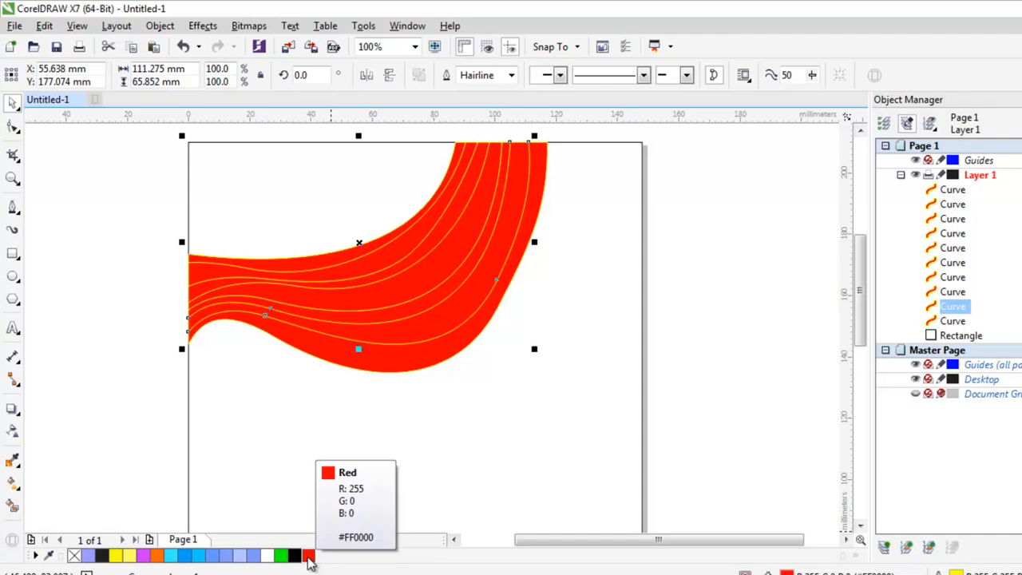
mouse_move(314, 559)
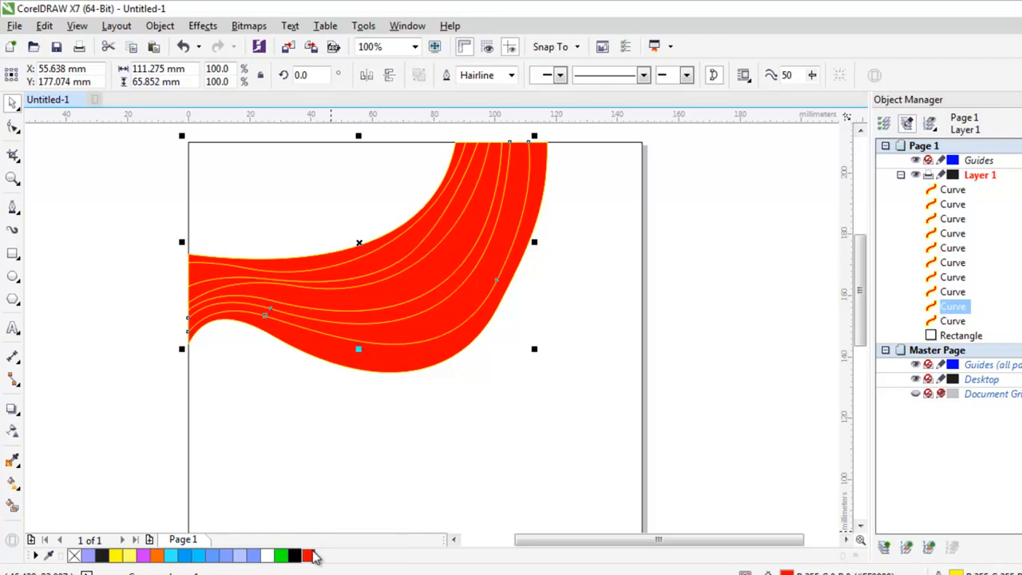
mouse_move(310, 557)
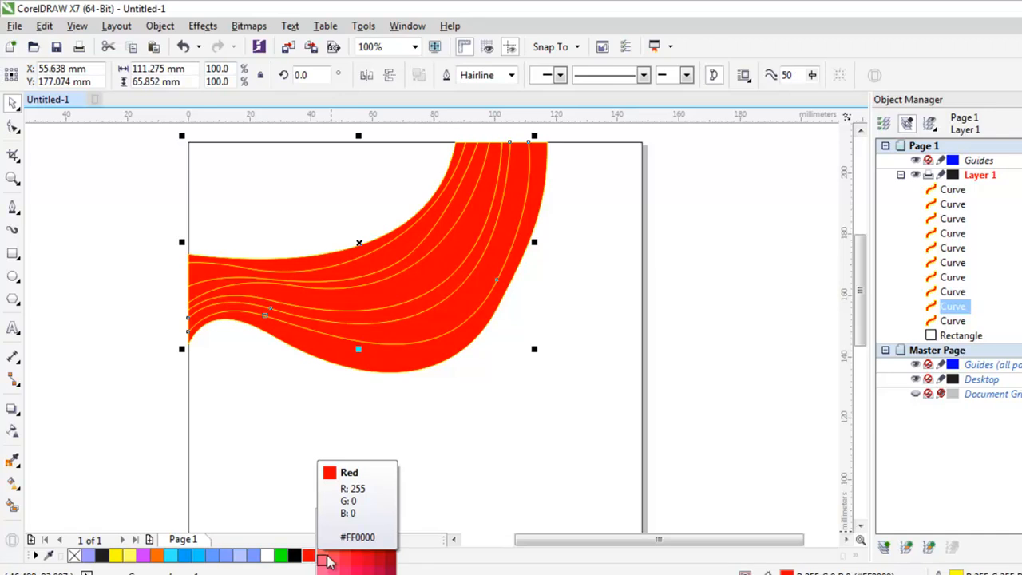
mouse_move(371, 563)
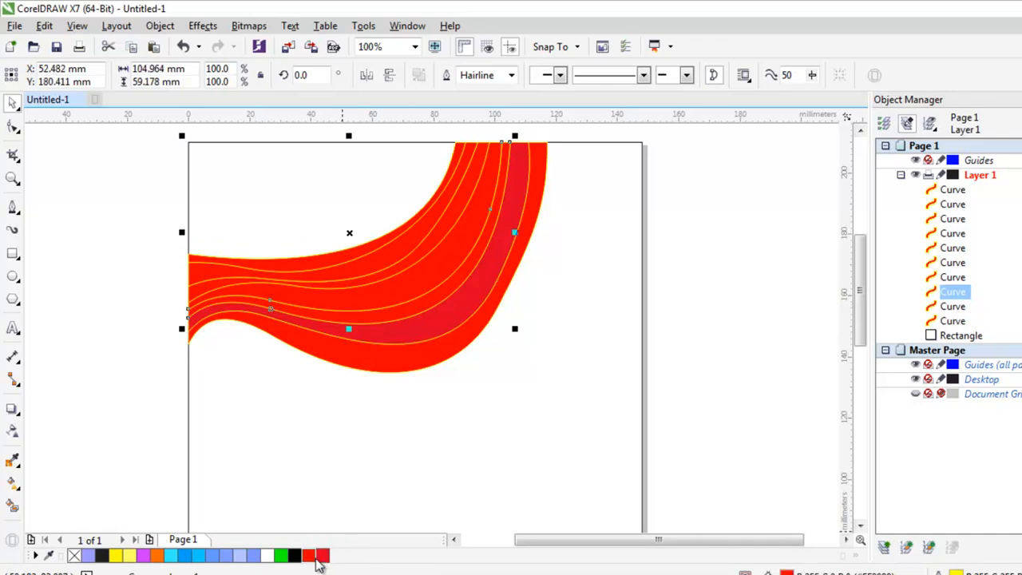
click(309, 555)
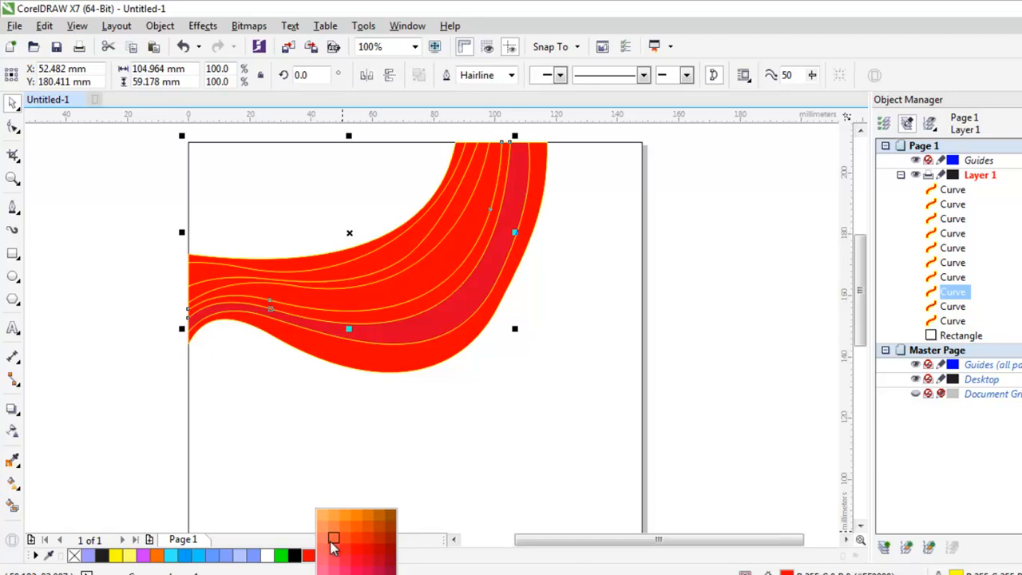
click(333, 539)
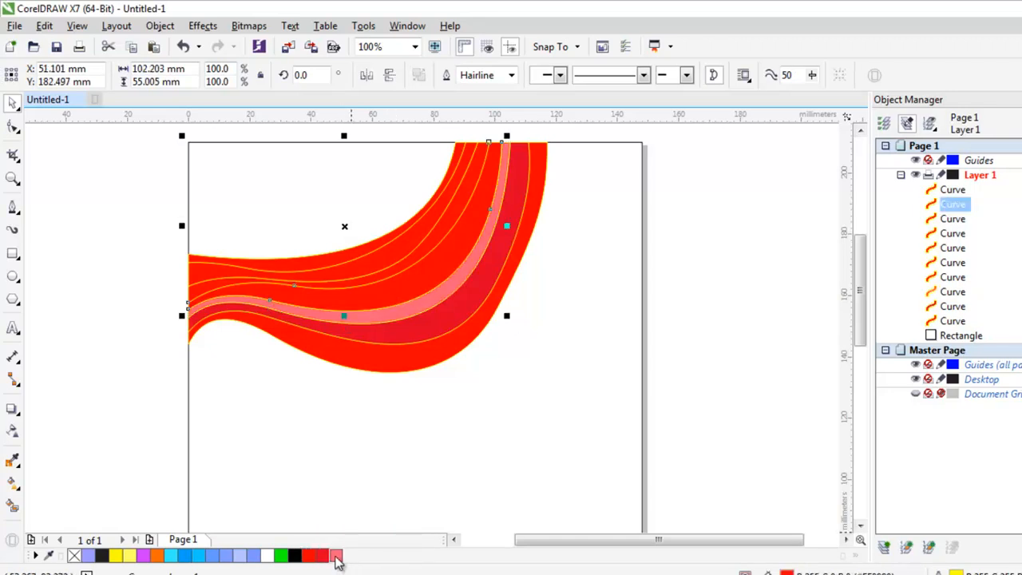
click(335, 555)
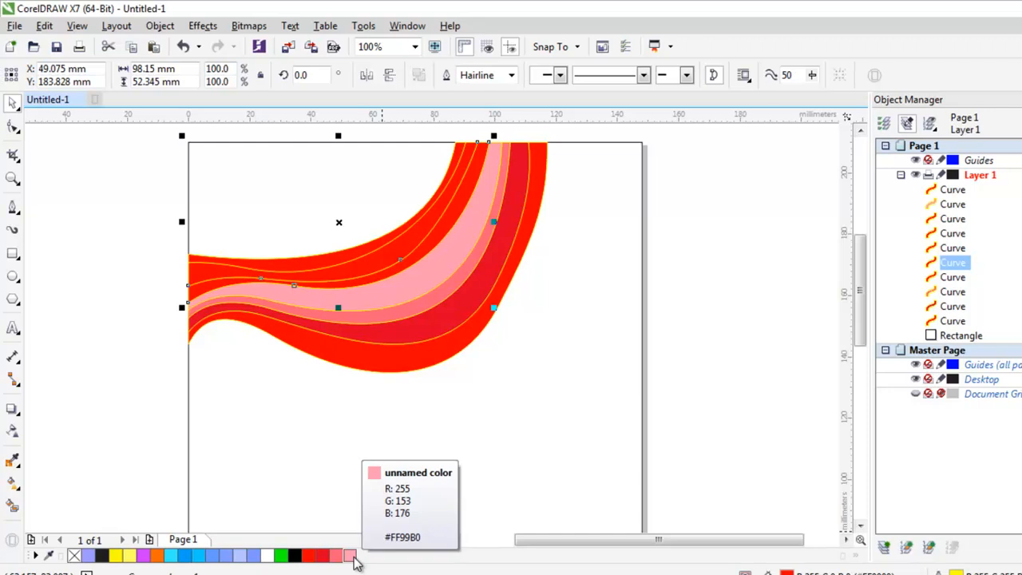
click(350, 555)
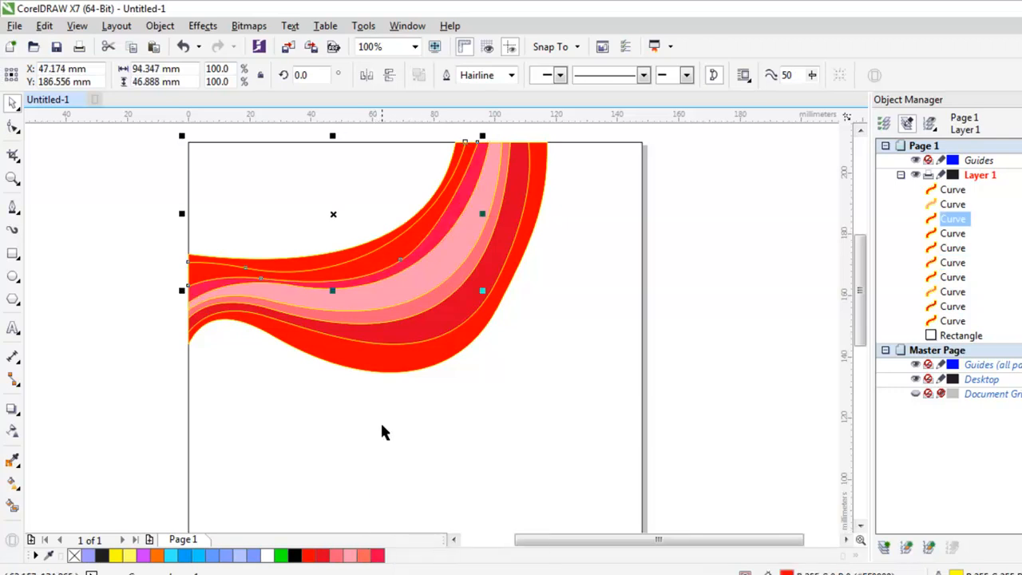
click(324, 555)
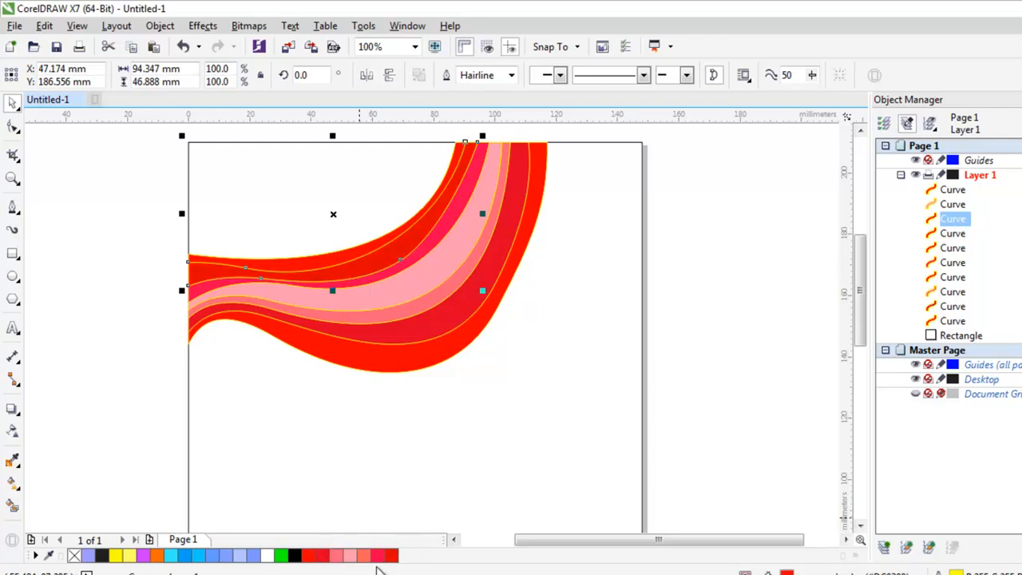
click(379, 555)
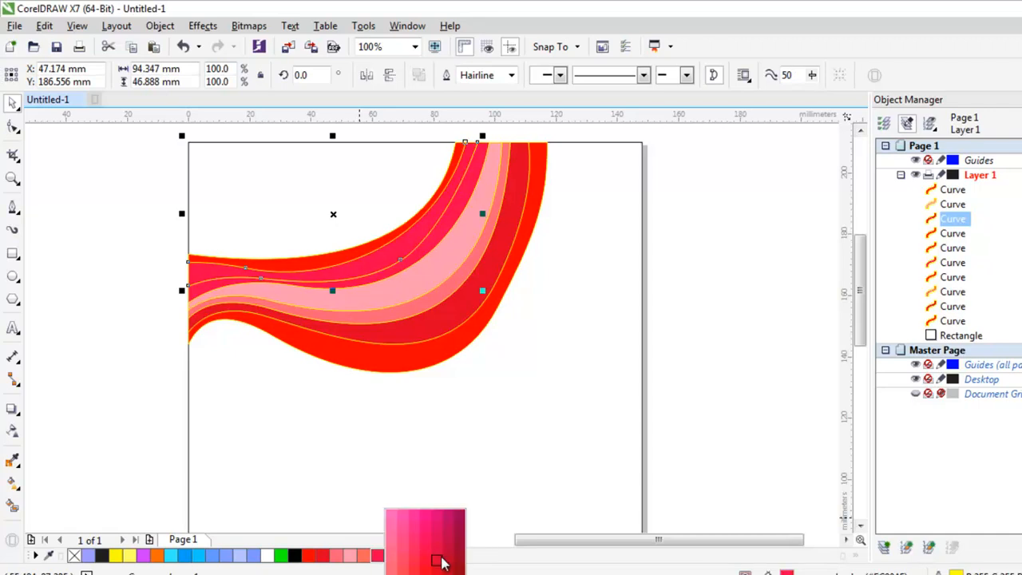
mouse_move(440, 555)
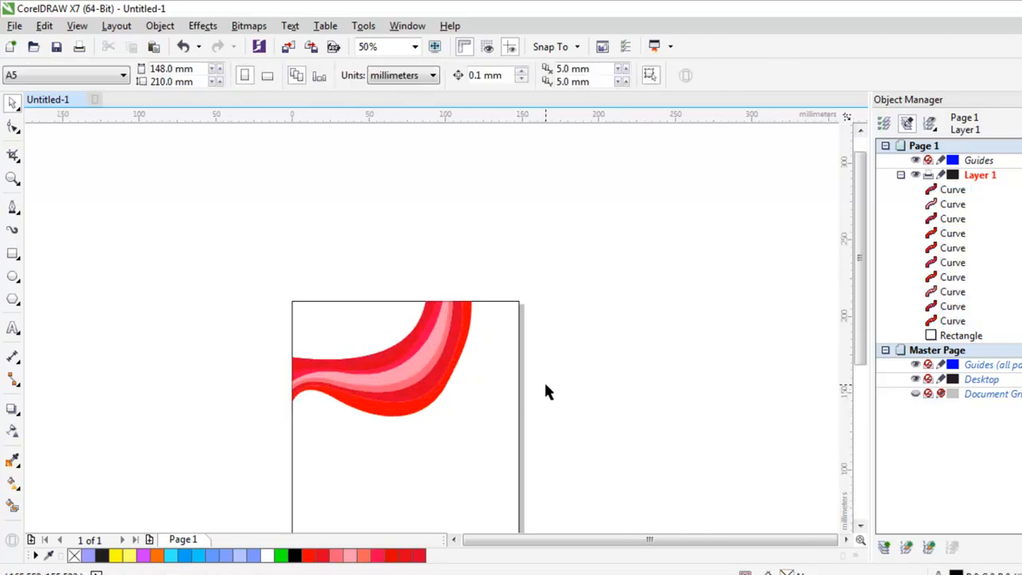
mouse_move(637, 500)
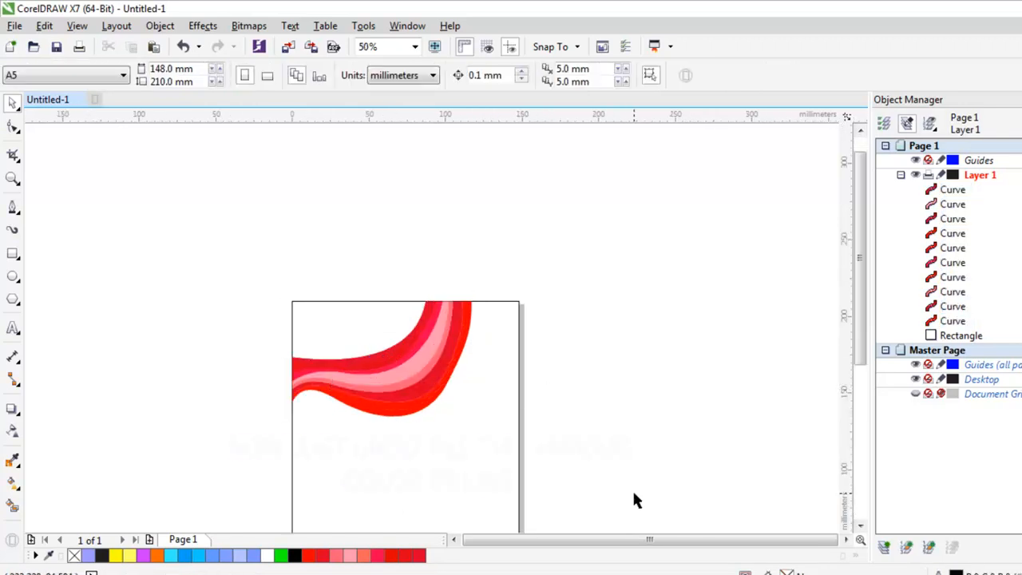
Step: Select a wave band and undo the red and pink recolouring with Ctrl+Z
click(391, 359)
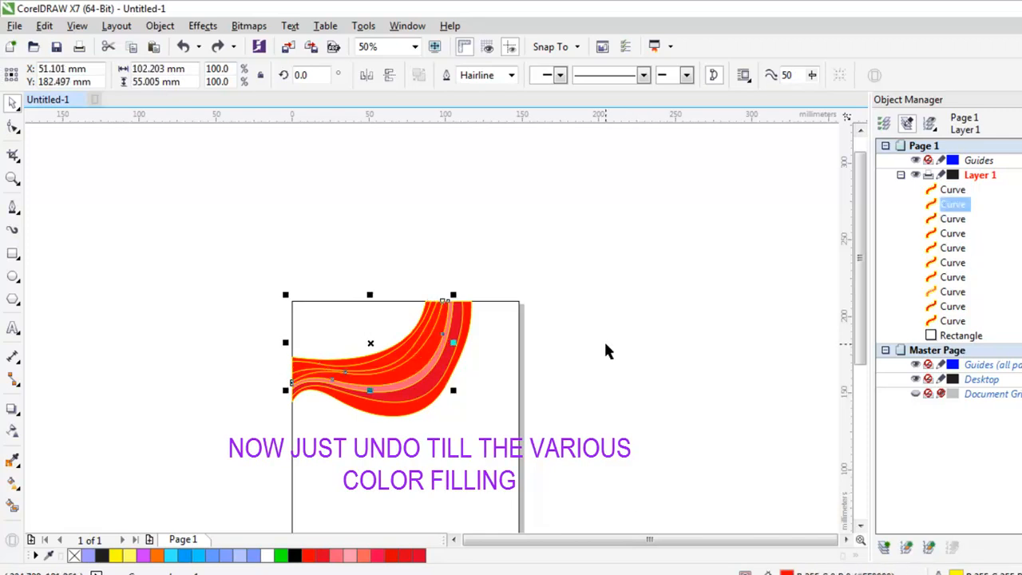
key(ctrl+z)
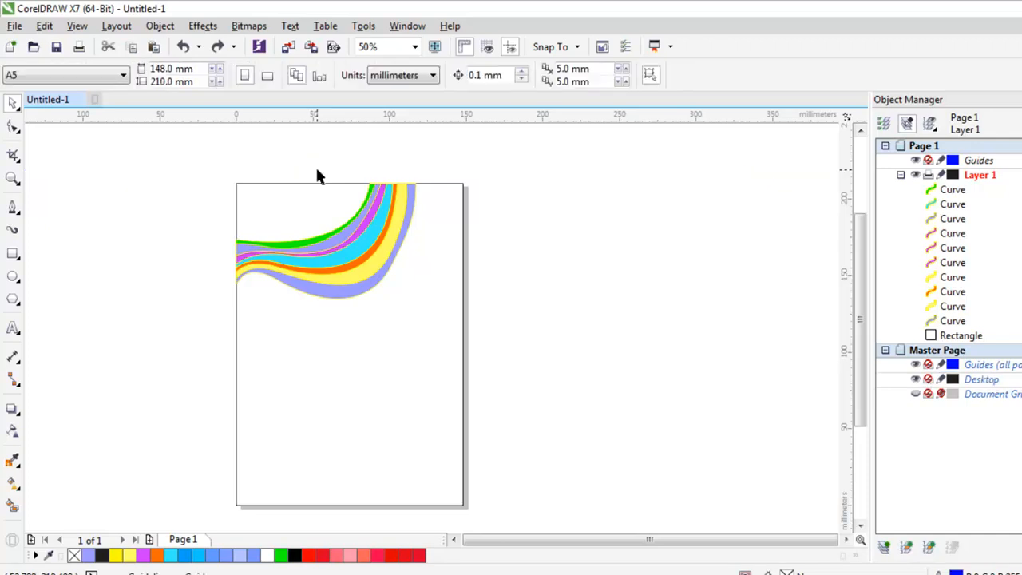
Step: Select the wave group and move its 180°-rotated copy into the bottom-right corner
click(336, 240)
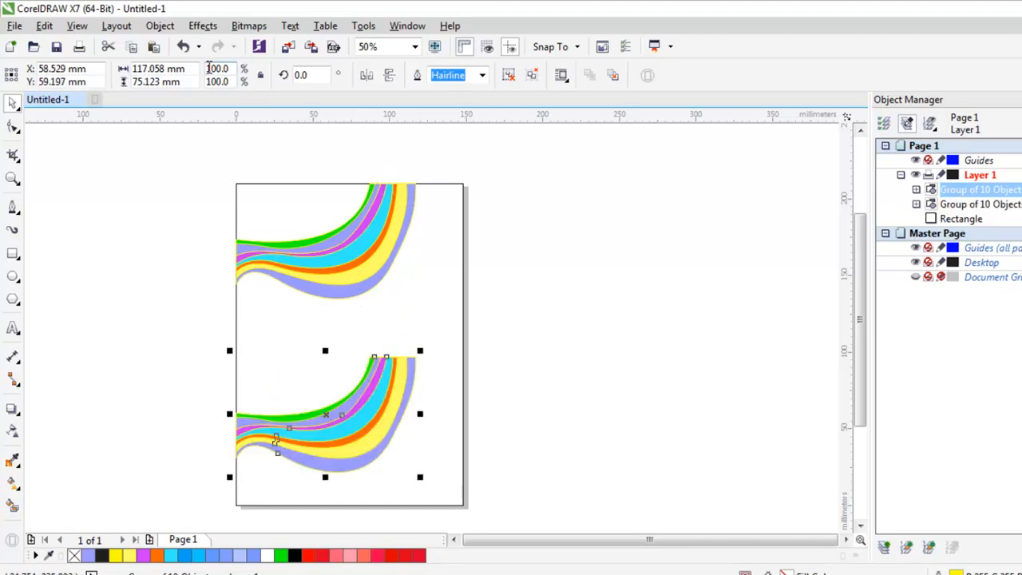
mouse_move(220, 76)
text(180)
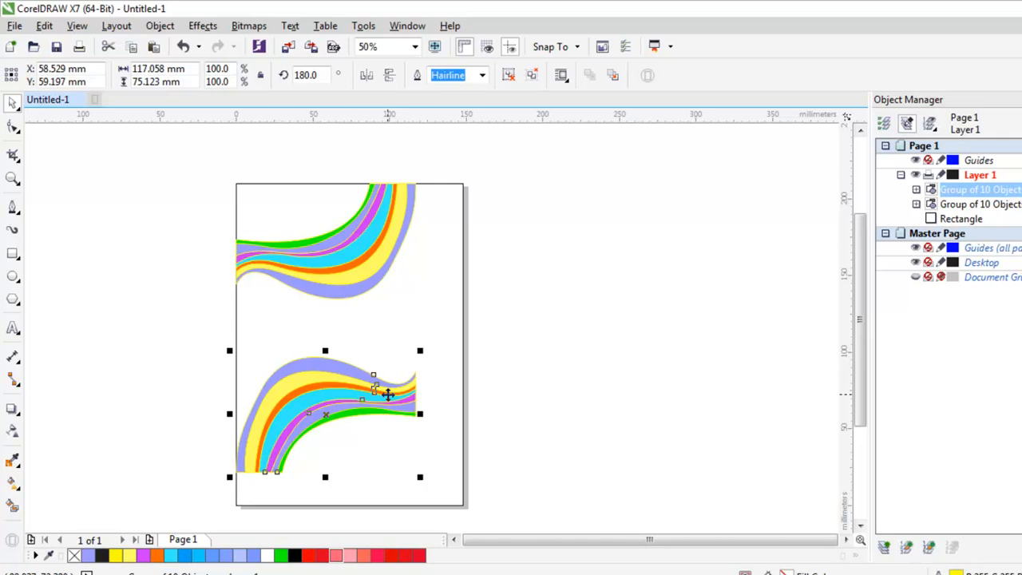
drag(387, 395, 434, 445)
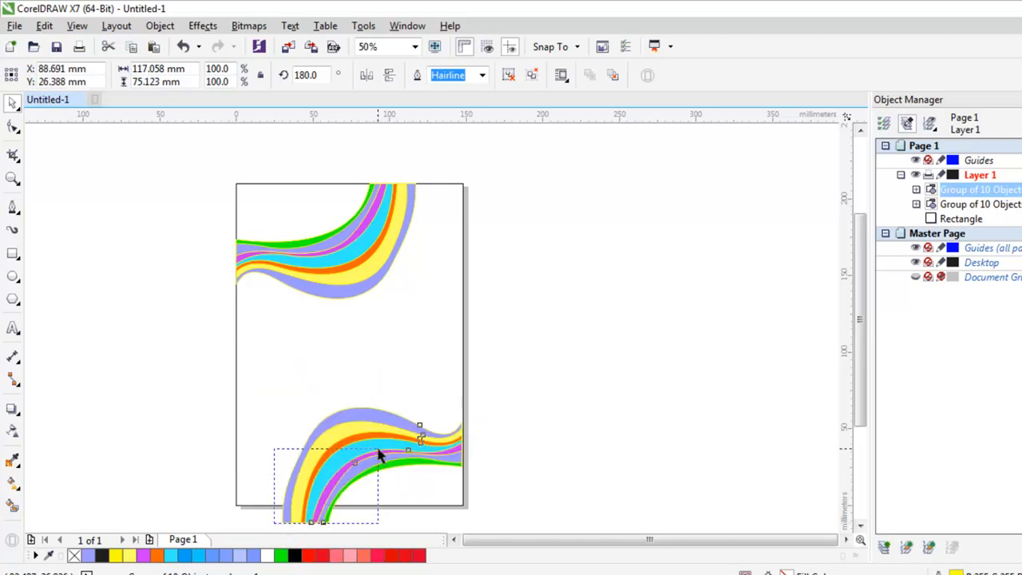
click(380, 456)
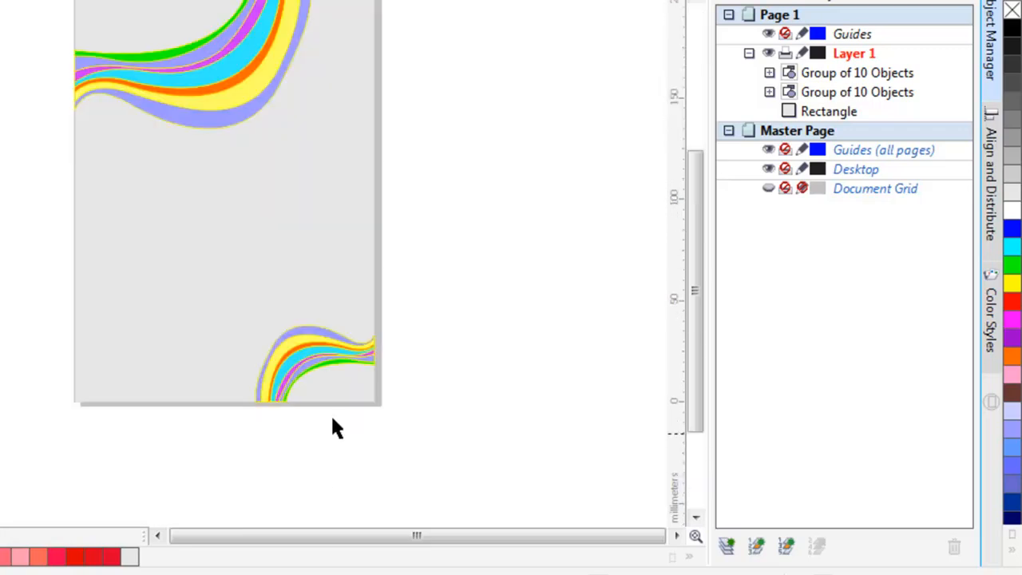
Step: Fill the page background and type 'westock' as text in the page's centre
click(1013, 357)
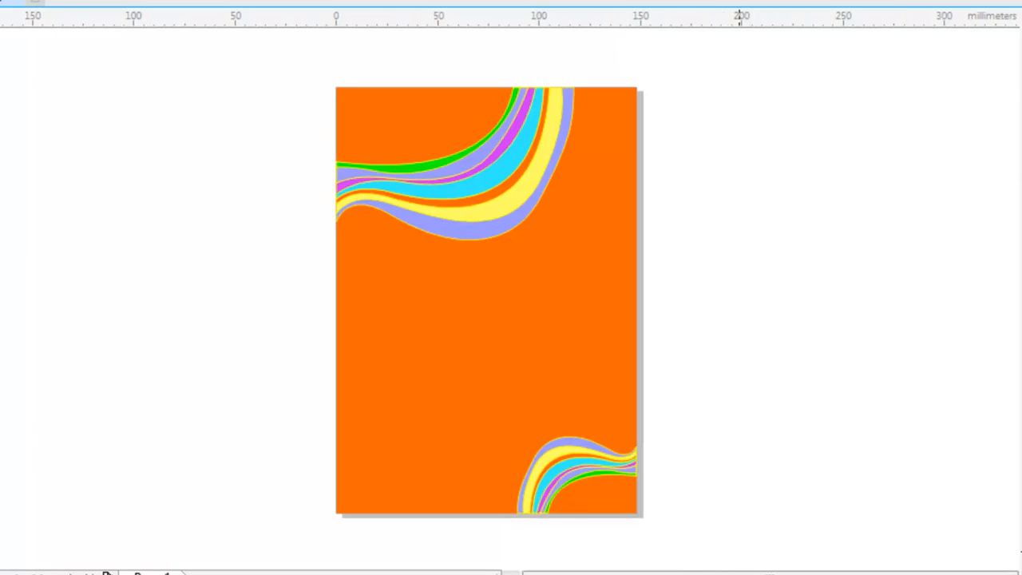
mouse_move(4, 268)
text(we)
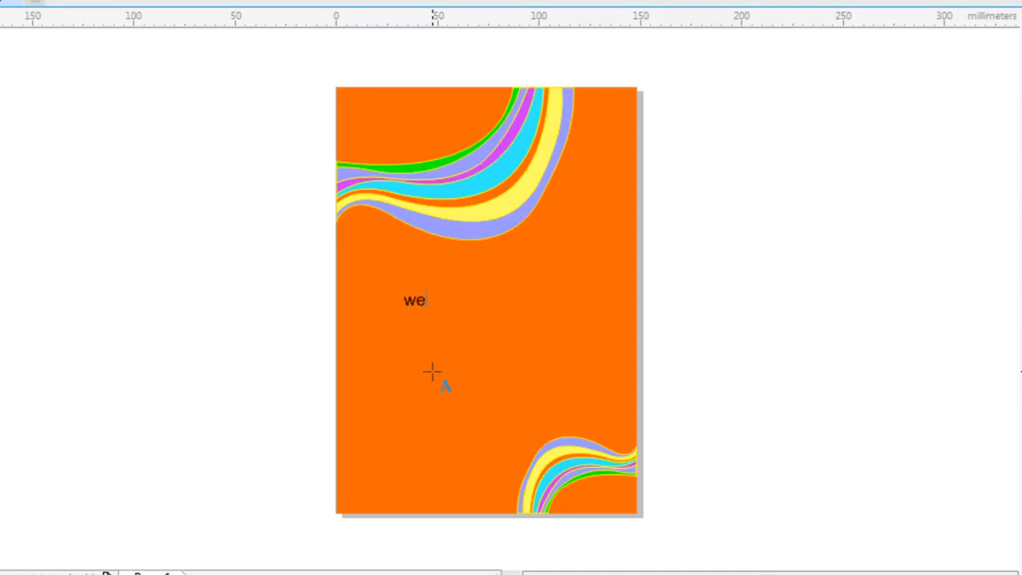
text(stock)
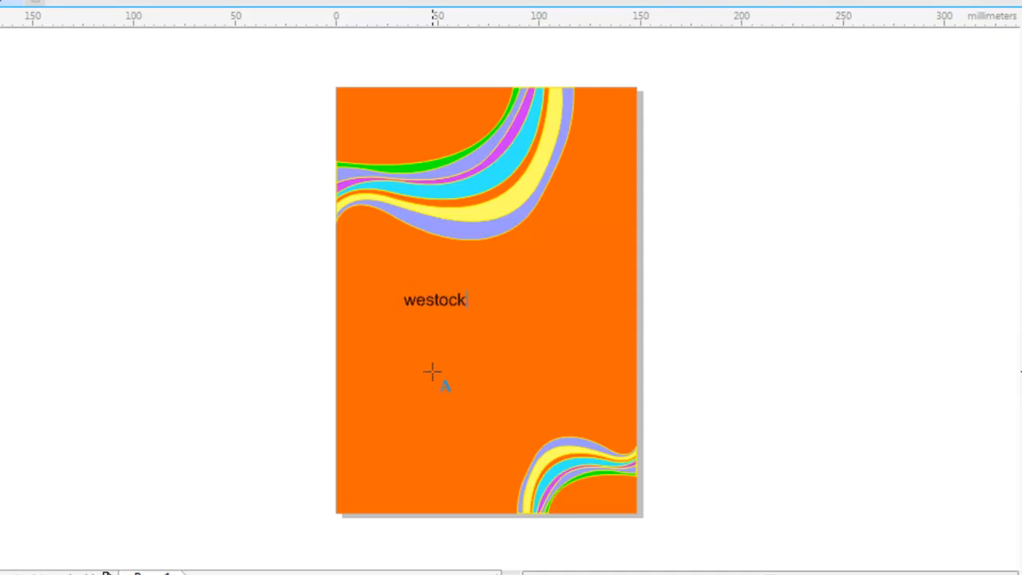
click(435, 299)
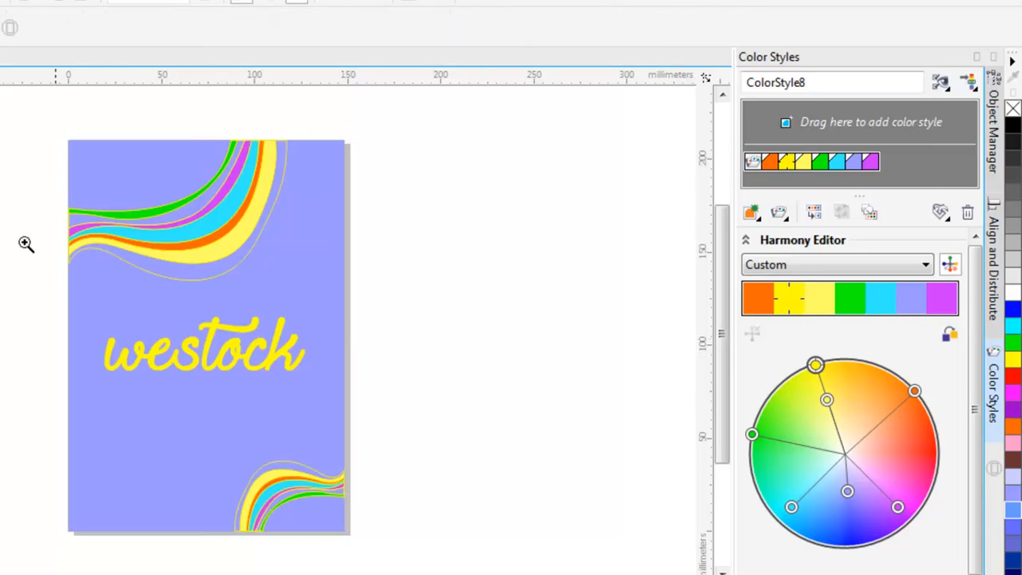
Step: Zoom out to view the whole lavender poster with yellow 'westock' lettering
click(208, 336)
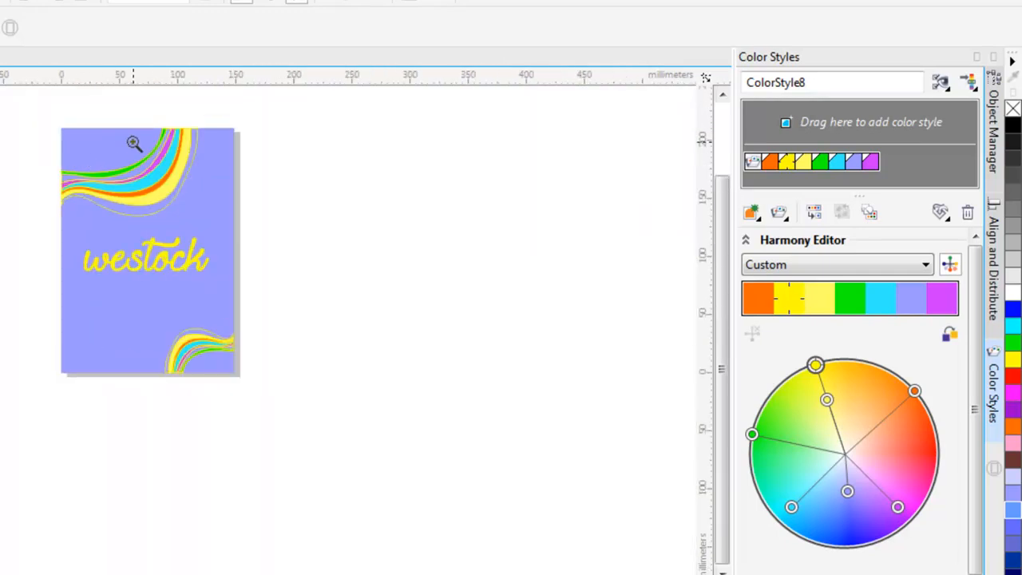
mouse_move(39, 110)
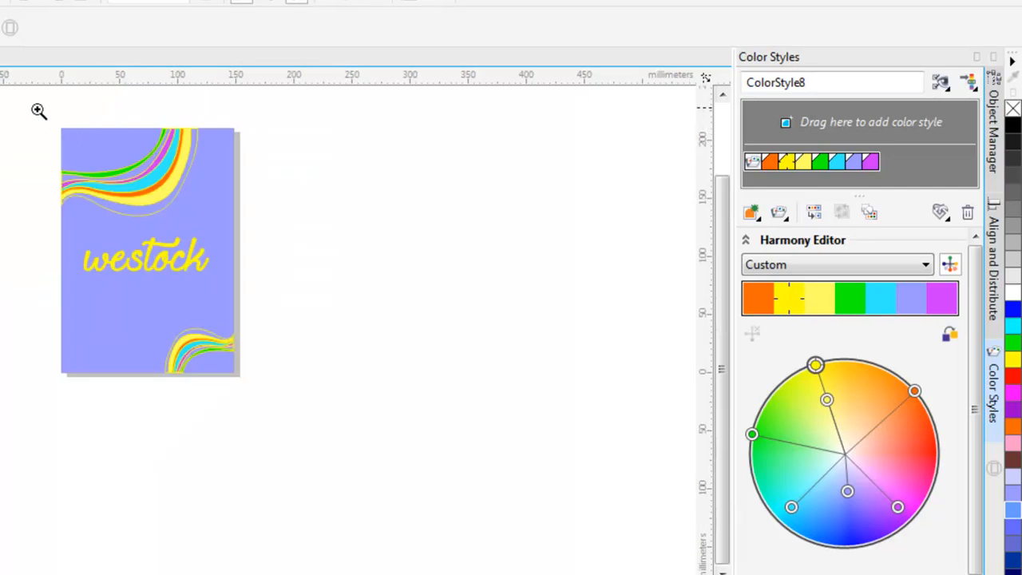